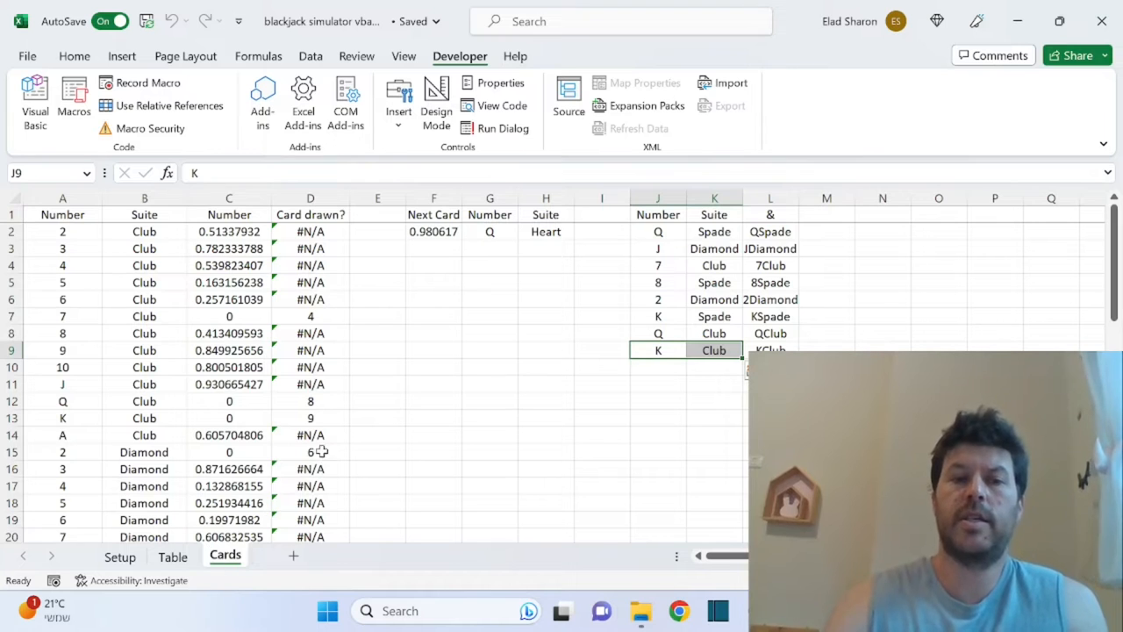
- Review the Cards sheet's club card numbers, random number formulas and drawn cards list
drag(62, 231, 62, 417)
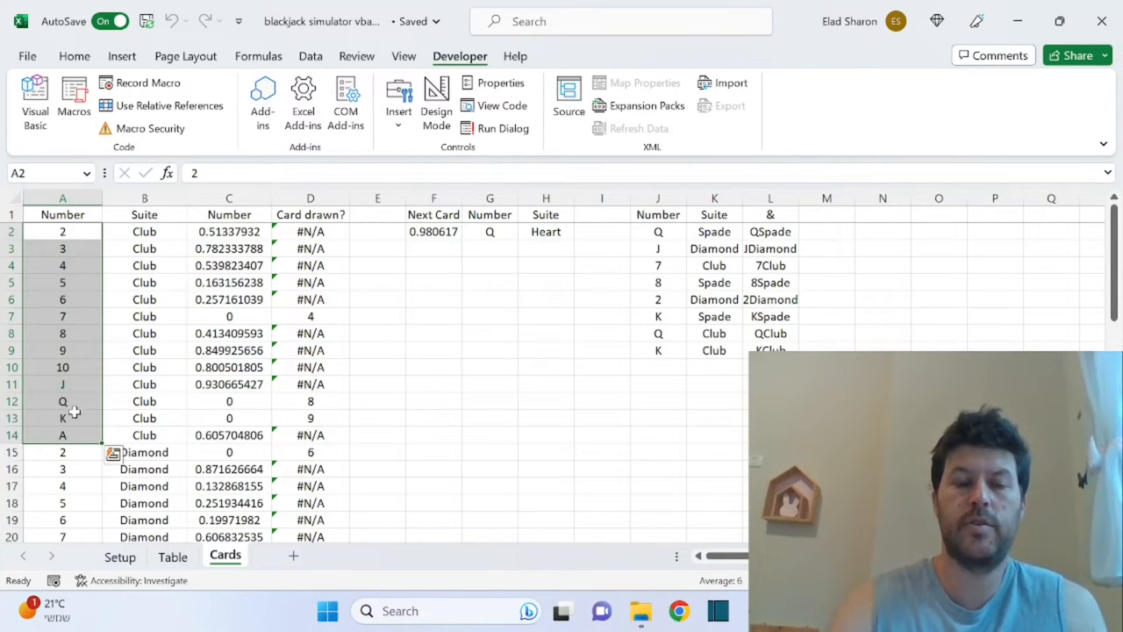
click(62, 434)
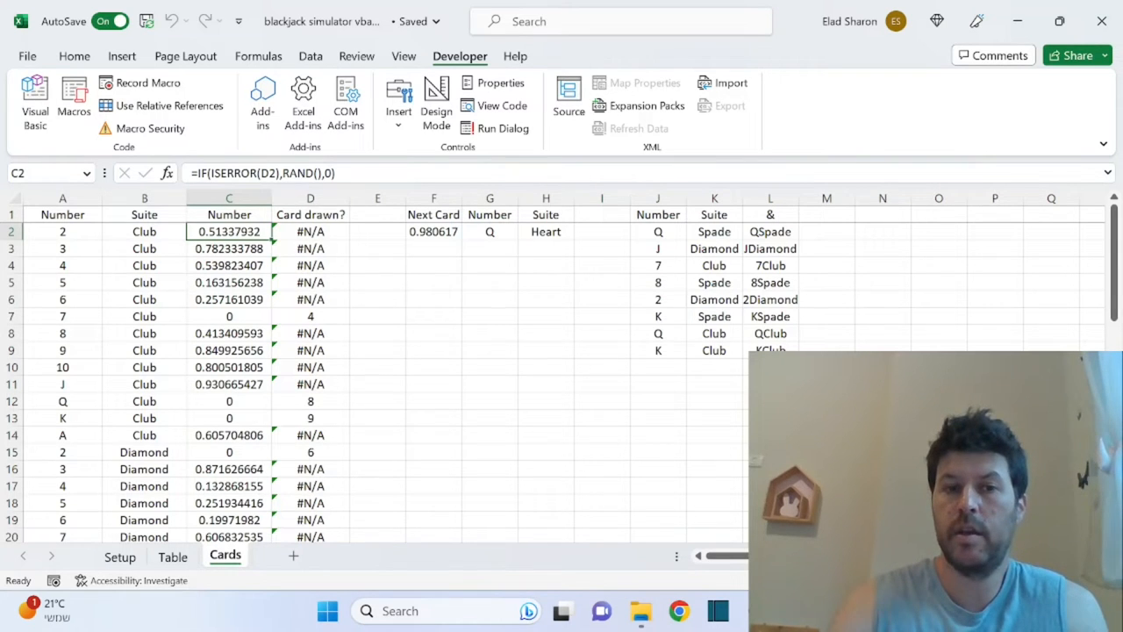
mouse_move(253, 189)
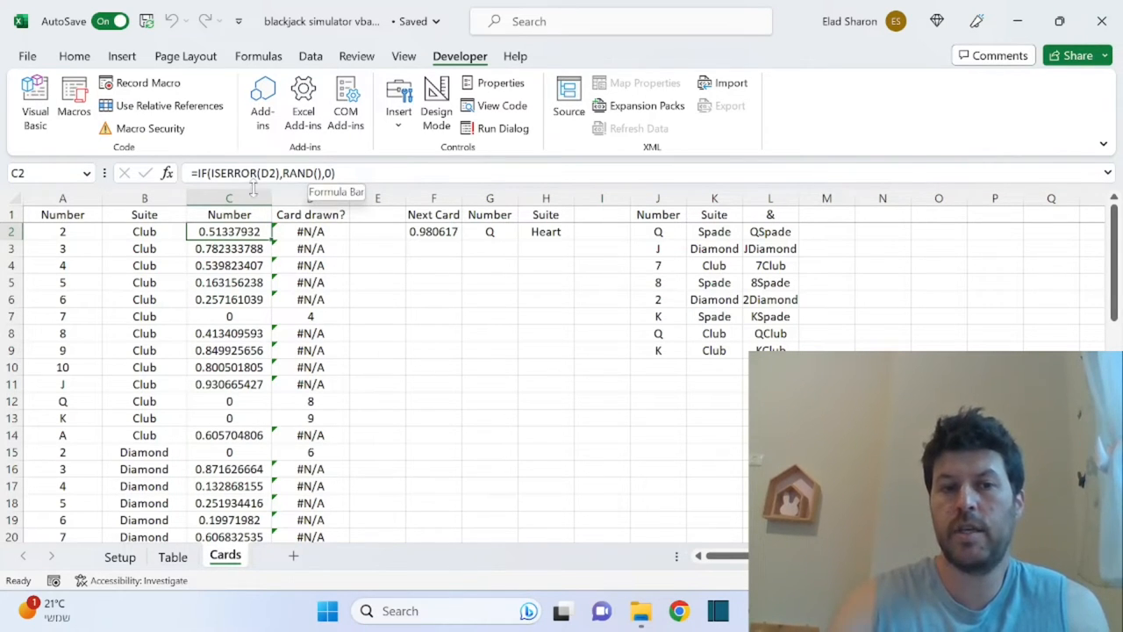
mouse_move(390, 249)
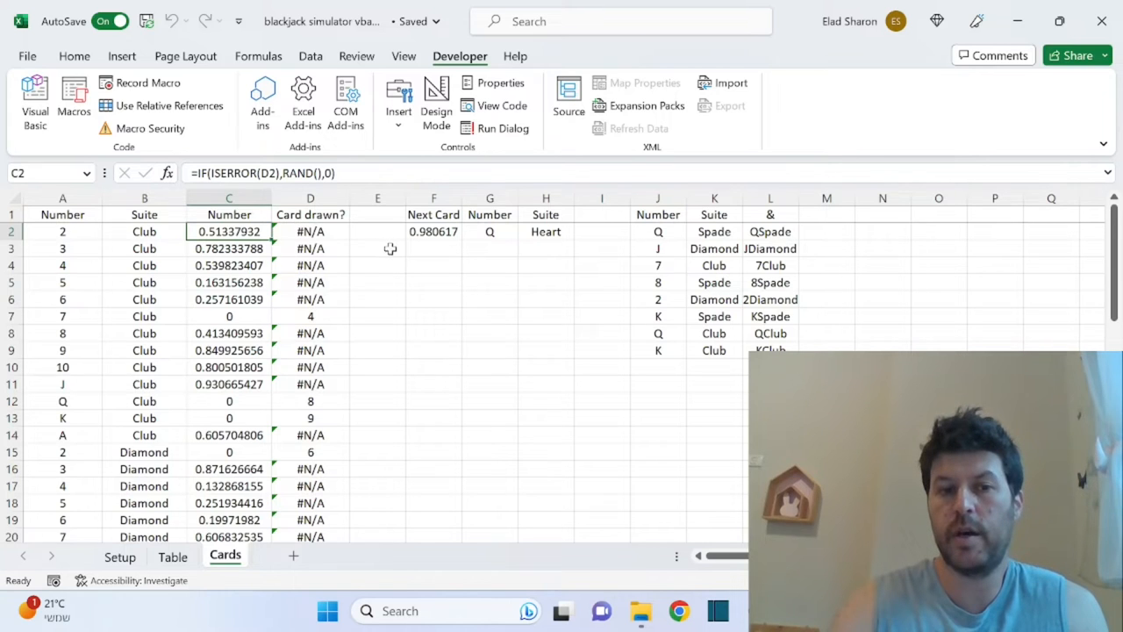
mouse_move(819, 284)
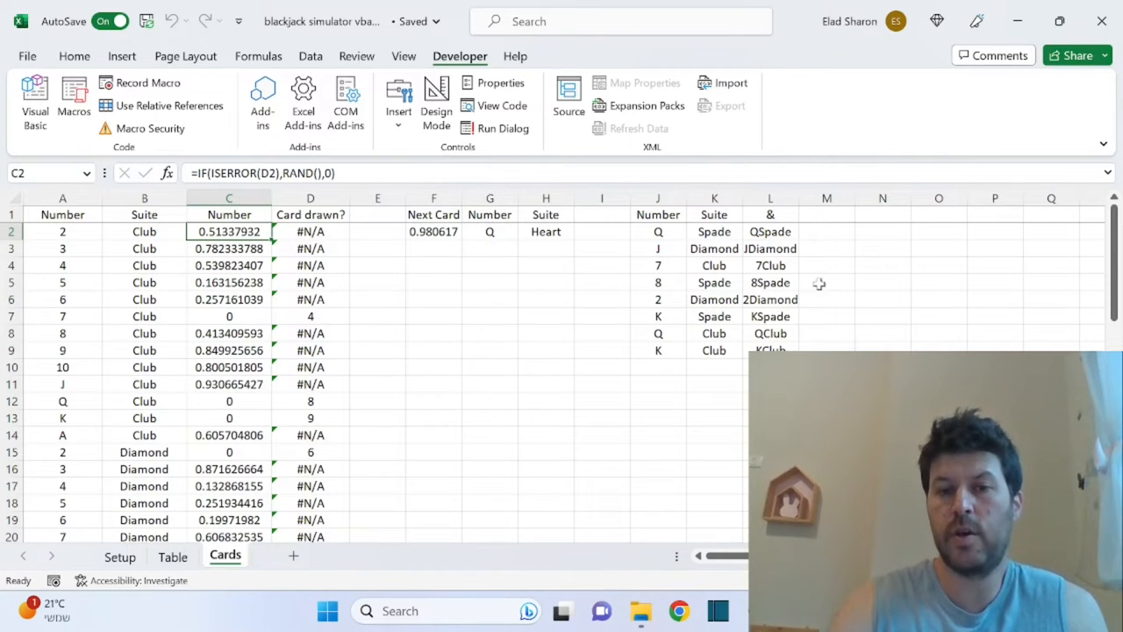
click(658, 197)
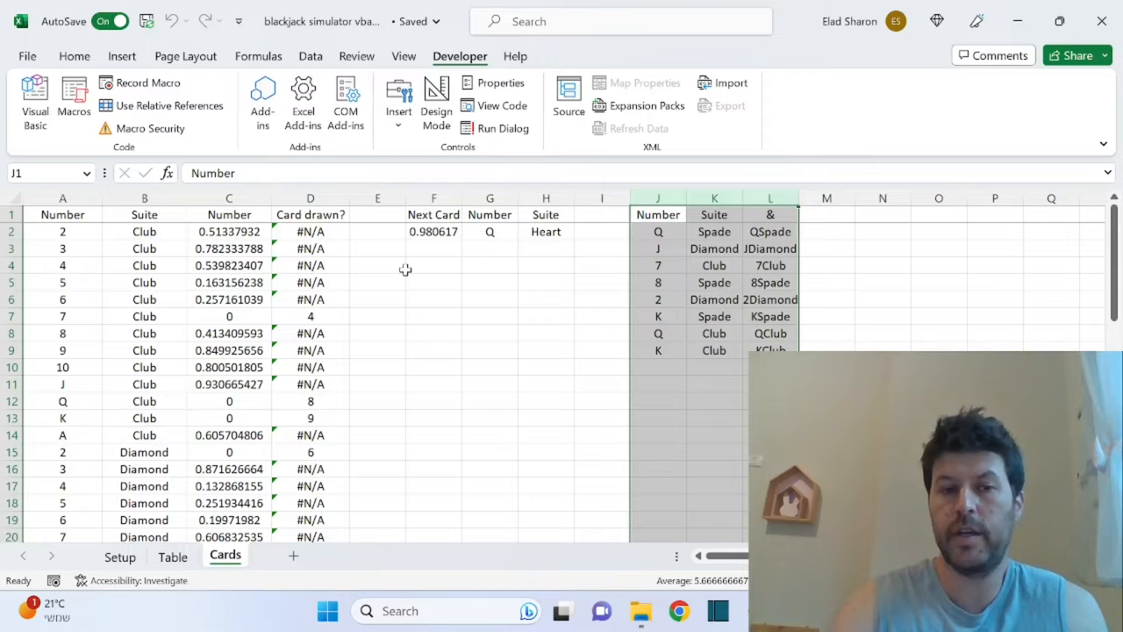
click(229, 316)
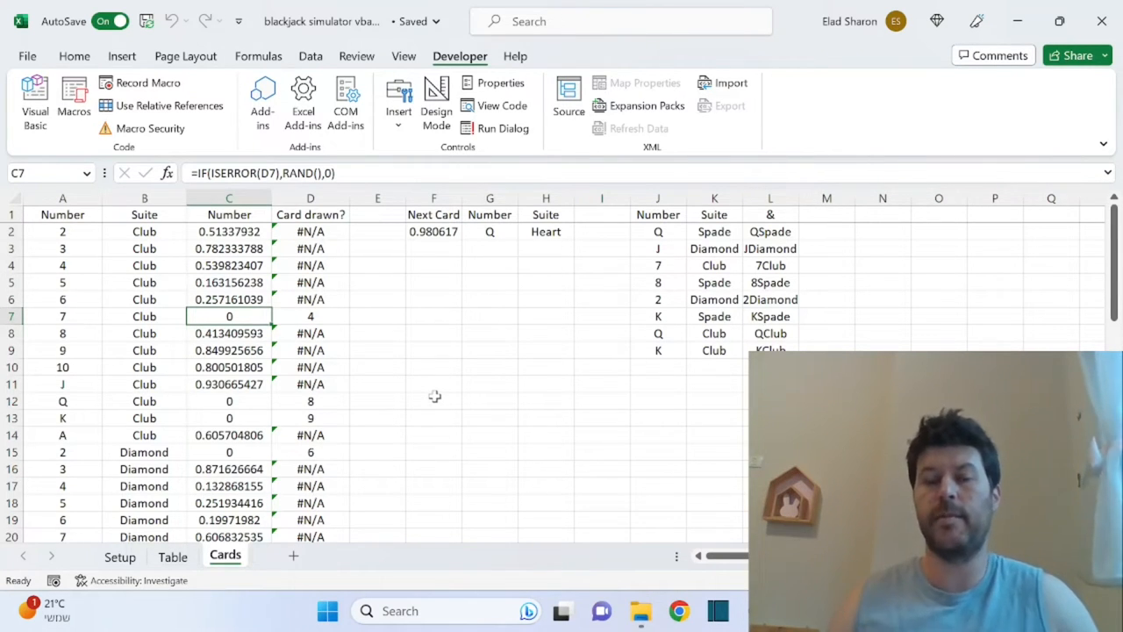
mouse_move(551, 214)
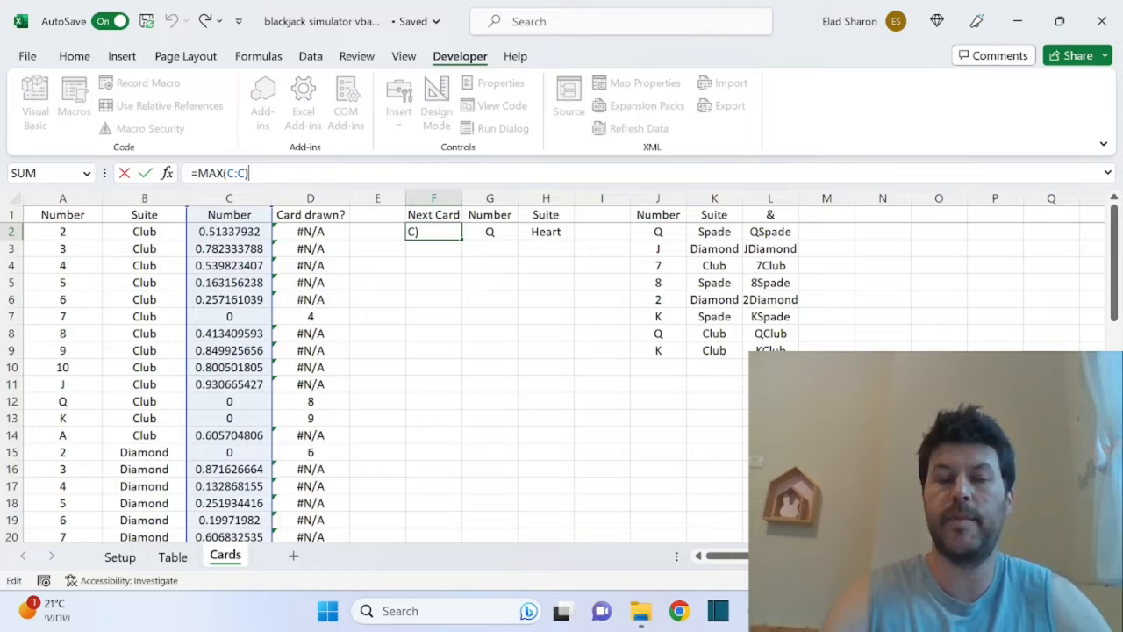
key(Return)
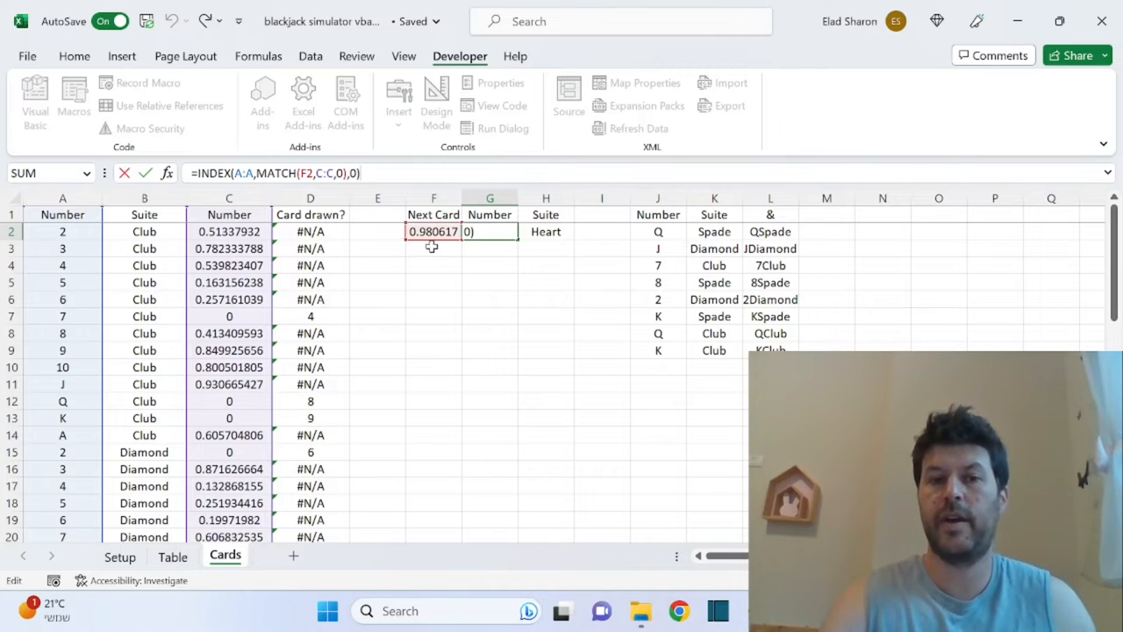
mouse_move(27, 358)
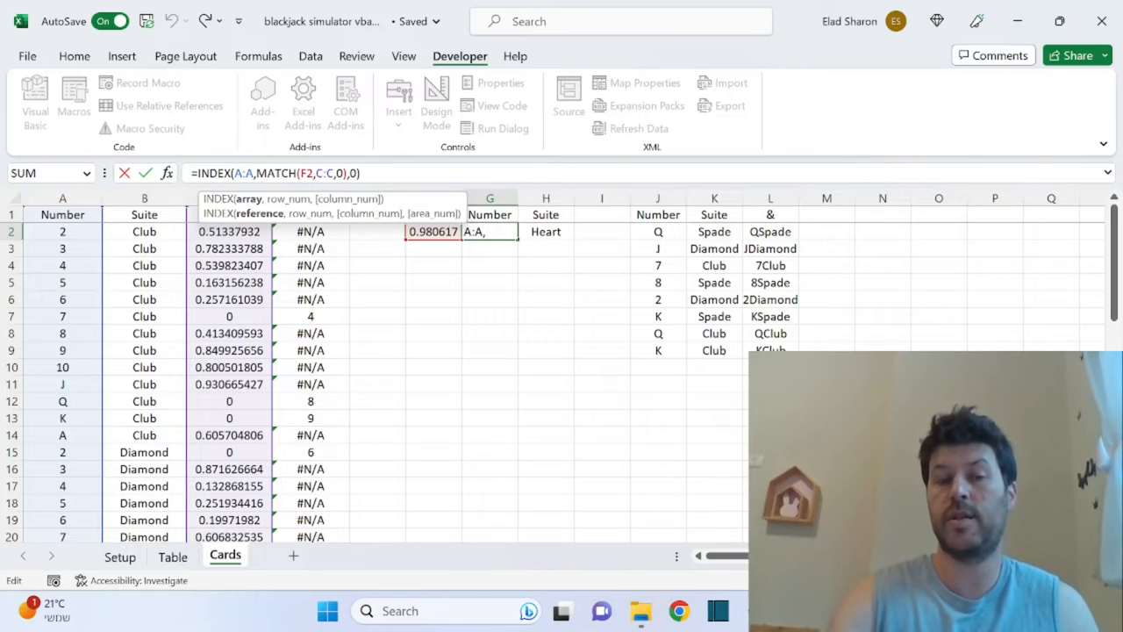
- Inspect the MATCH card number lookup and suite lookup formulas for drawn card Q
text(MATCH()
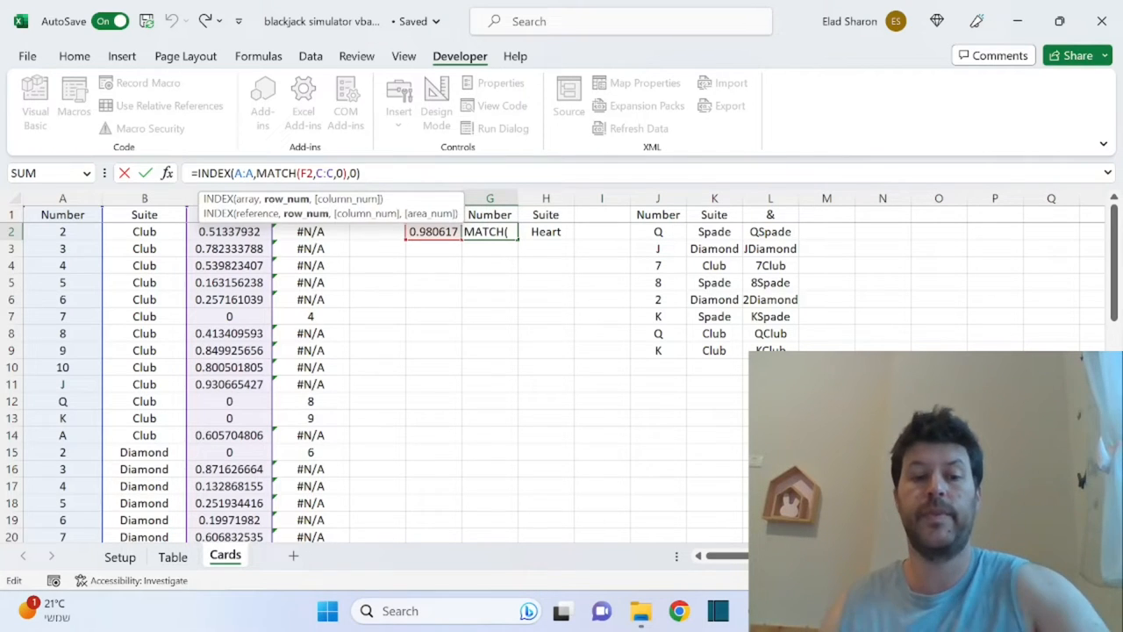
key(Return)
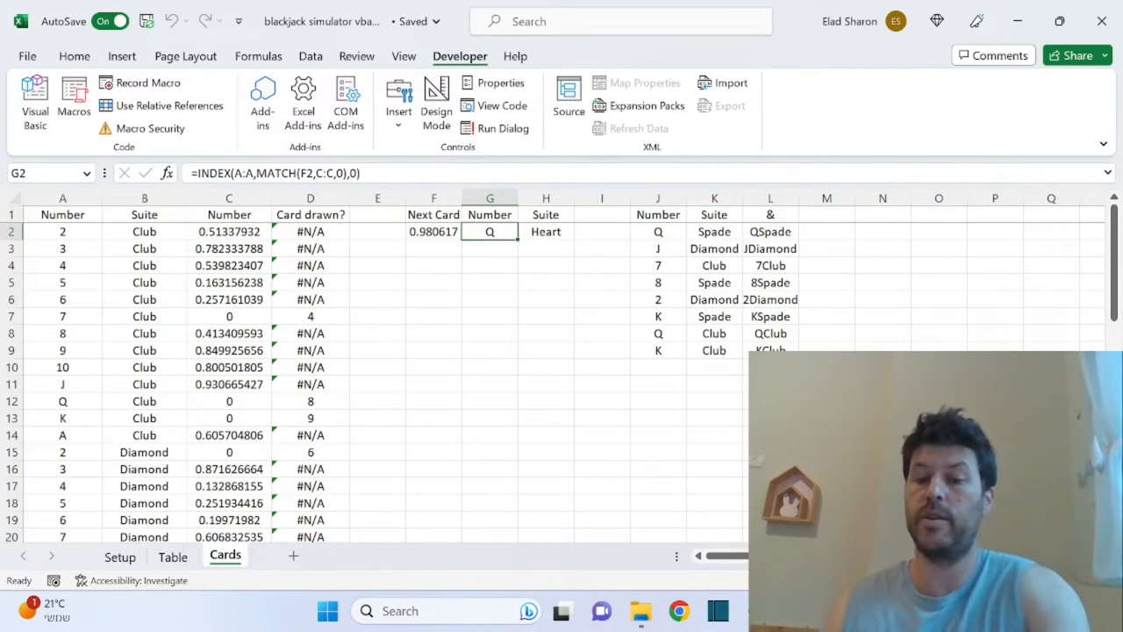
click(546, 232)
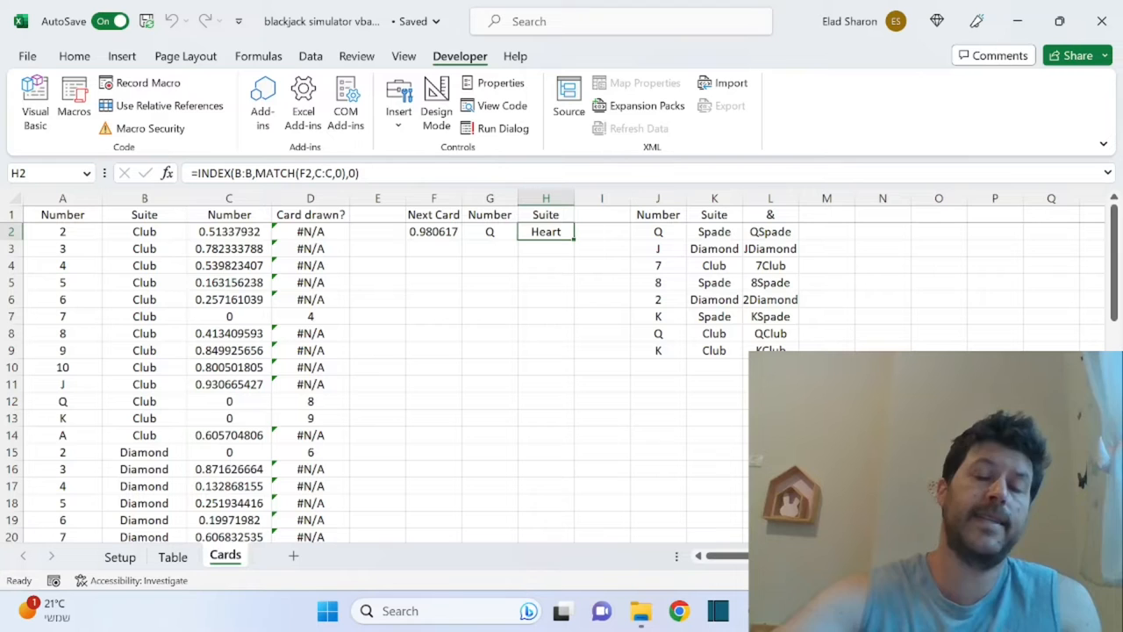
click(658, 232)
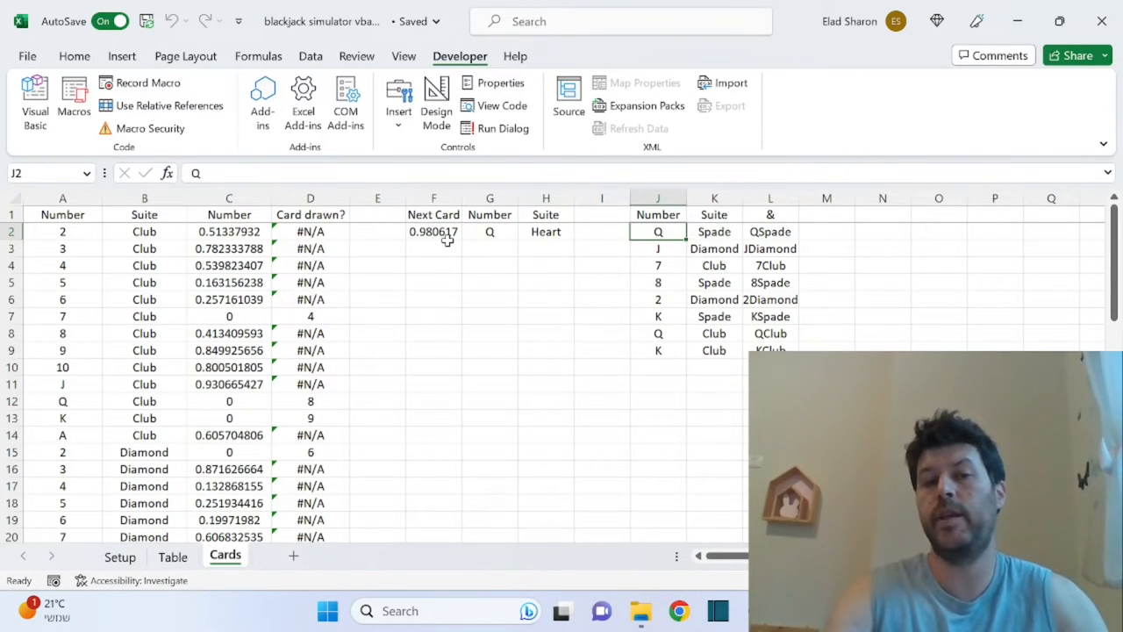
click(489, 230)
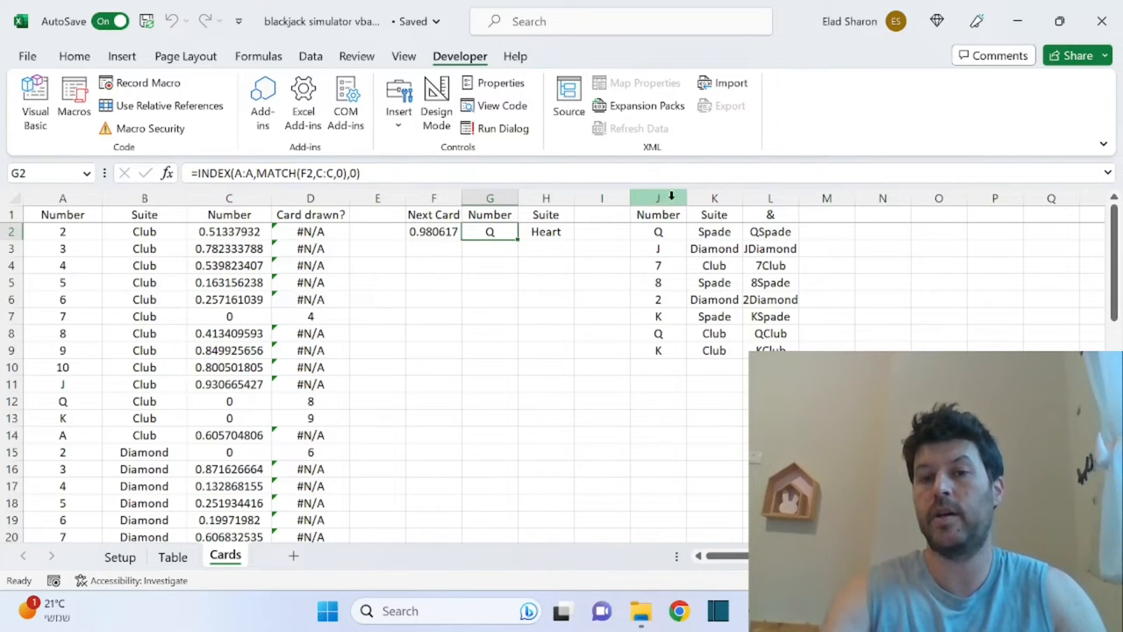
- Check the Card drawn? formula in D2 and random number values in C7 and C11
click(546, 349)
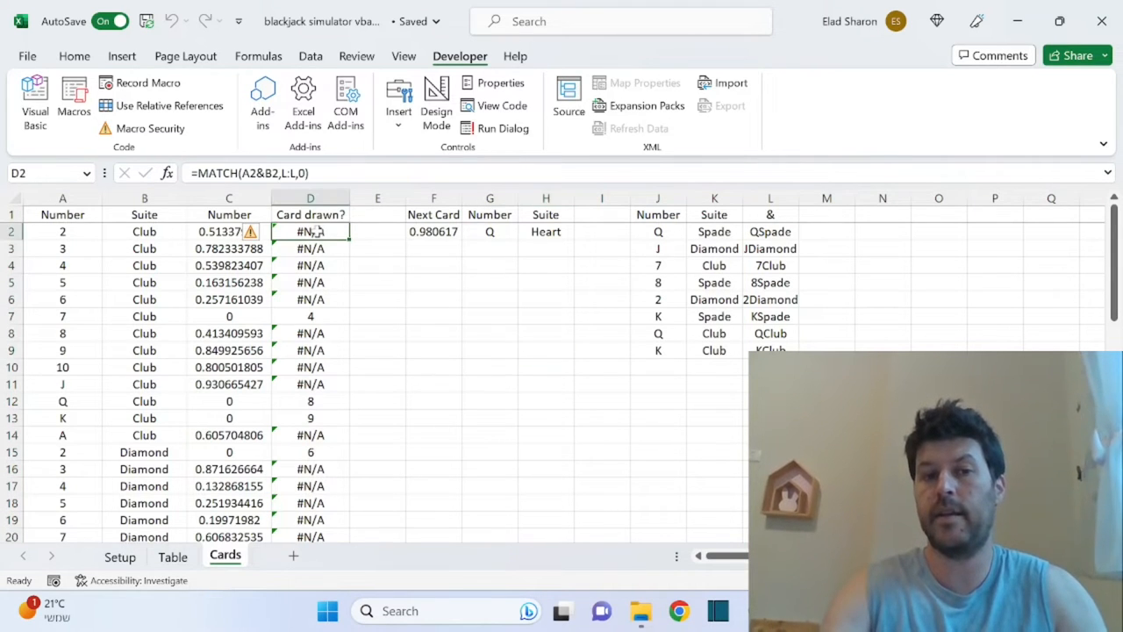
click(229, 316)
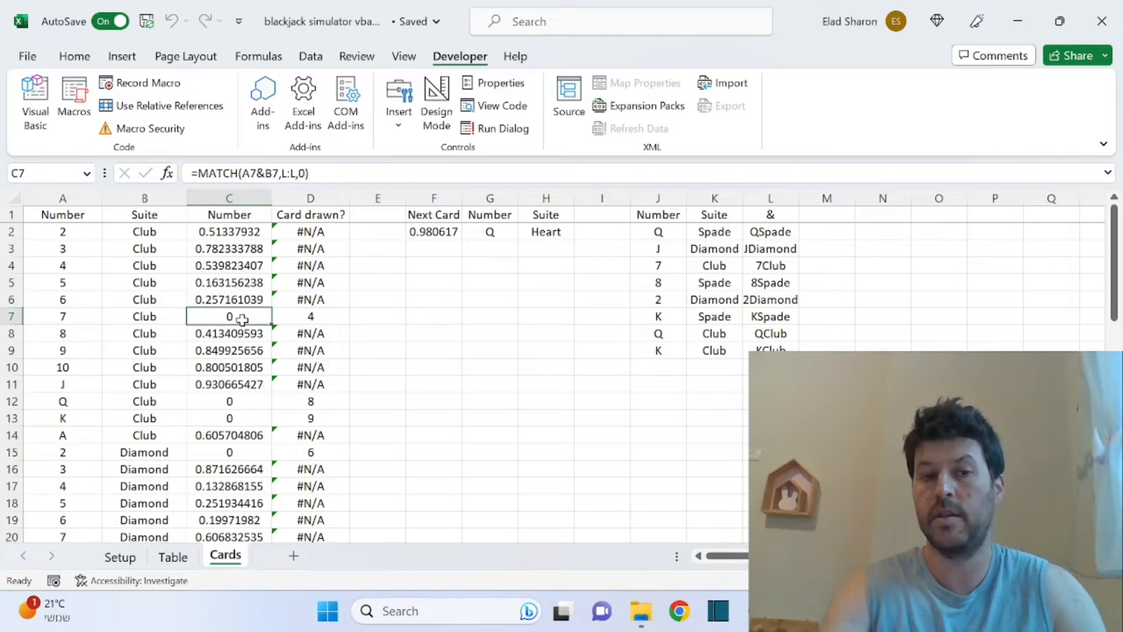
click(229, 384)
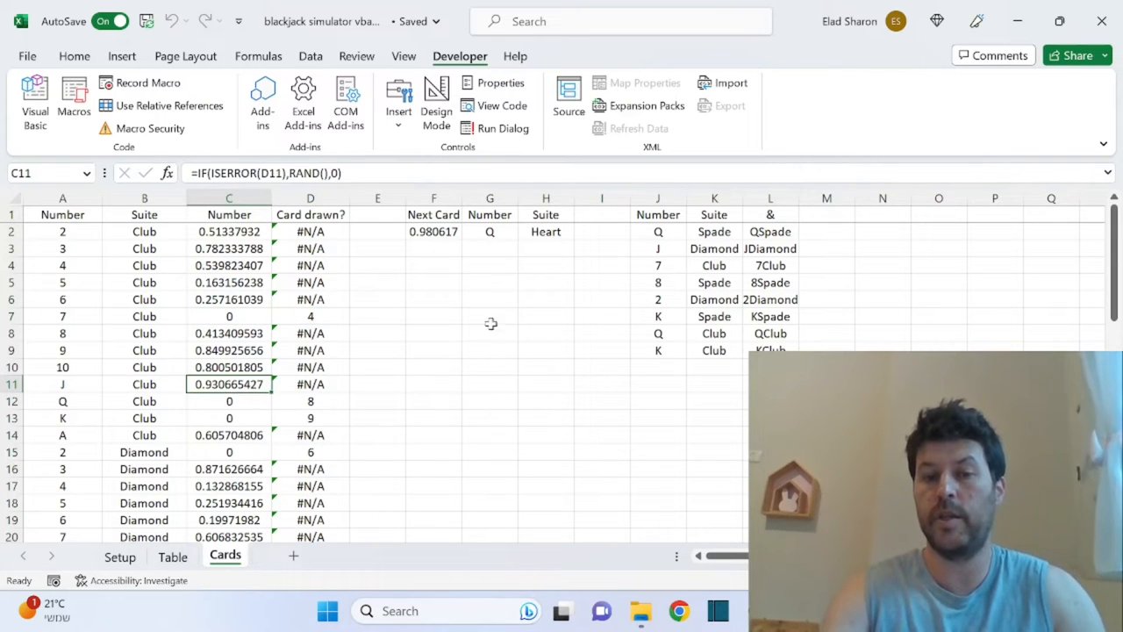
click(490, 316)
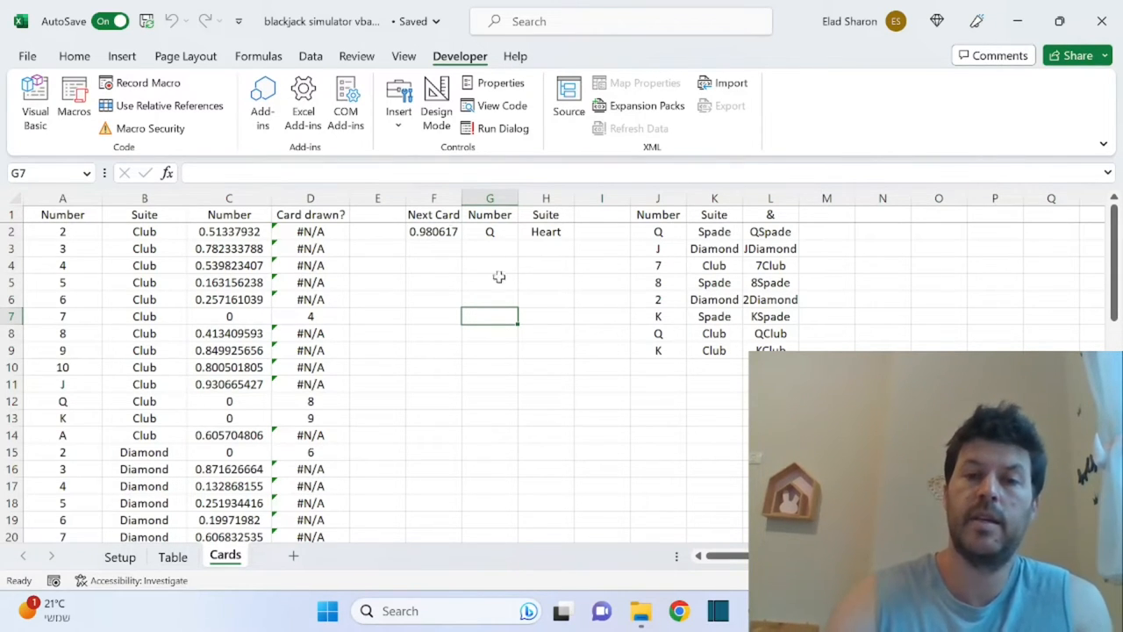
mouse_move(650, 376)
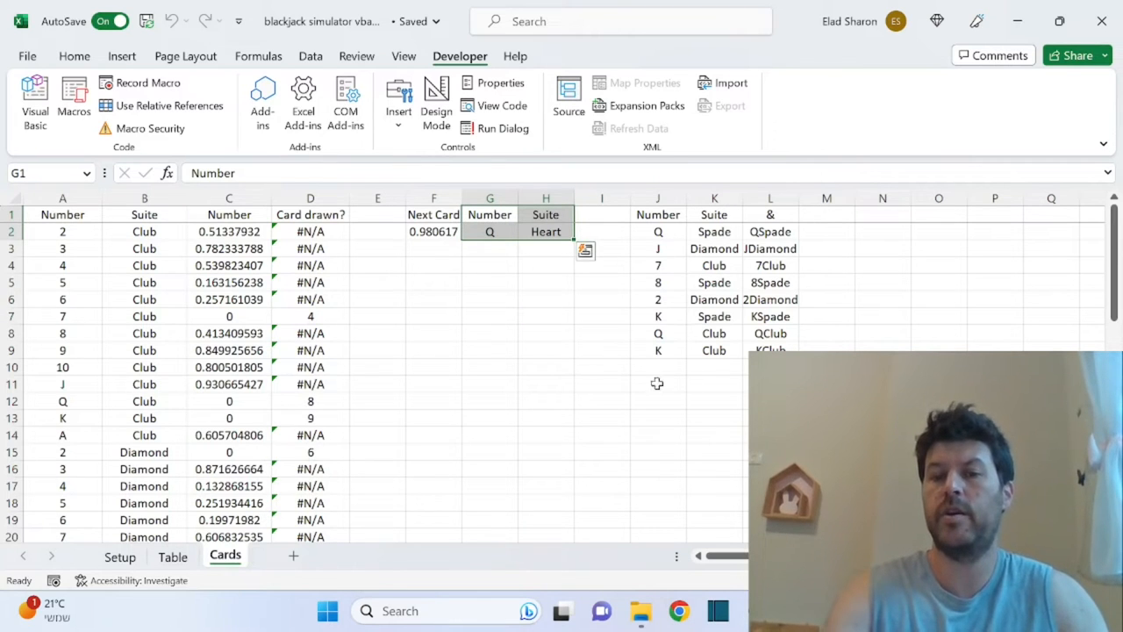
mouse_move(437, 382)
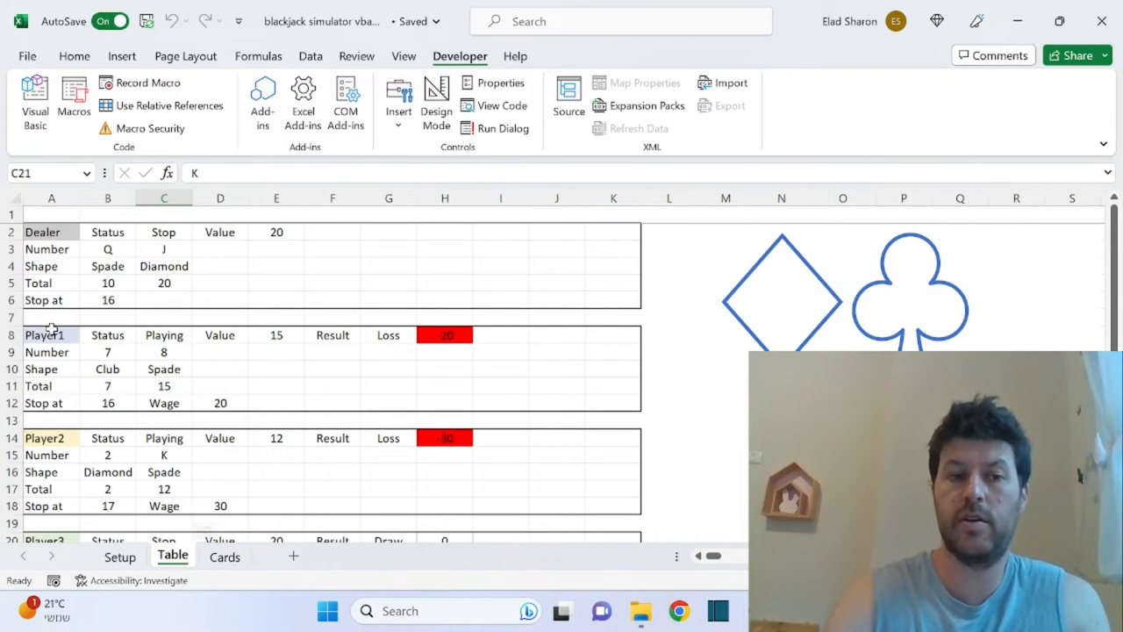
mouse_move(181, 294)
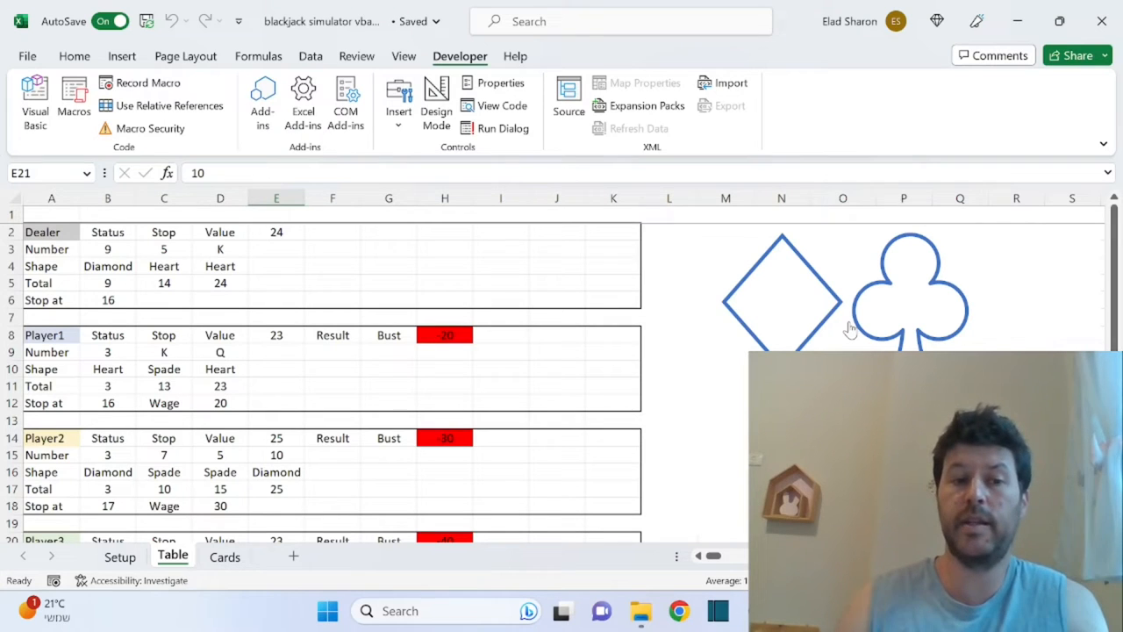
mouse_move(483, 318)
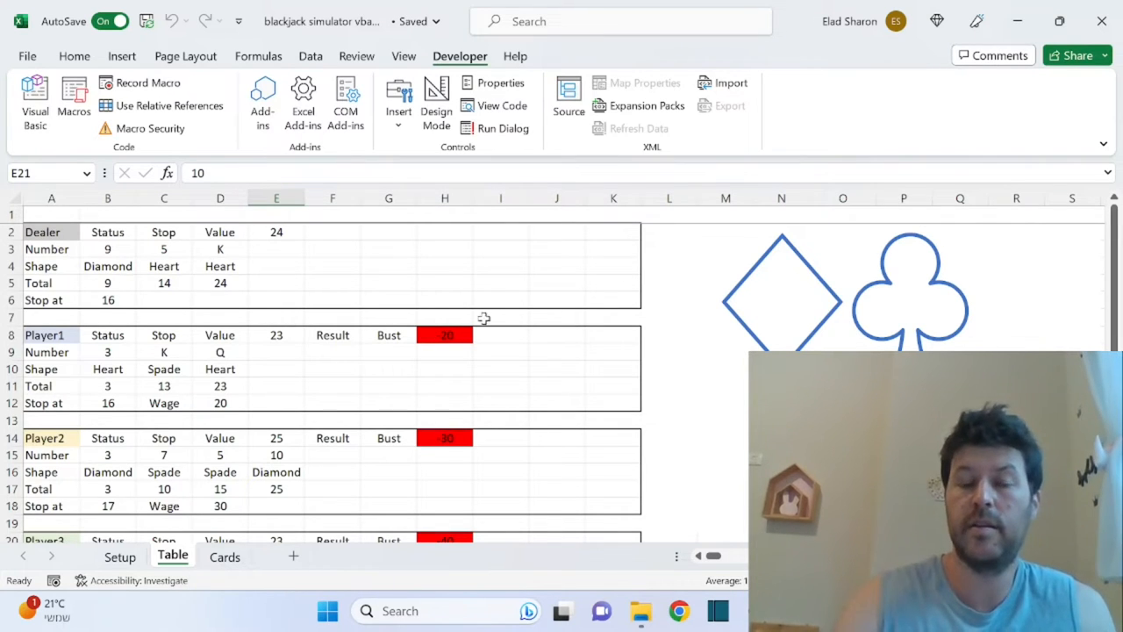
mouse_move(448, 373)
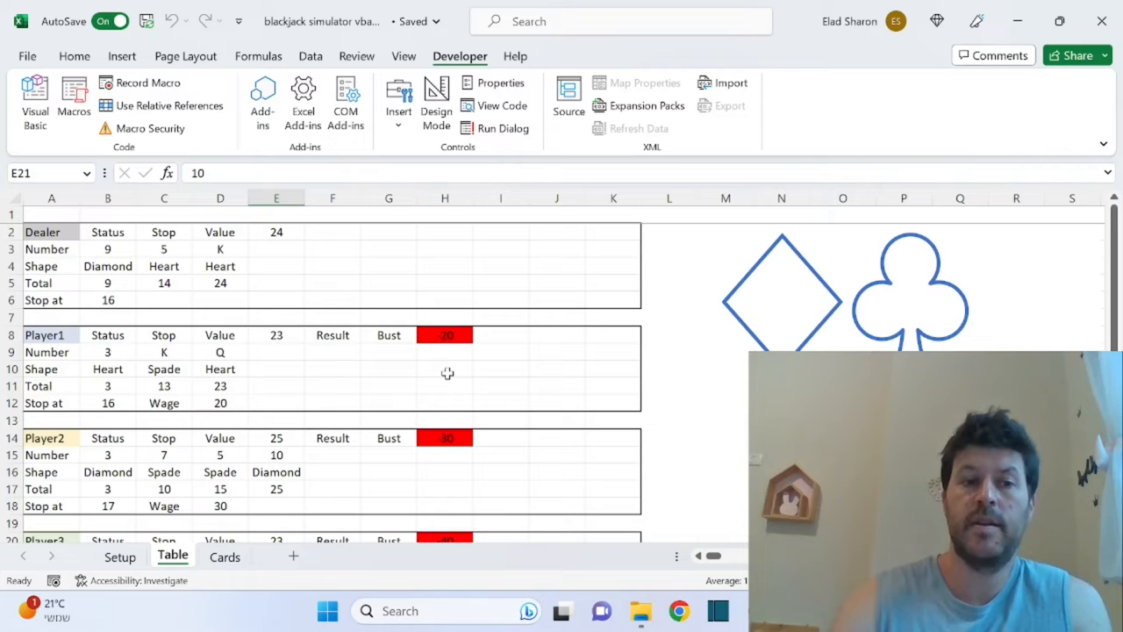
mouse_move(50, 299)
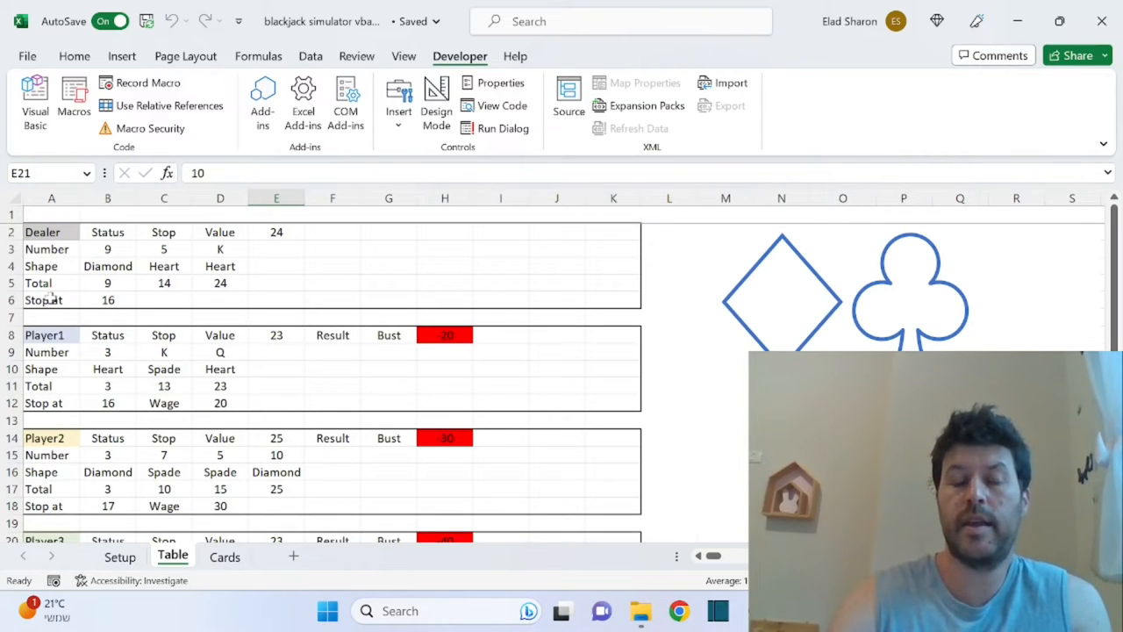
- Inspect the players' stop-at lookup formulas, entering 16
click(108, 299)
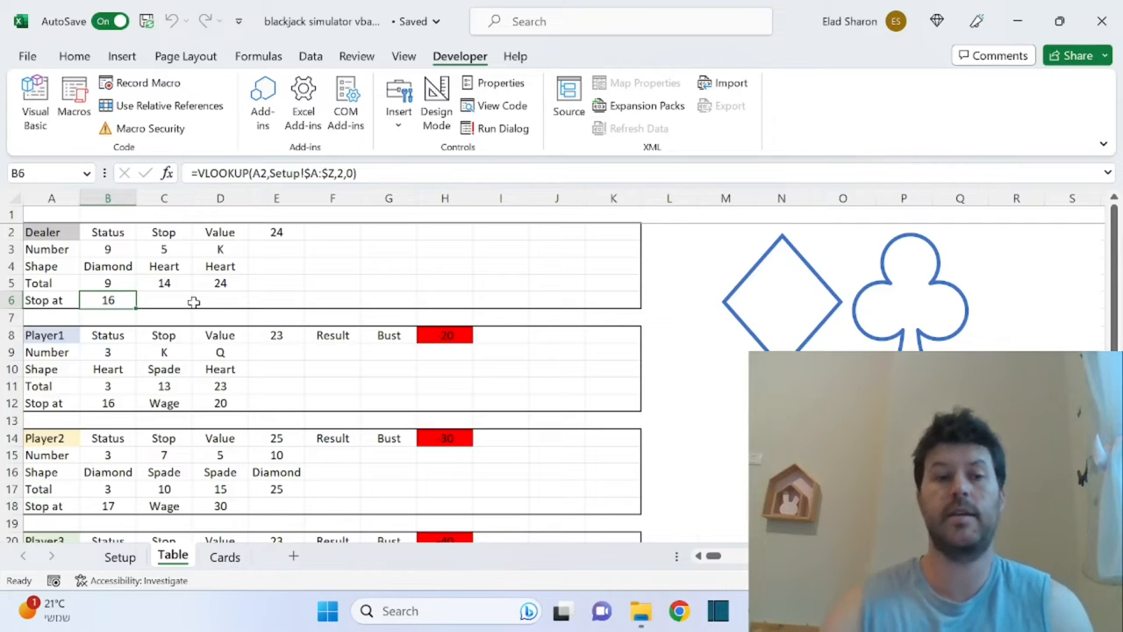
click(108, 402)
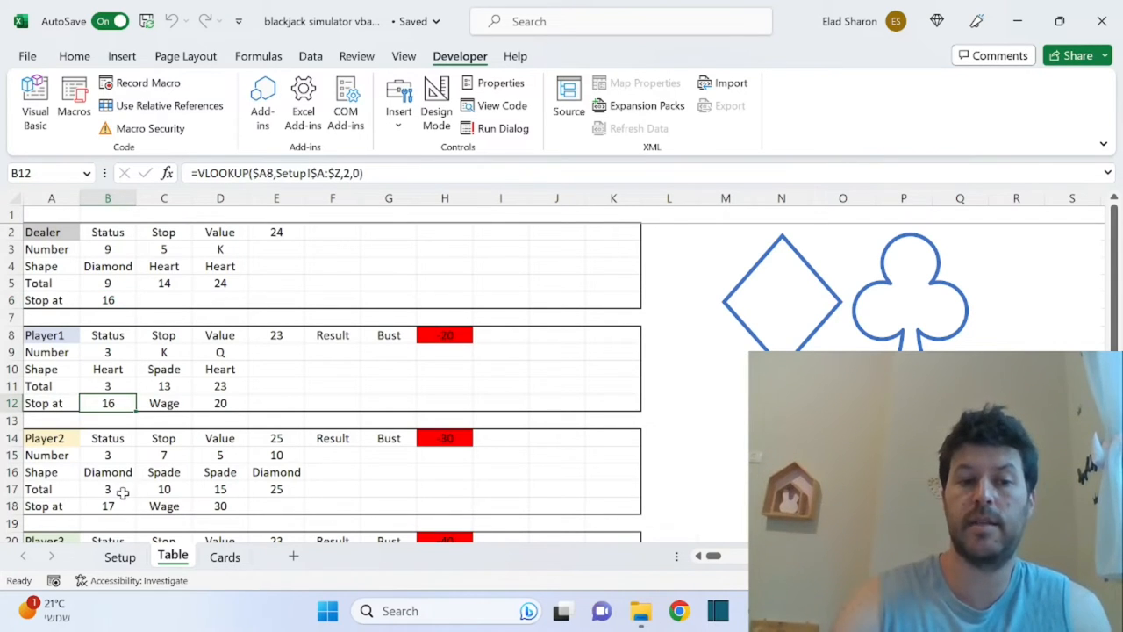
click(108, 299)
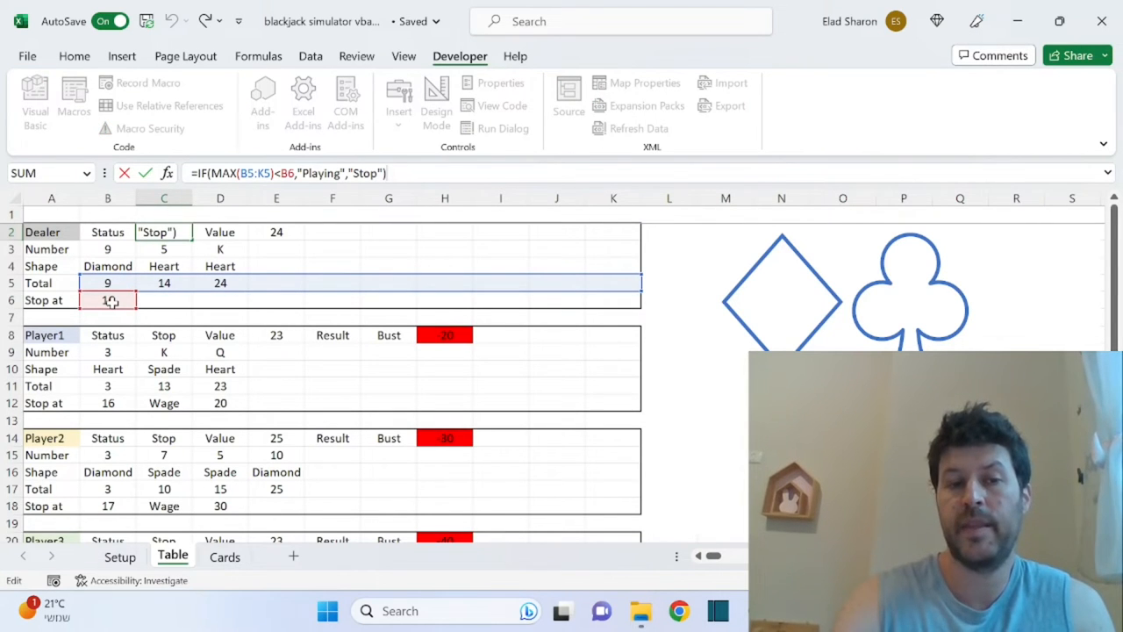
text(16)
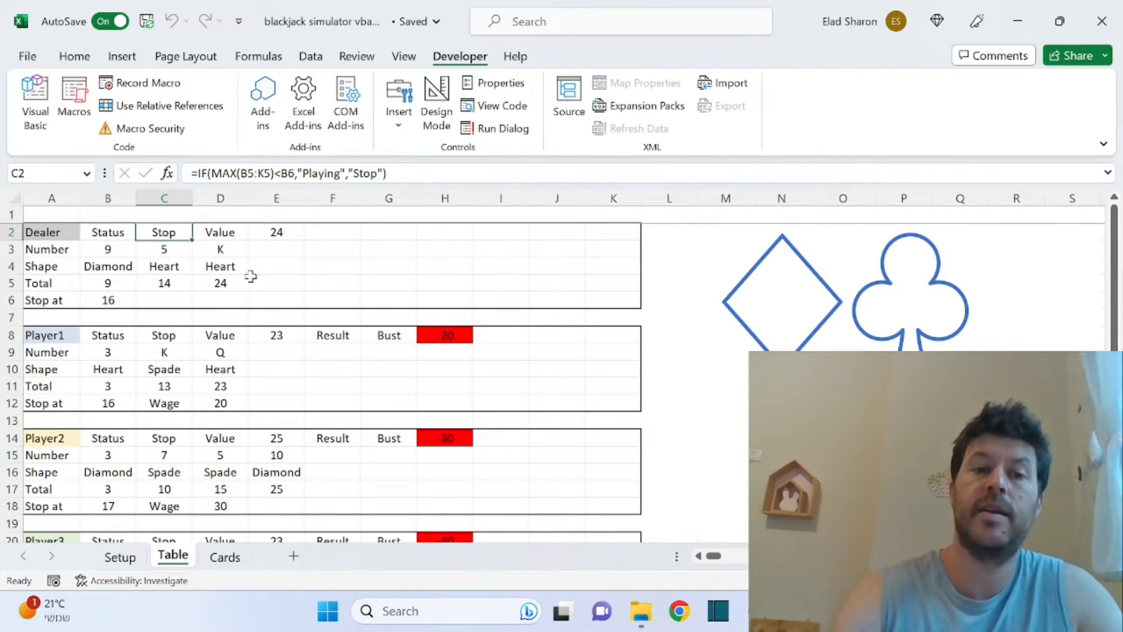
- Walk through the dealer's highest total, card points and running total formulas in B5–D5
click(275, 232)
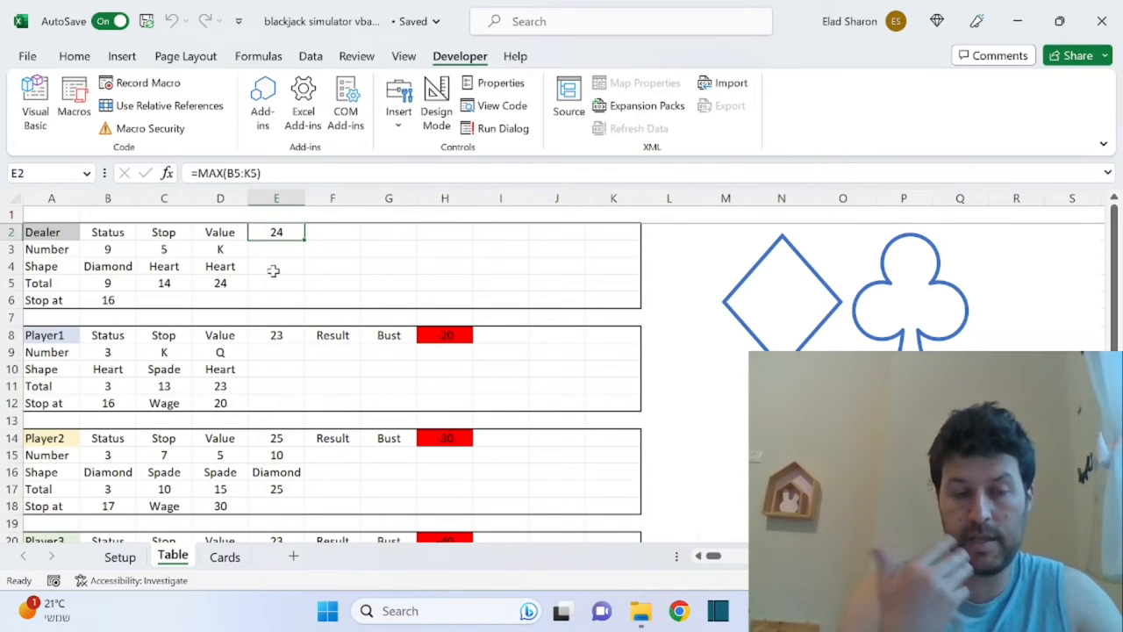
click(107, 283)
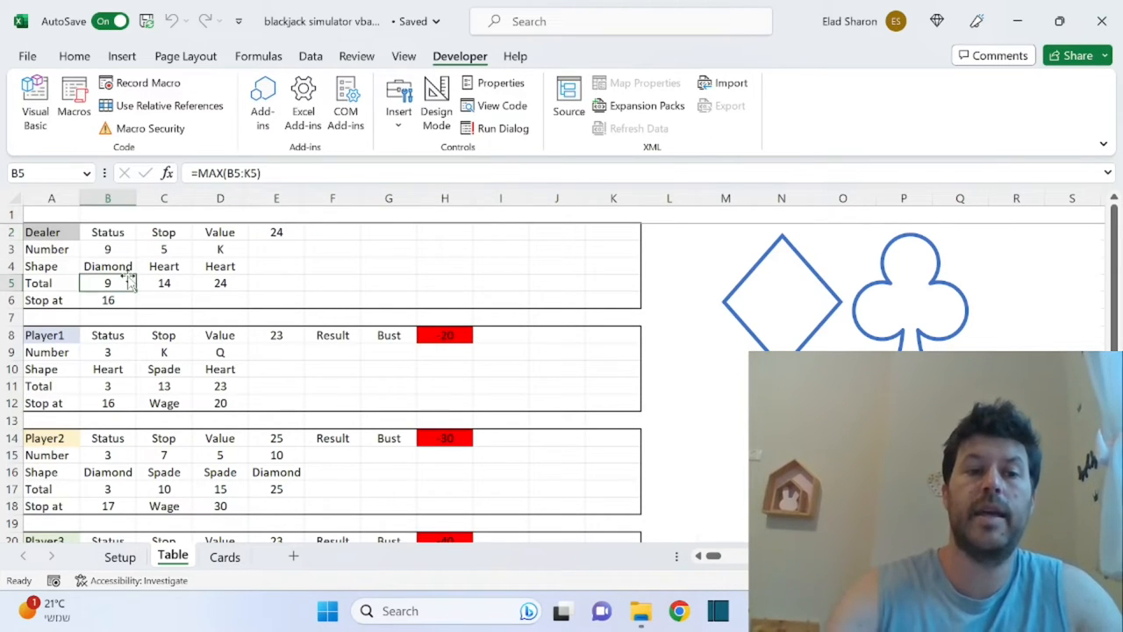
click(107, 249)
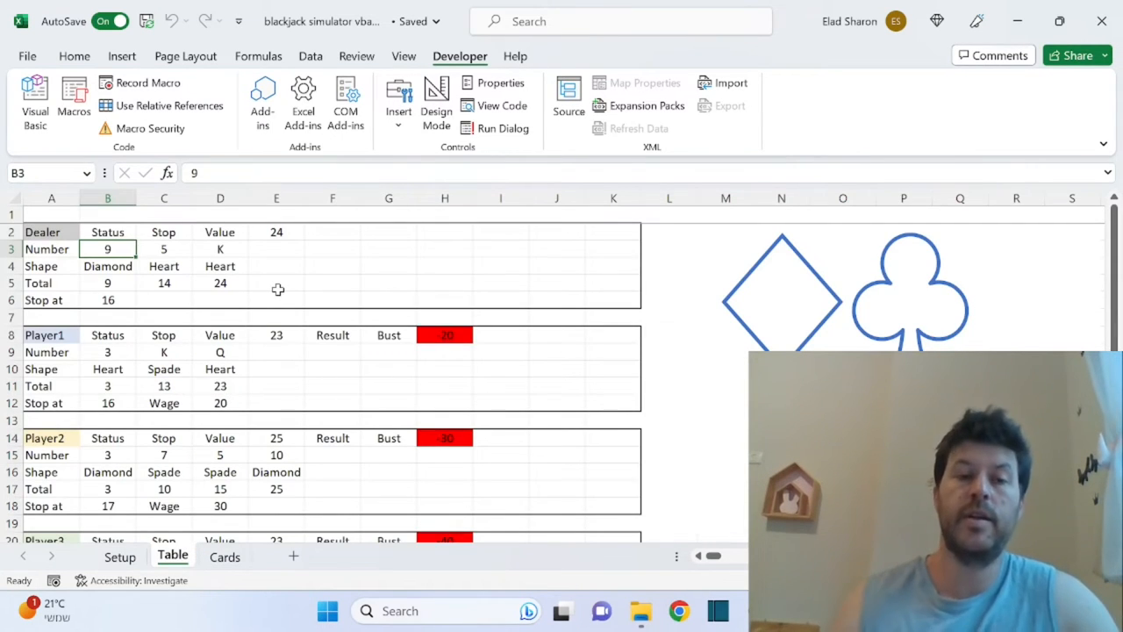
mouse_move(137, 285)
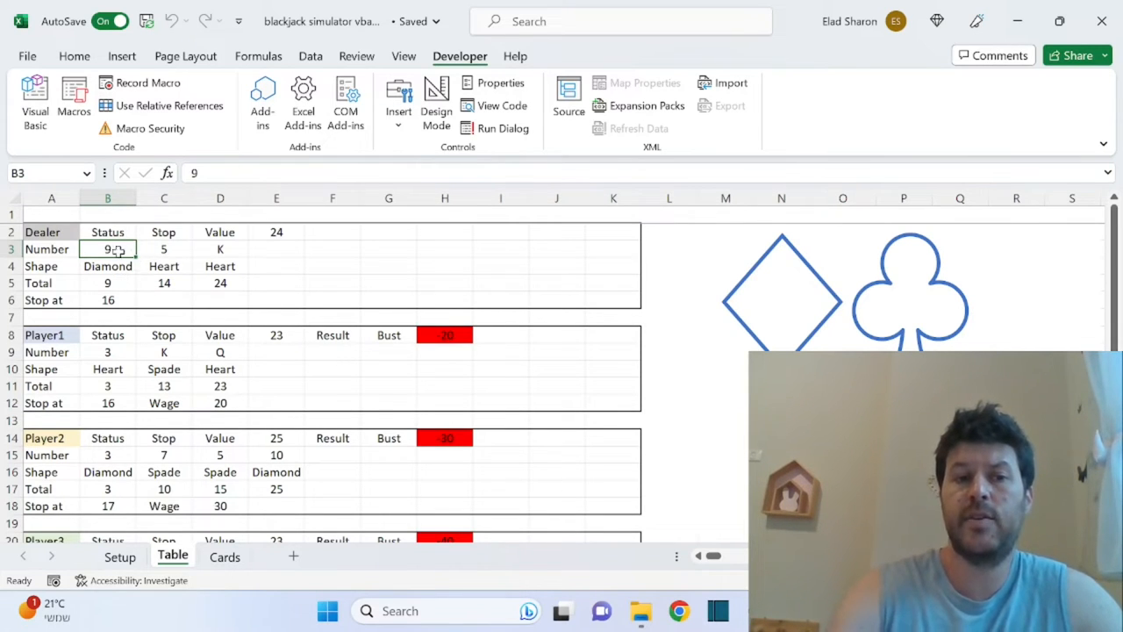
click(107, 283)
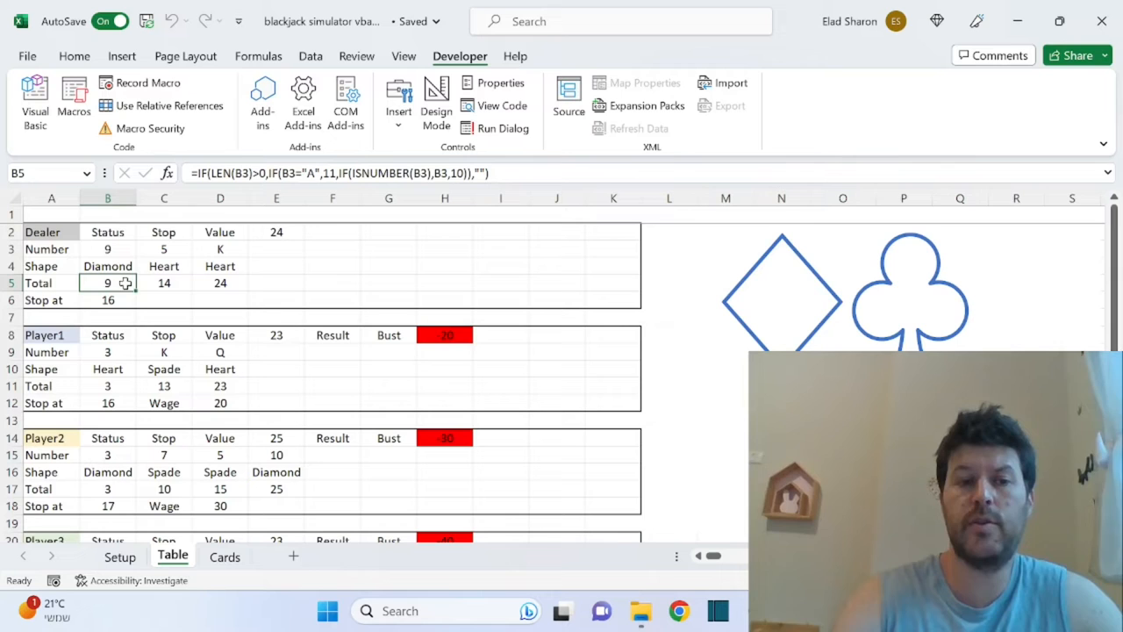
click(164, 283)
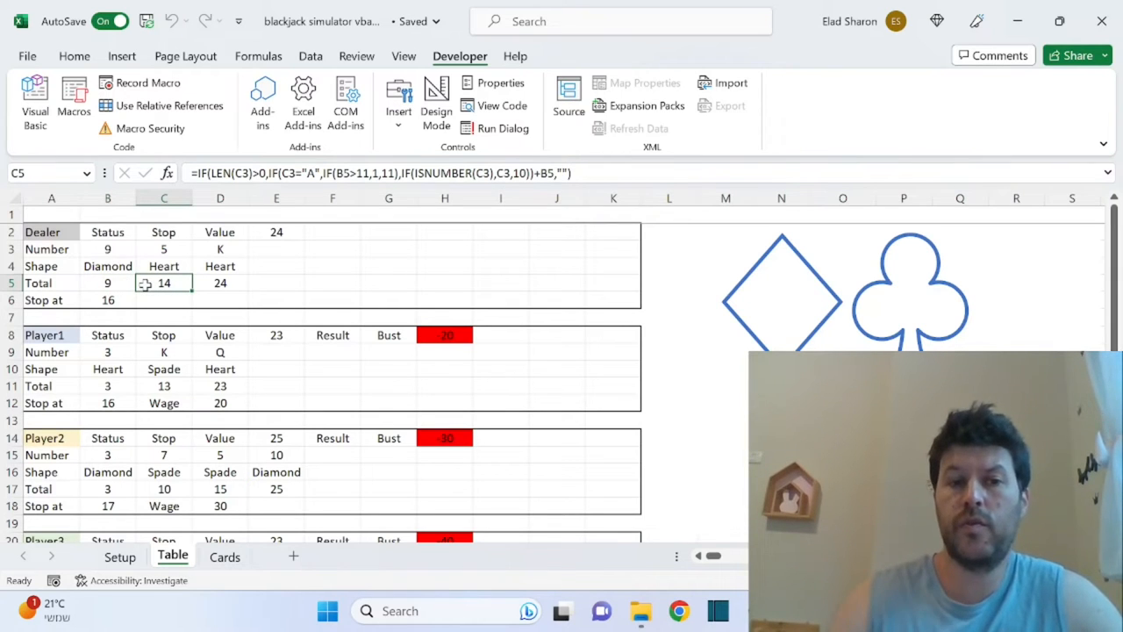
click(108, 282)
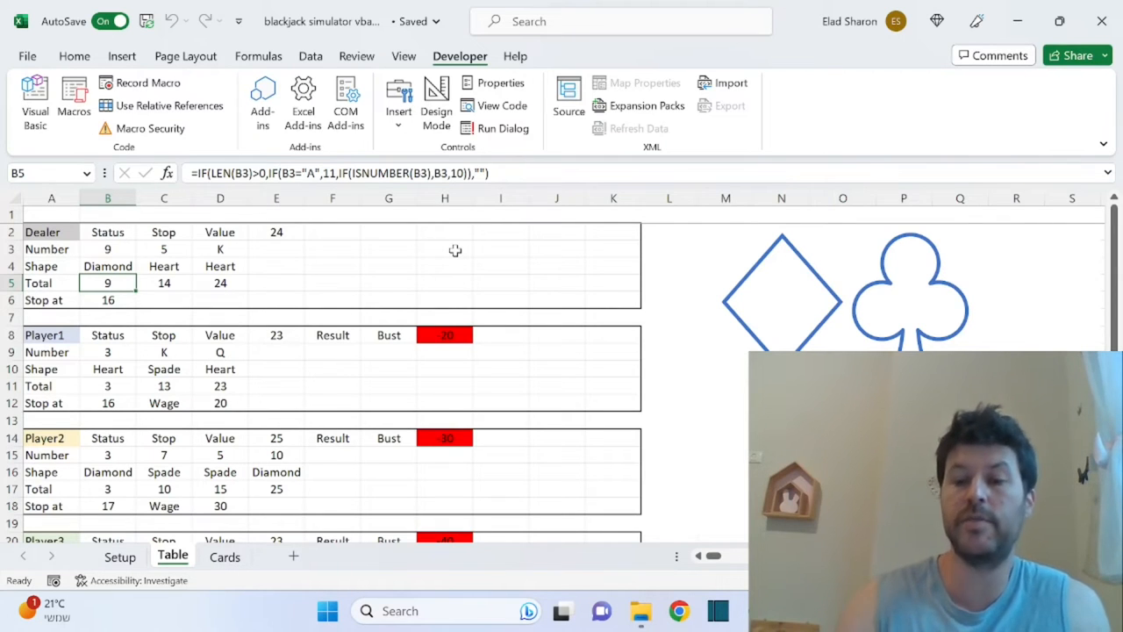
click(164, 283)
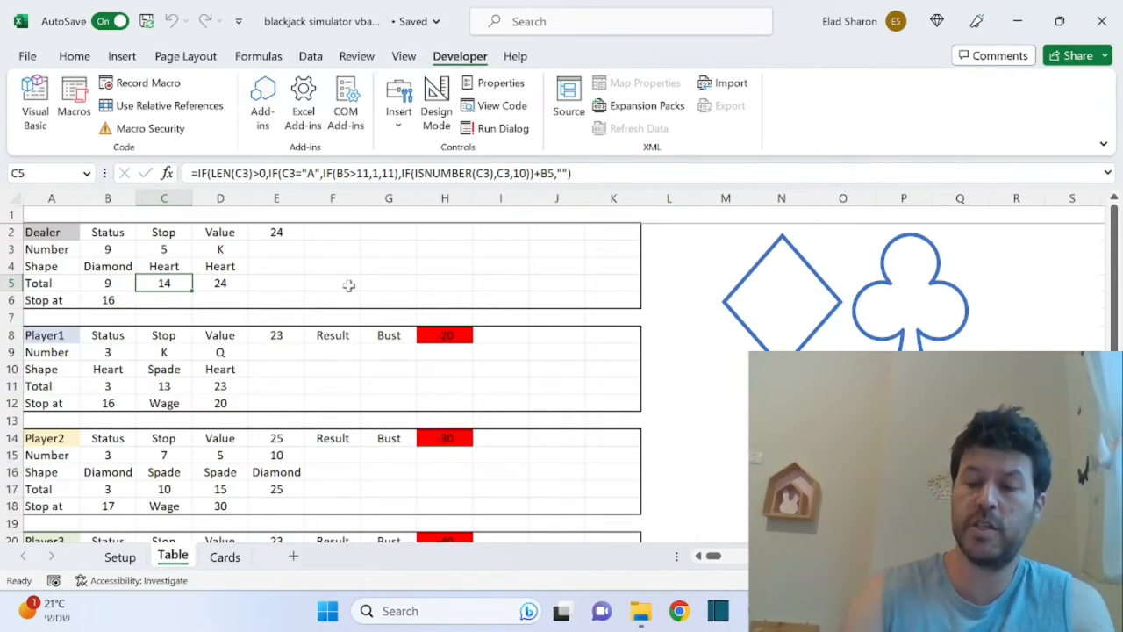
click(220, 283)
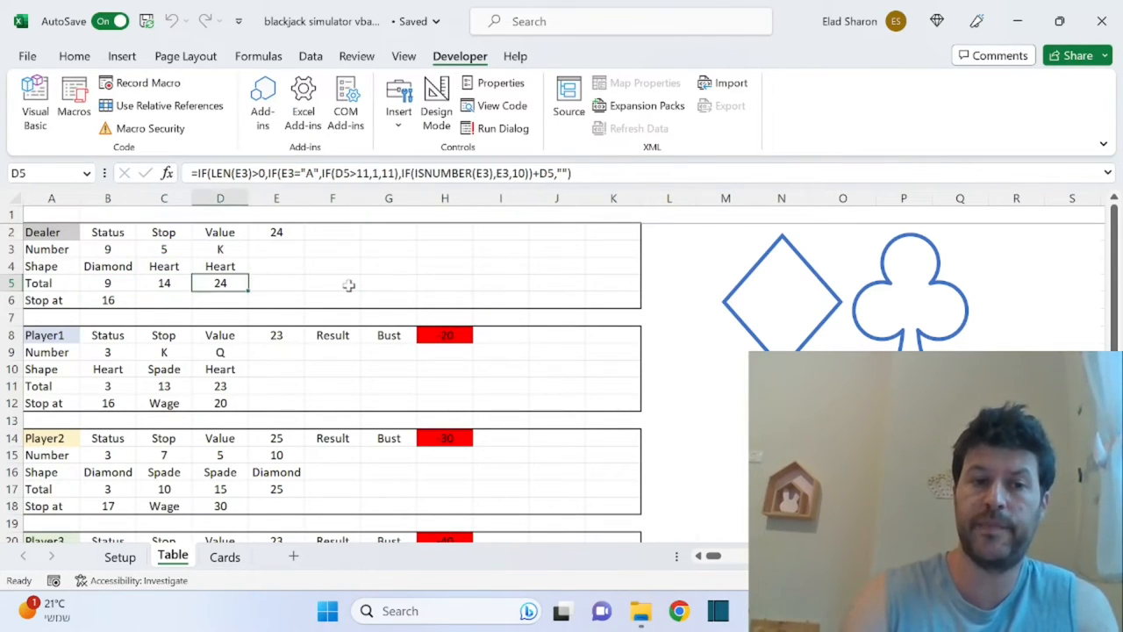
click(51, 283)
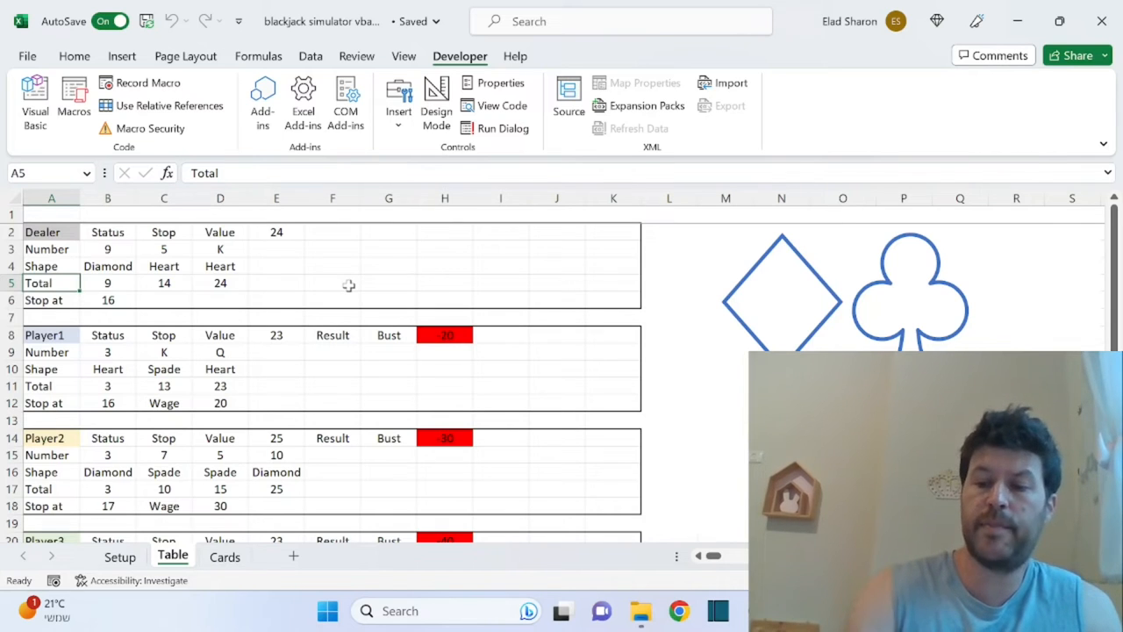
- Inspect Player2's stop-at lookup in B18, wage lookup in D18 and result formula in G14
scroll(down, 3)
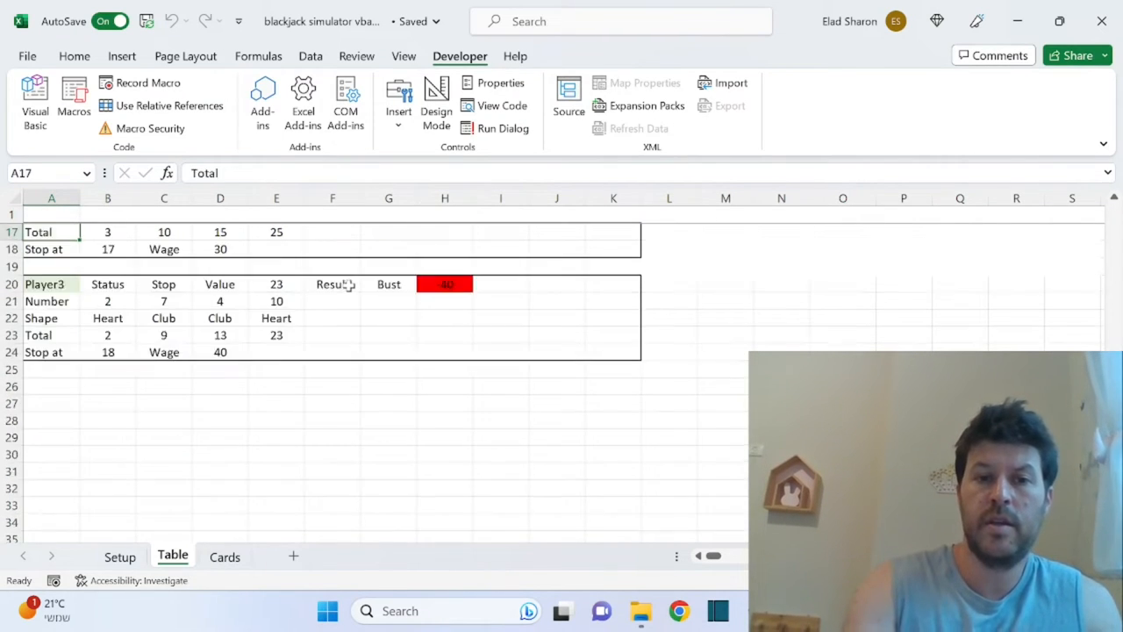
scroll(up, 3)
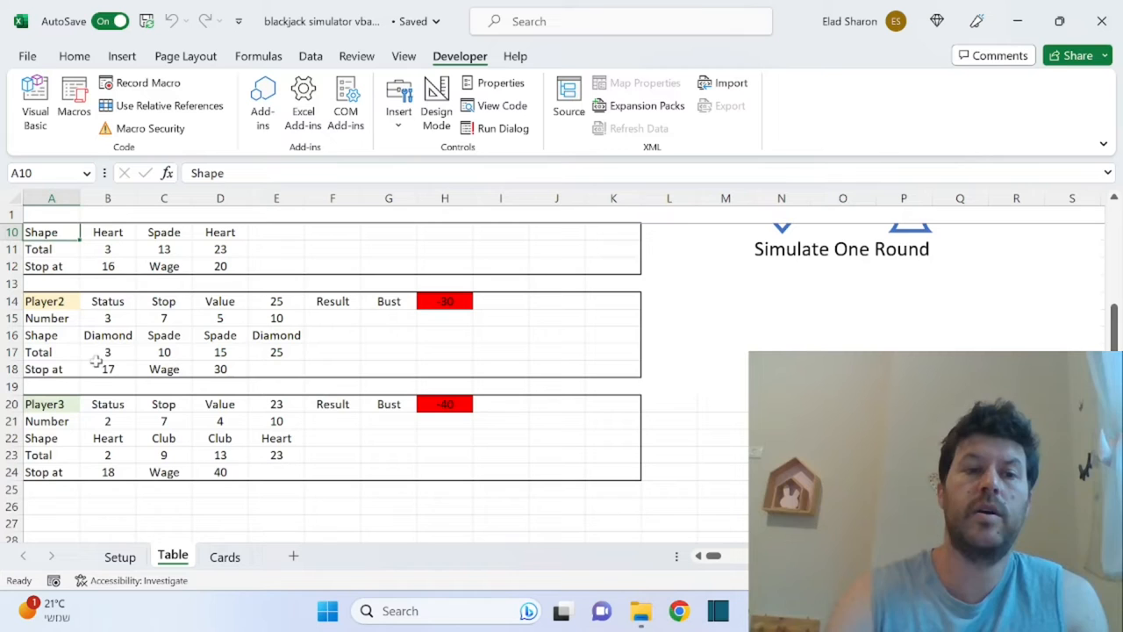
click(107, 369)
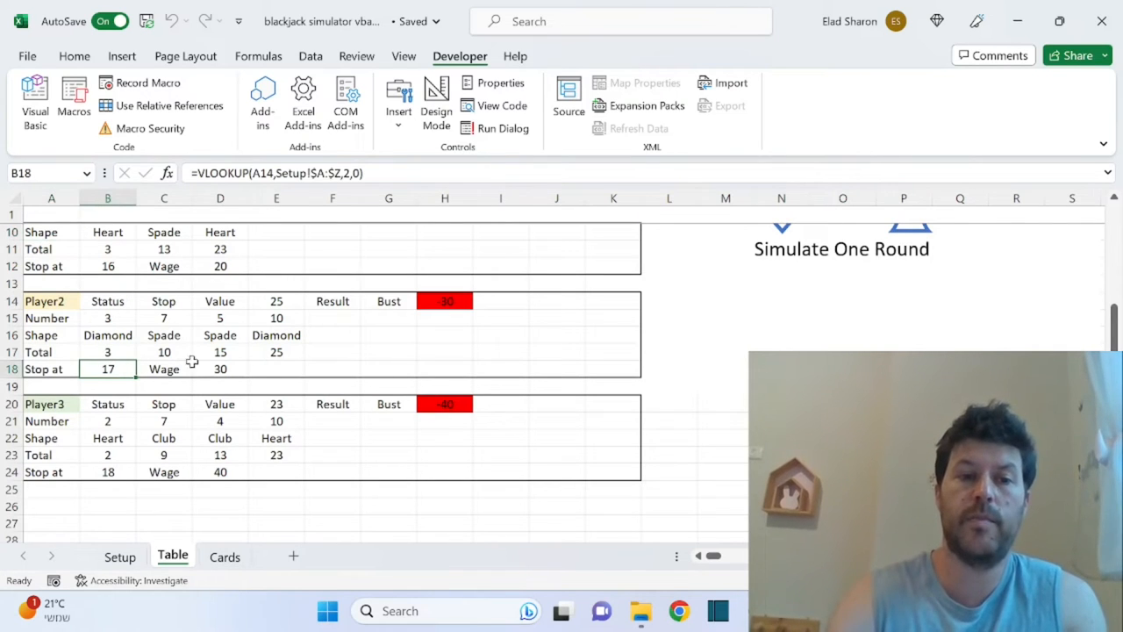
click(220, 369)
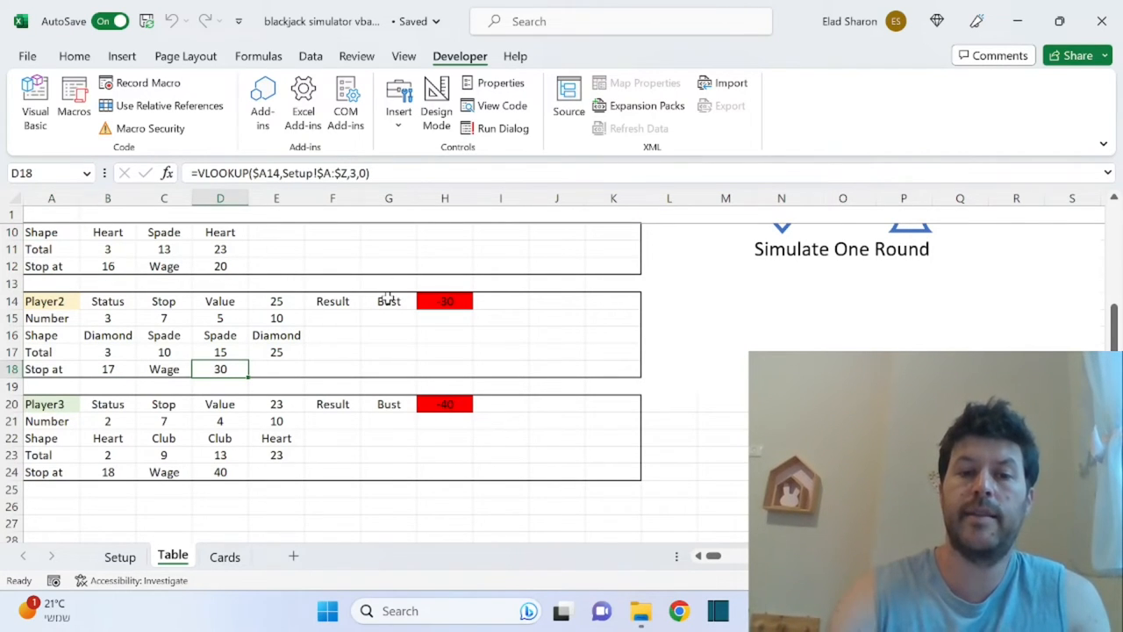
click(389, 301)
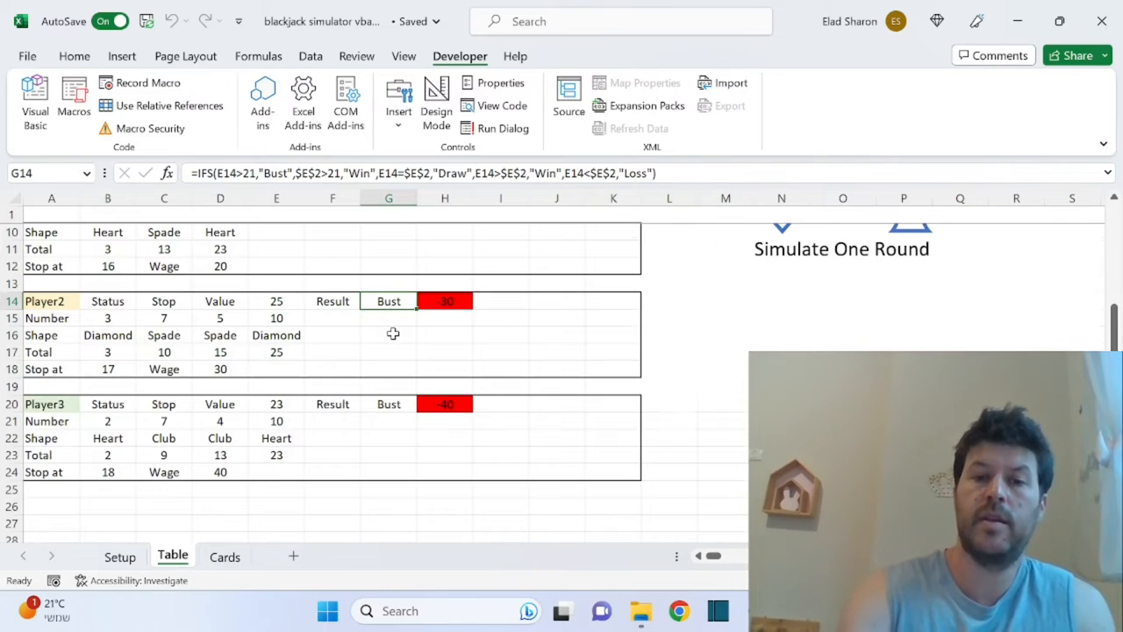
scroll(up, 3)
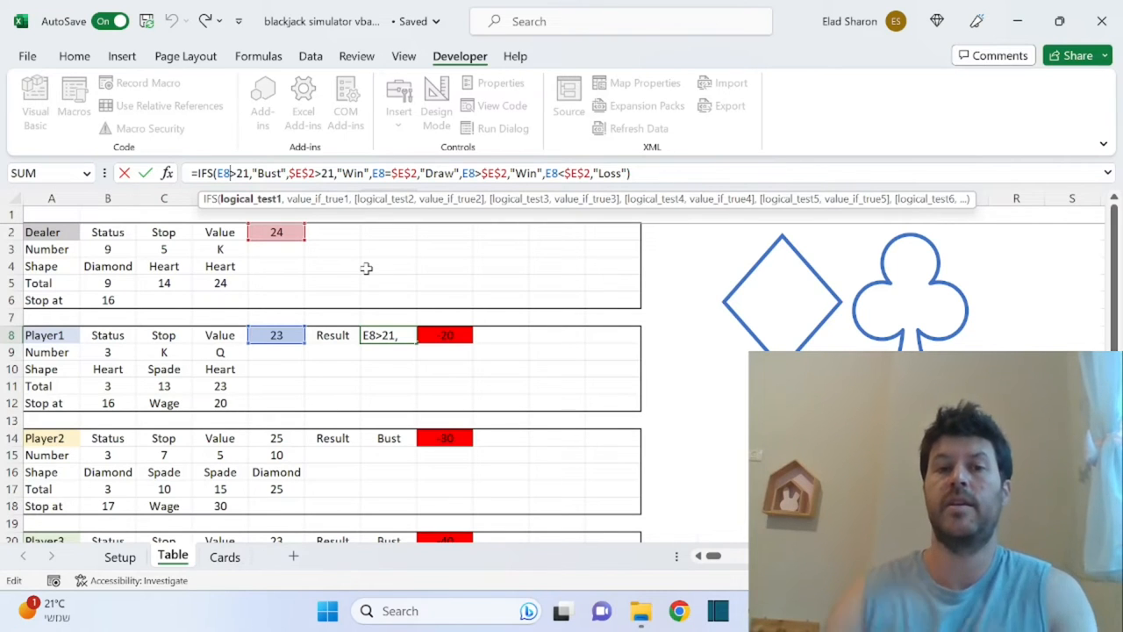
mouse_move(297, 248)
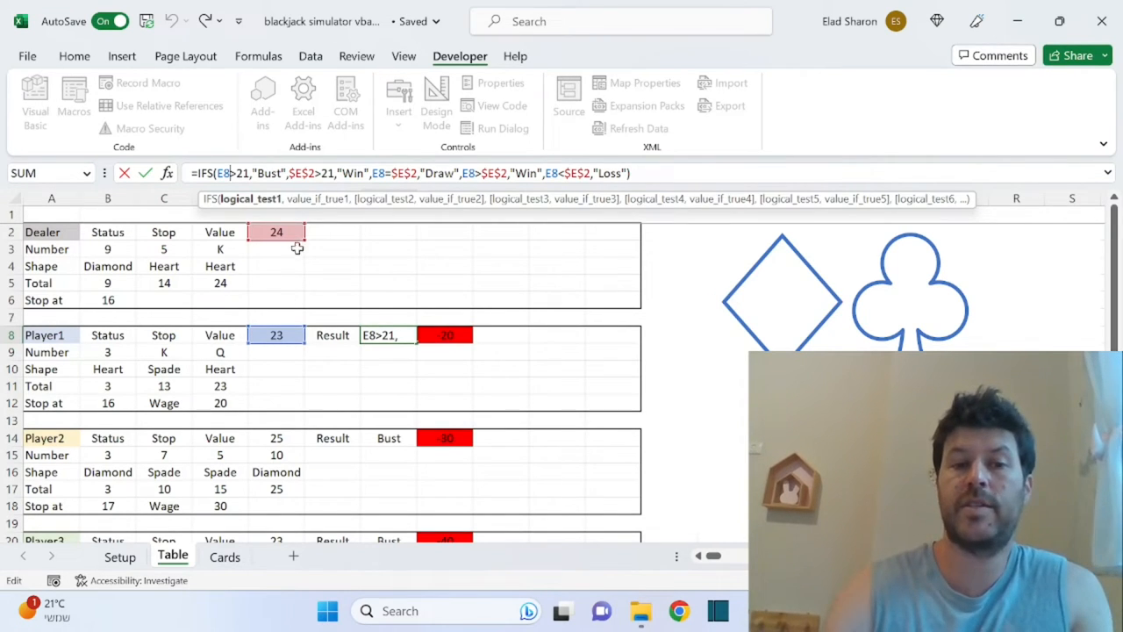
mouse_move(281, 372)
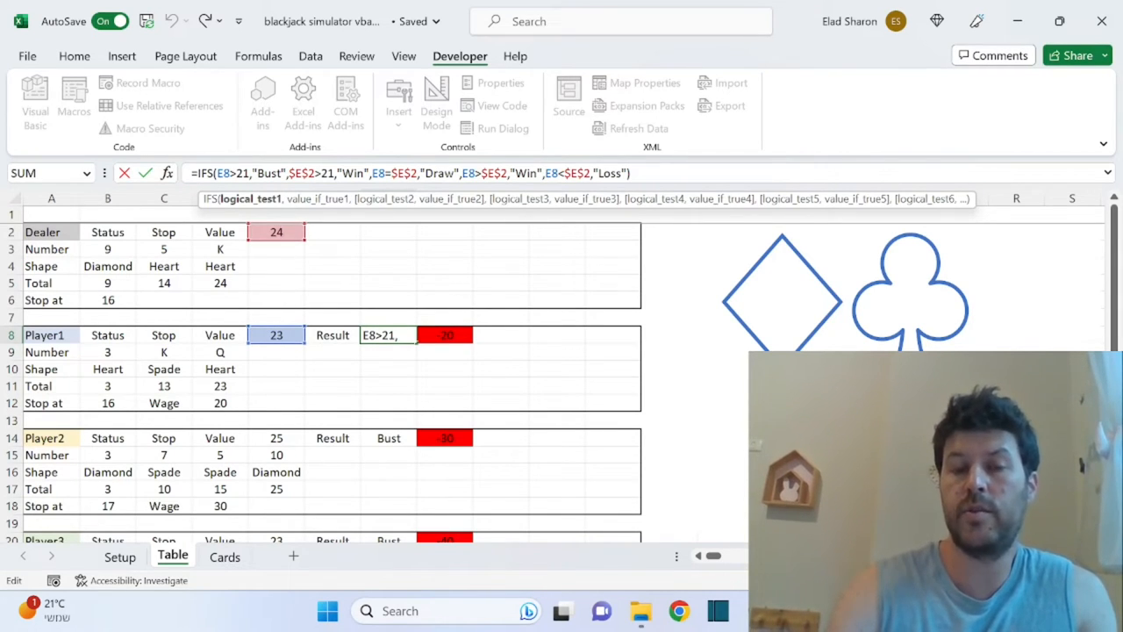
mouse_move(274, 346)
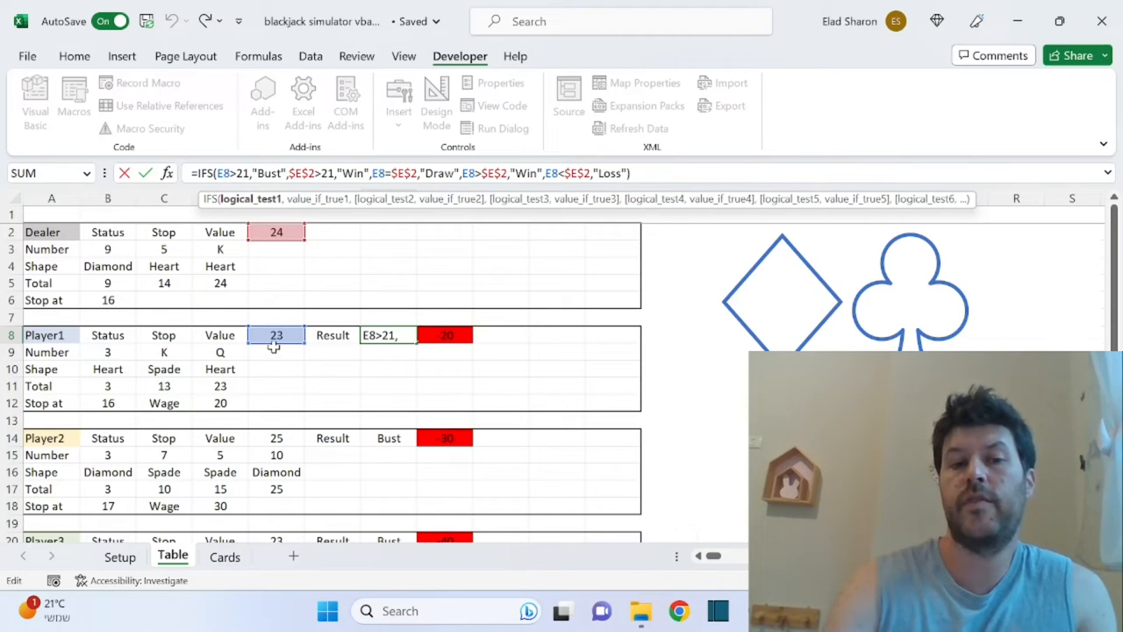
mouse_move(377, 285)
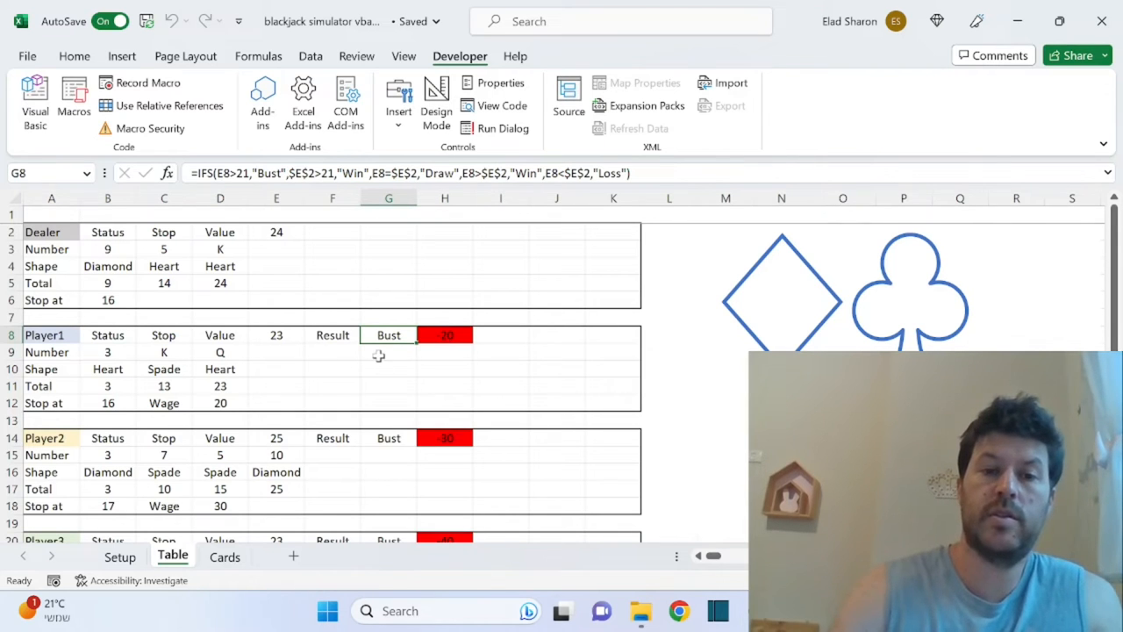
mouse_move(260, 472)
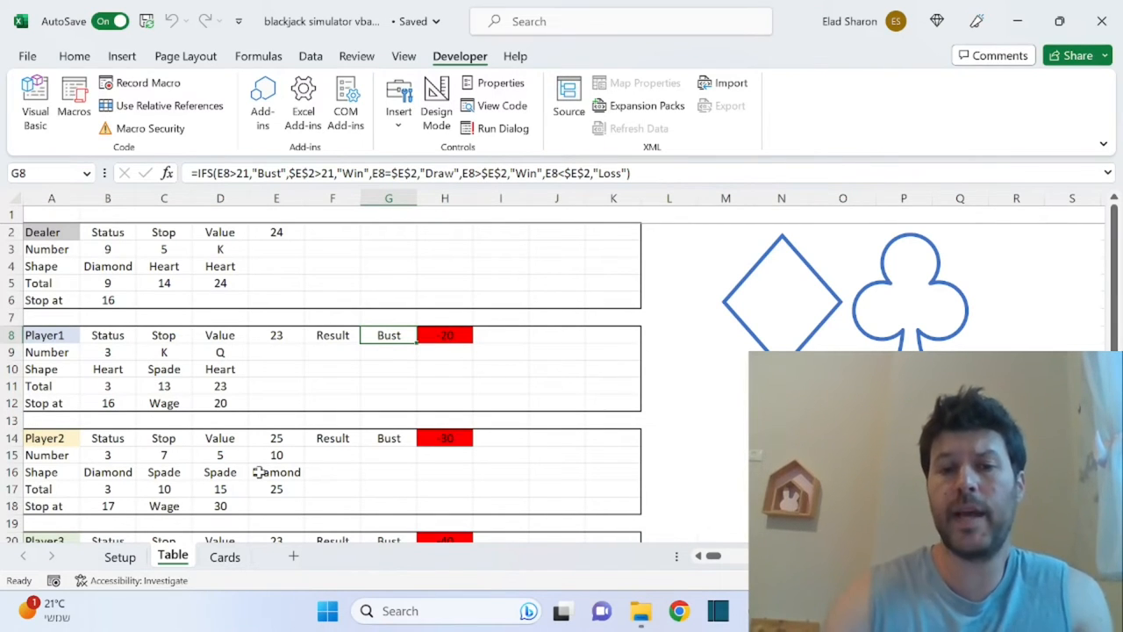
mouse_move(346, 388)
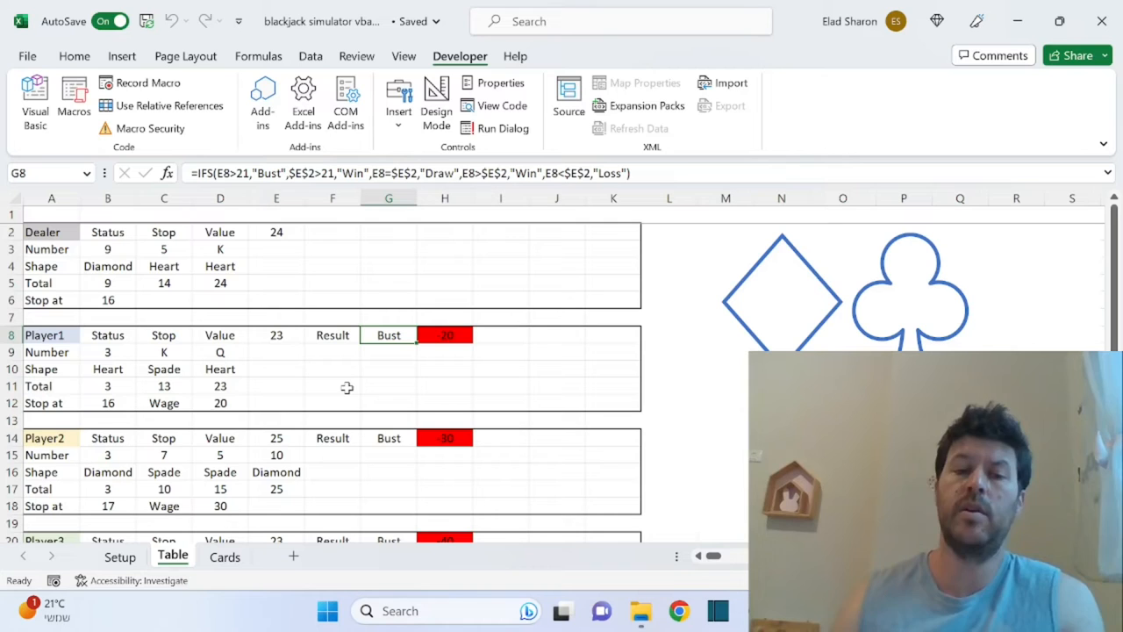
mouse_move(832, 304)
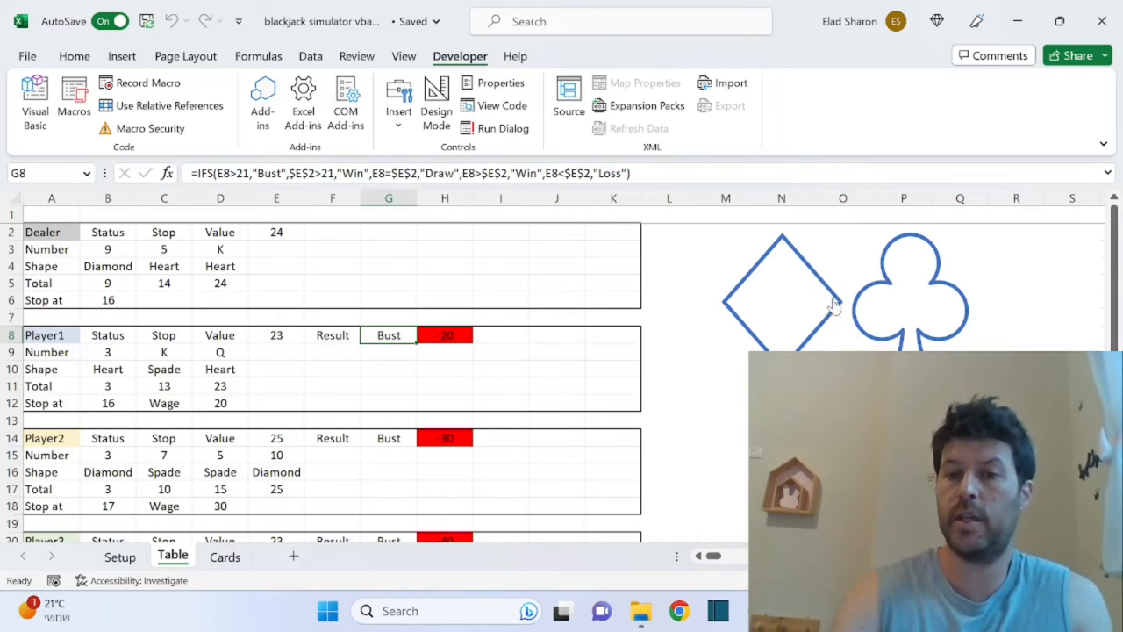
mouse_move(292, 256)
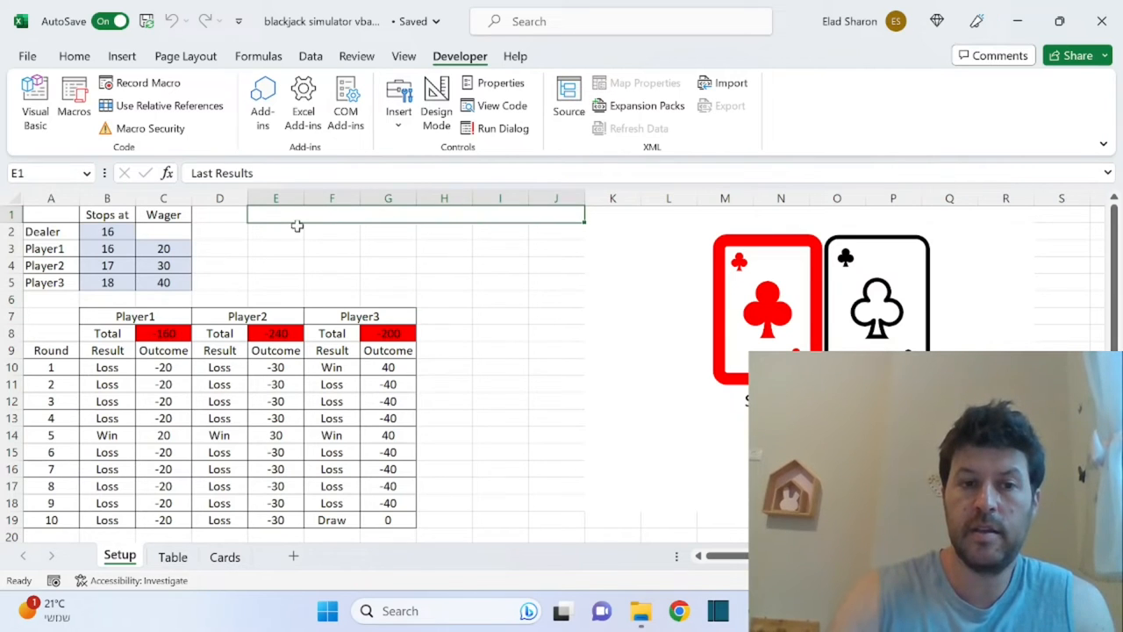
click(276, 231)
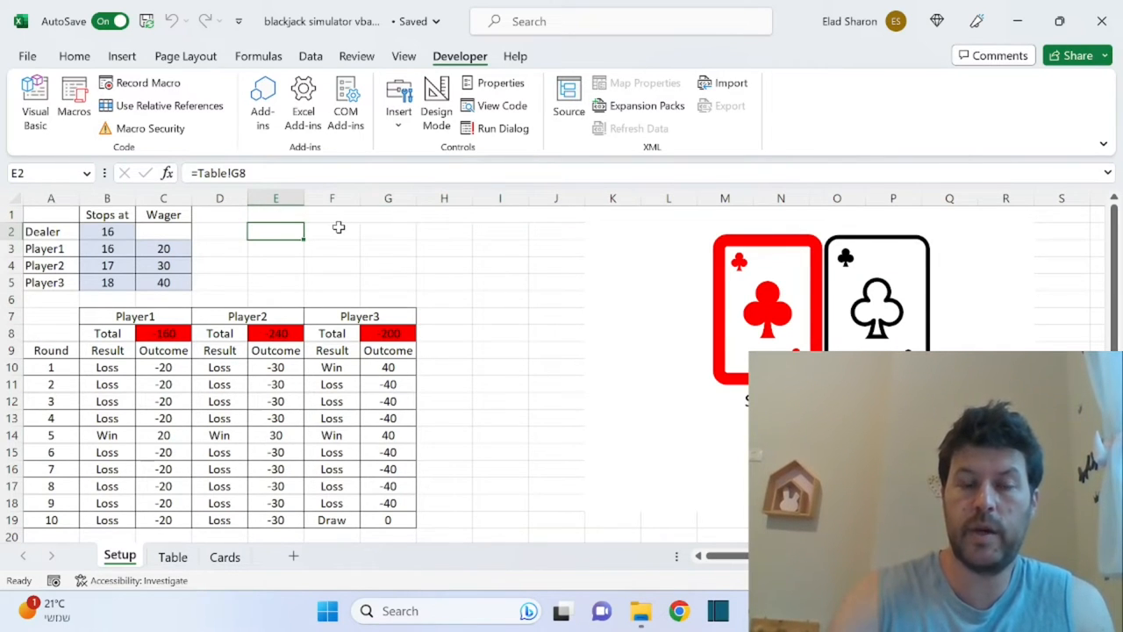
click(388, 231)
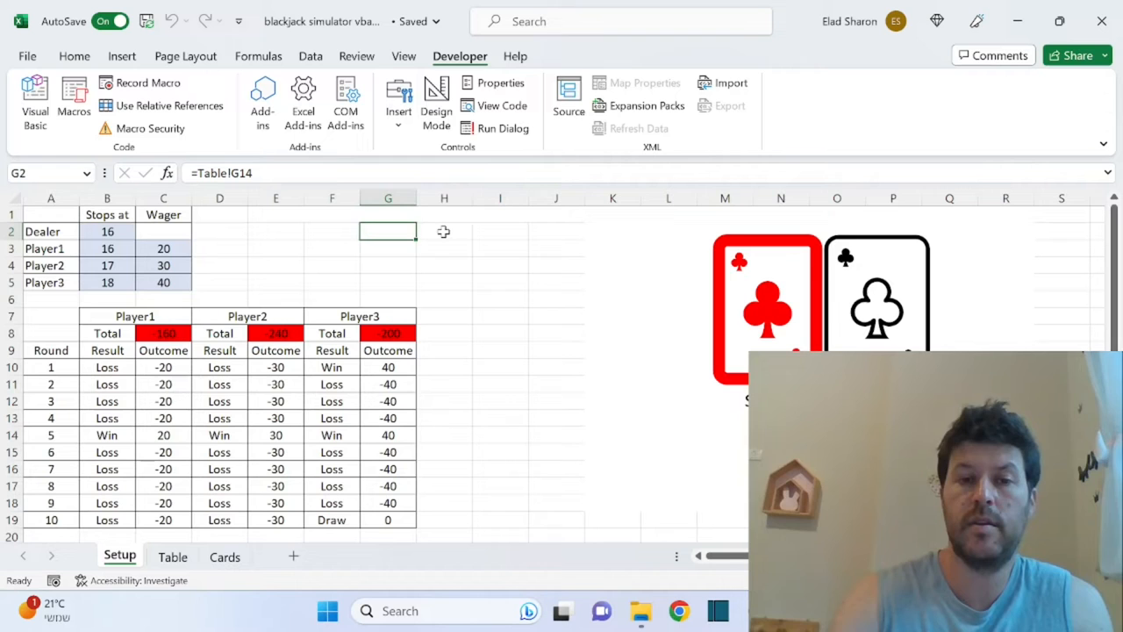
click(557, 231)
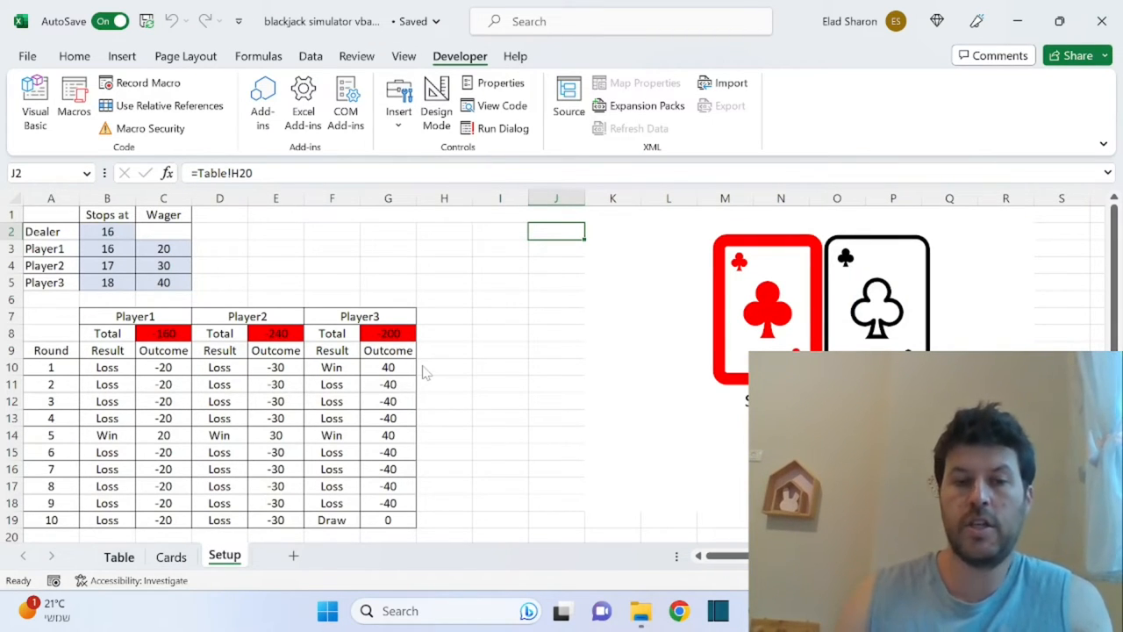
mouse_move(618, 296)
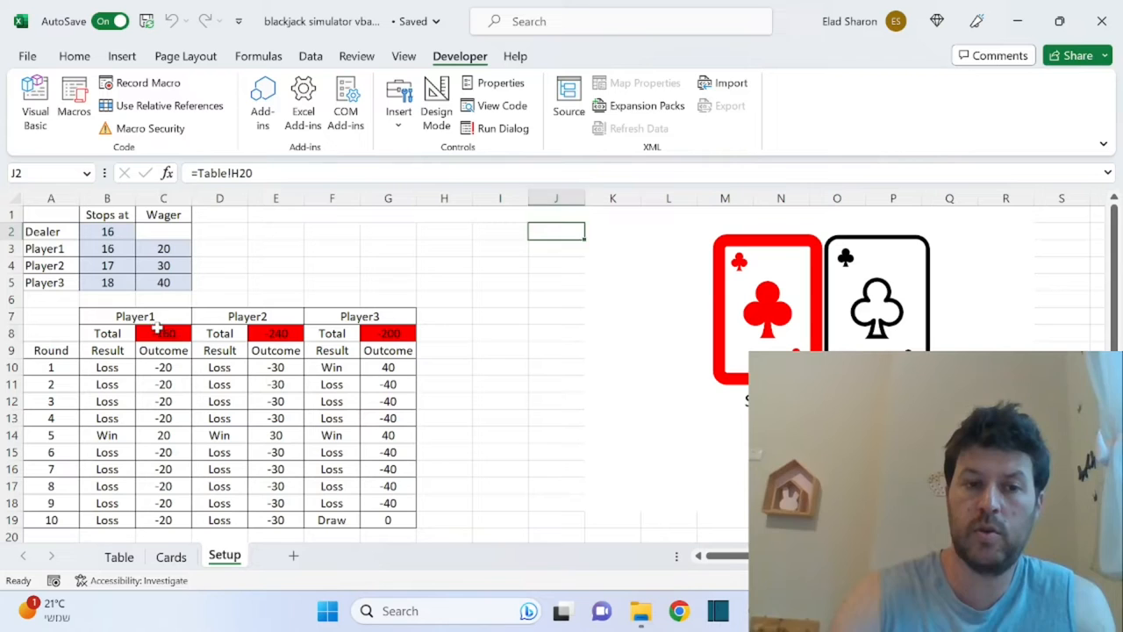
click(276, 333)
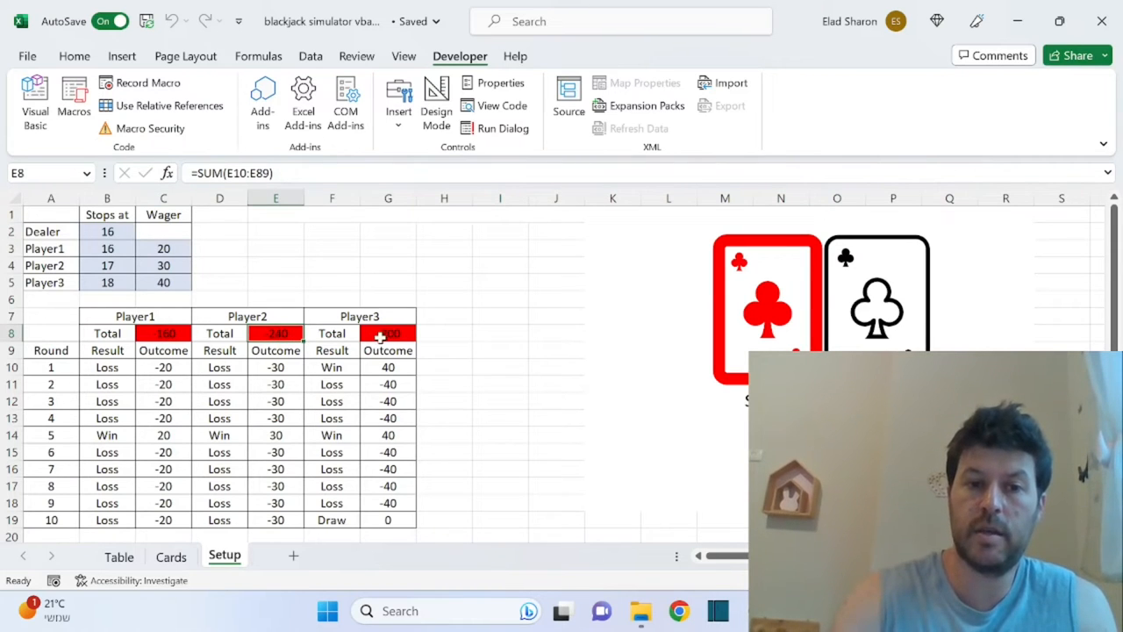
click(444, 315)
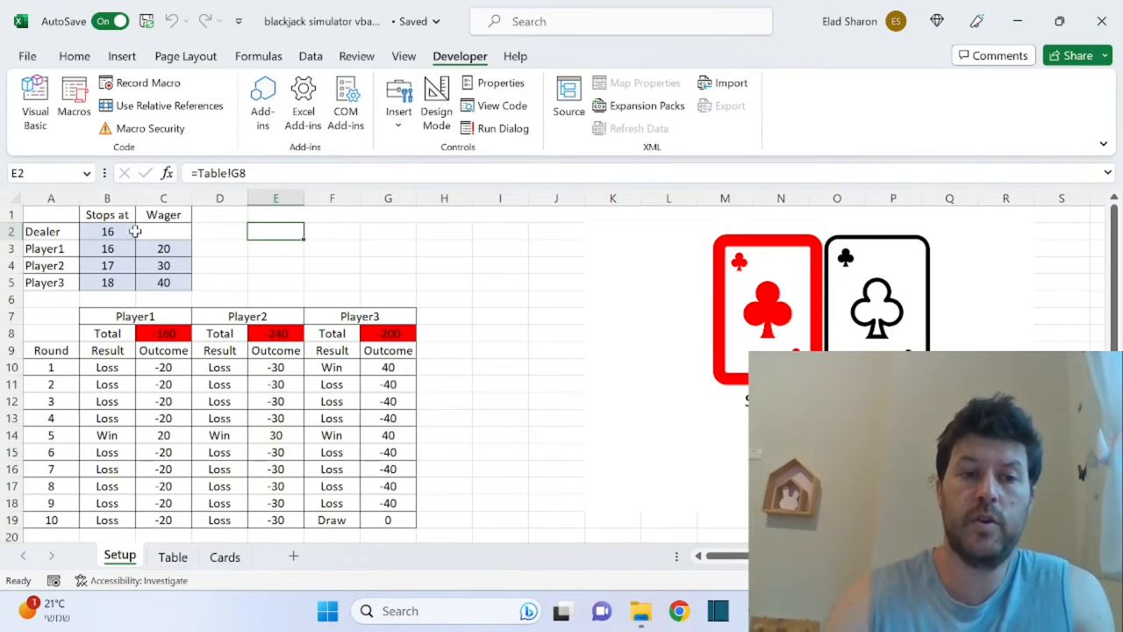
- Set Player1's stop value to 17 with wager 50, and Player2's stop value to 16
click(107, 249)
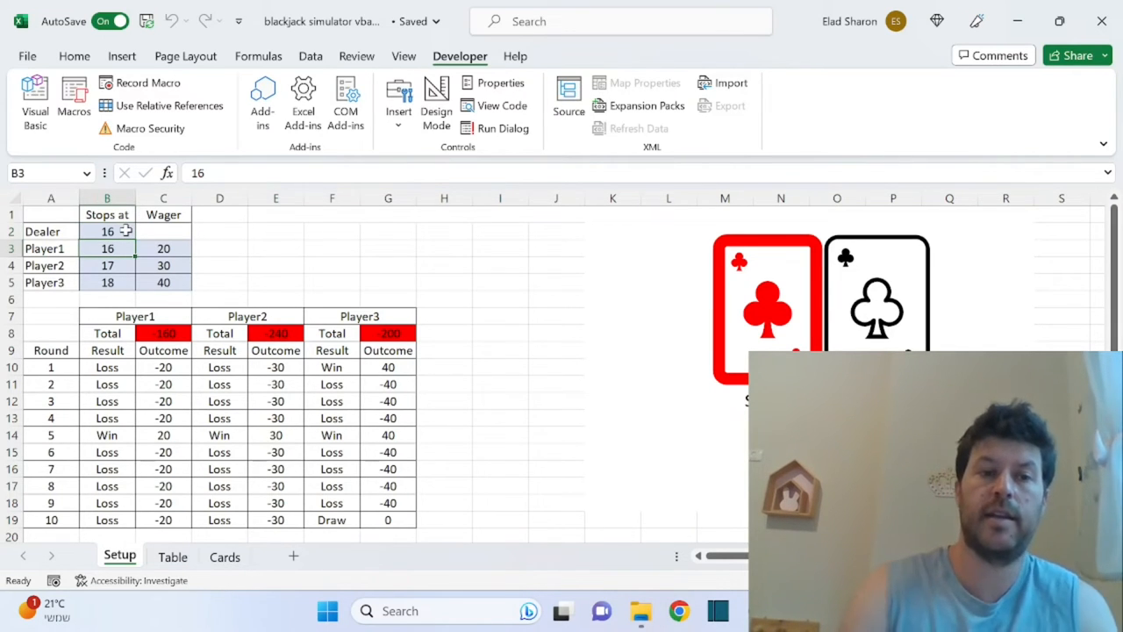
text(17)
click(163, 248)
text(50)
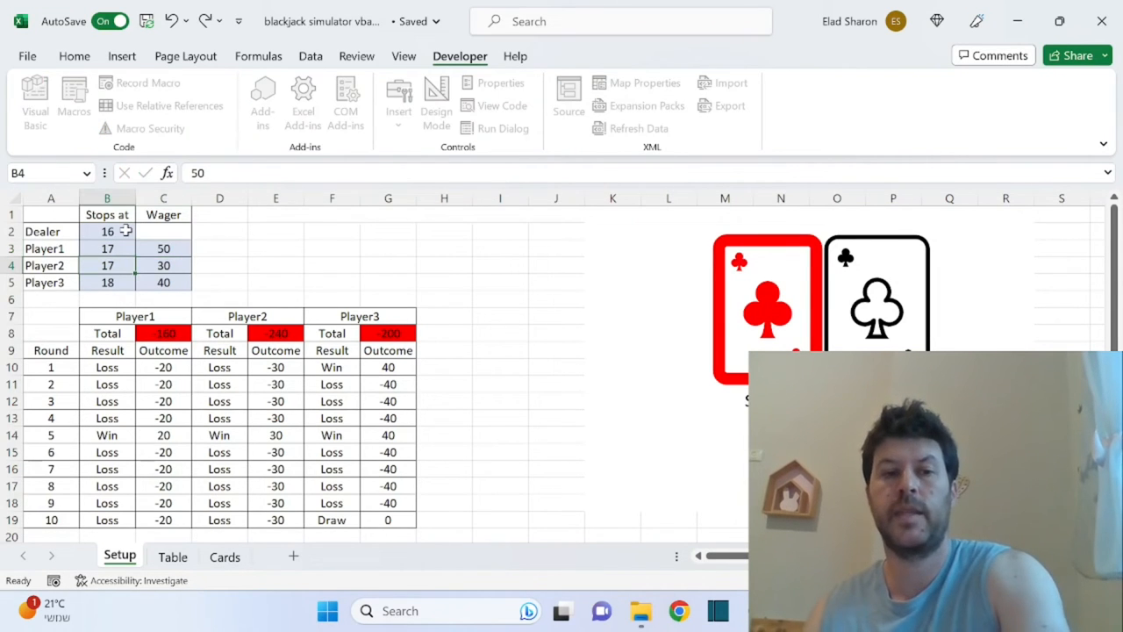
text(16)
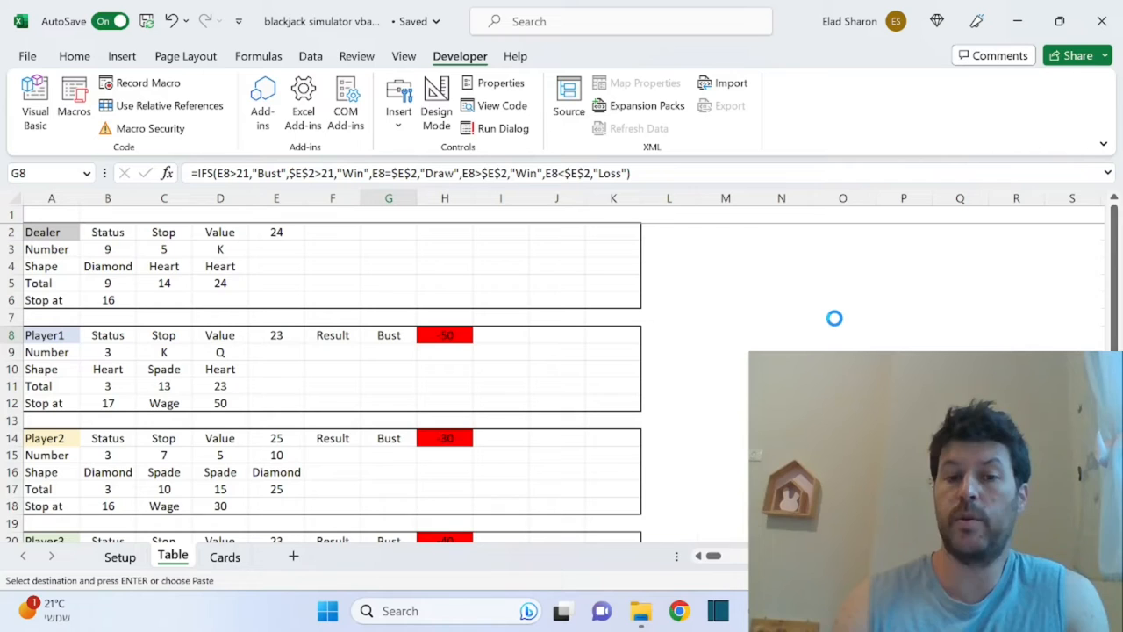
mouse_move(834, 324)
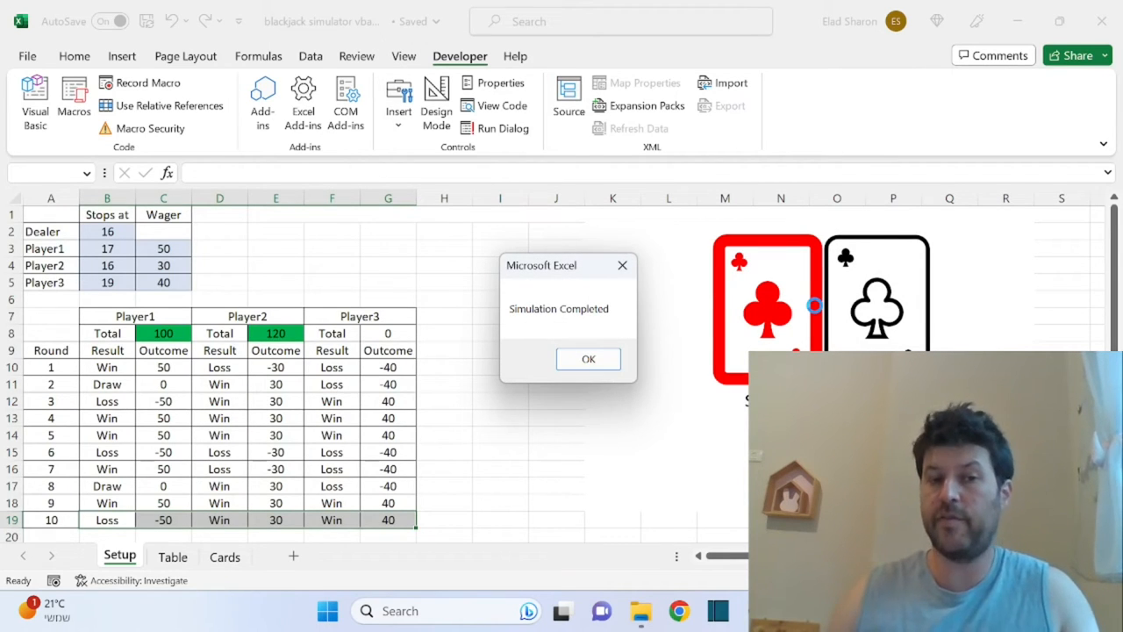
- Dismiss the simulation-complete message and check Player3's total SUM formula
click(588, 359)
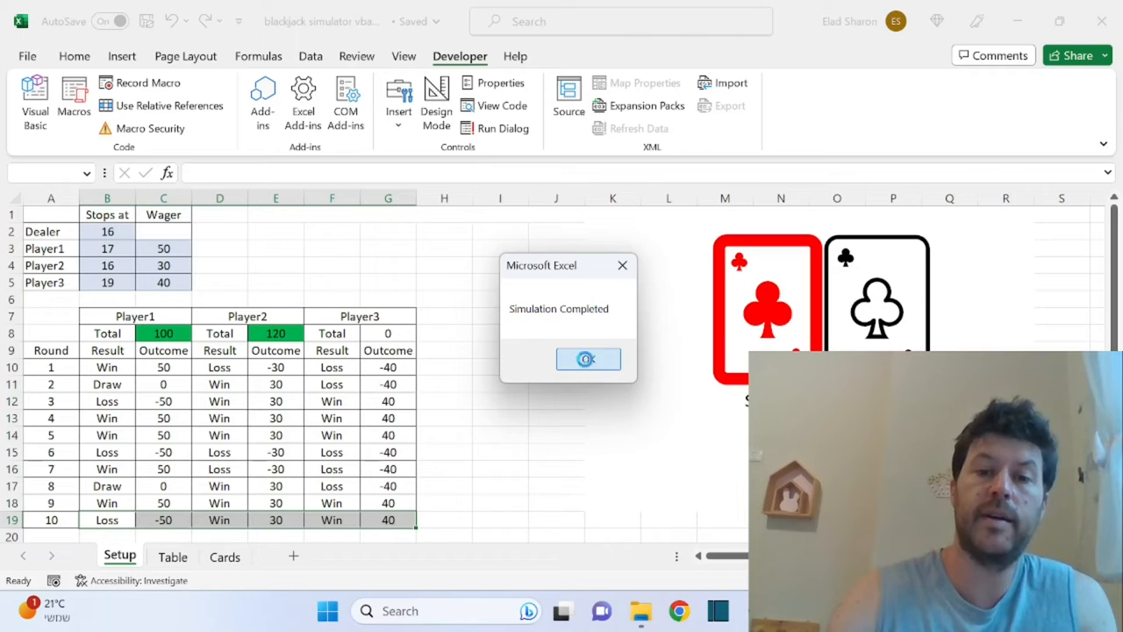
click(586, 359)
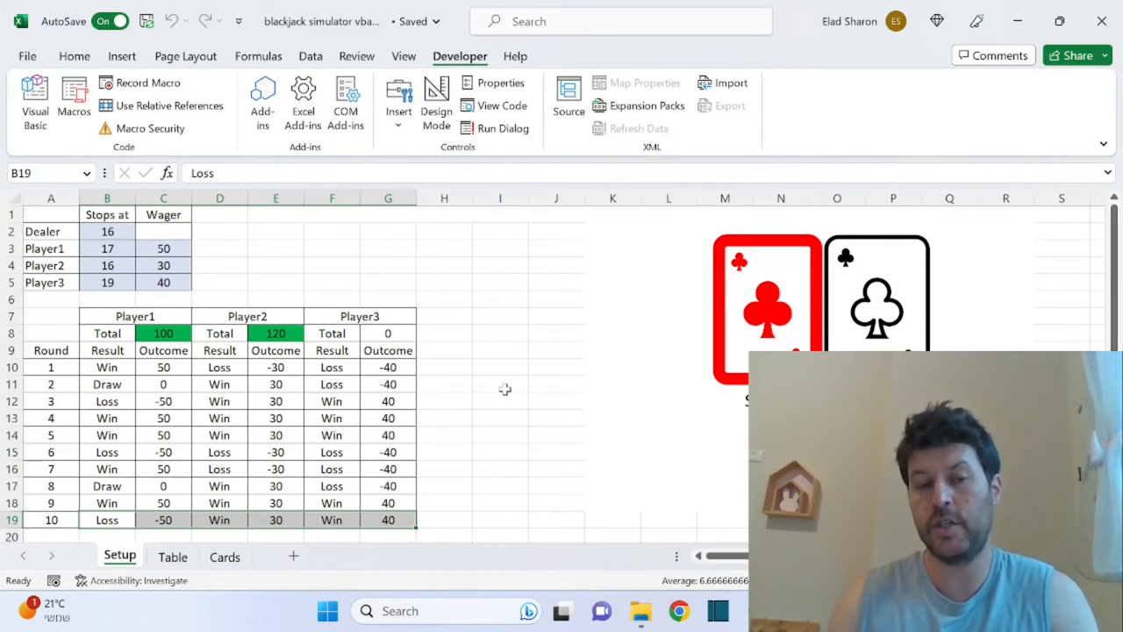
click(500, 384)
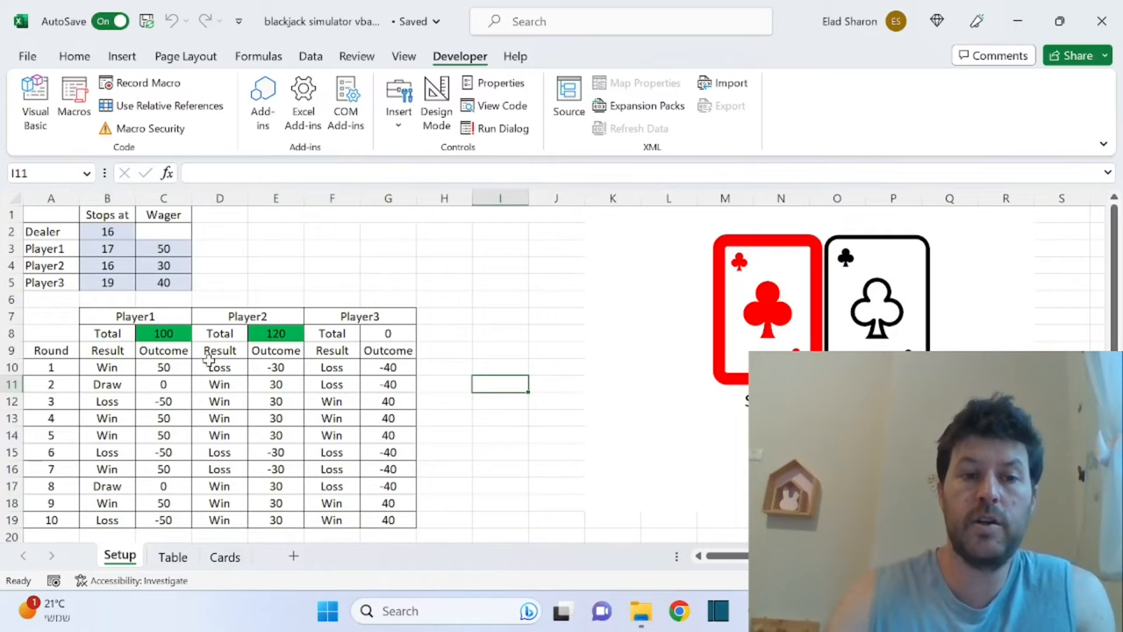
click(162, 333)
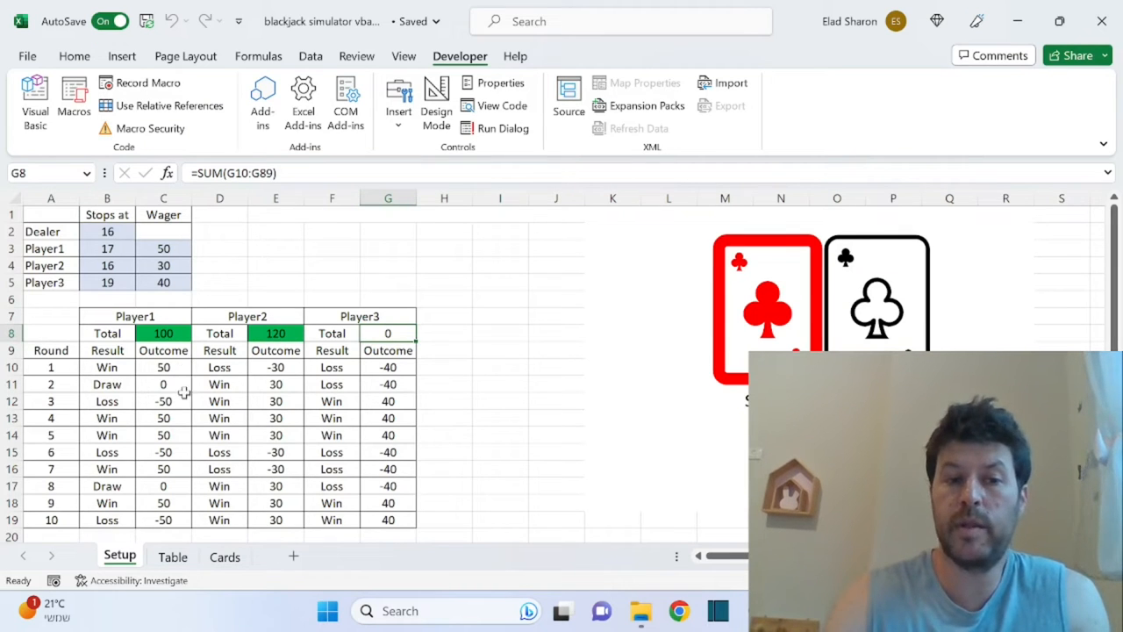
mouse_move(449, 459)
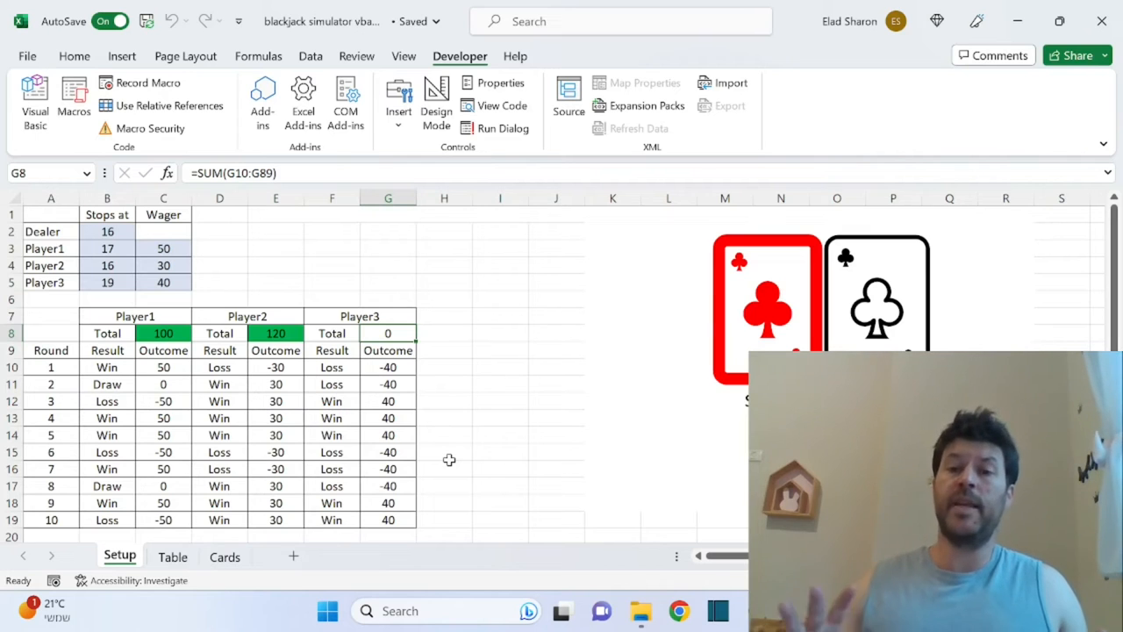
mouse_move(684, 342)
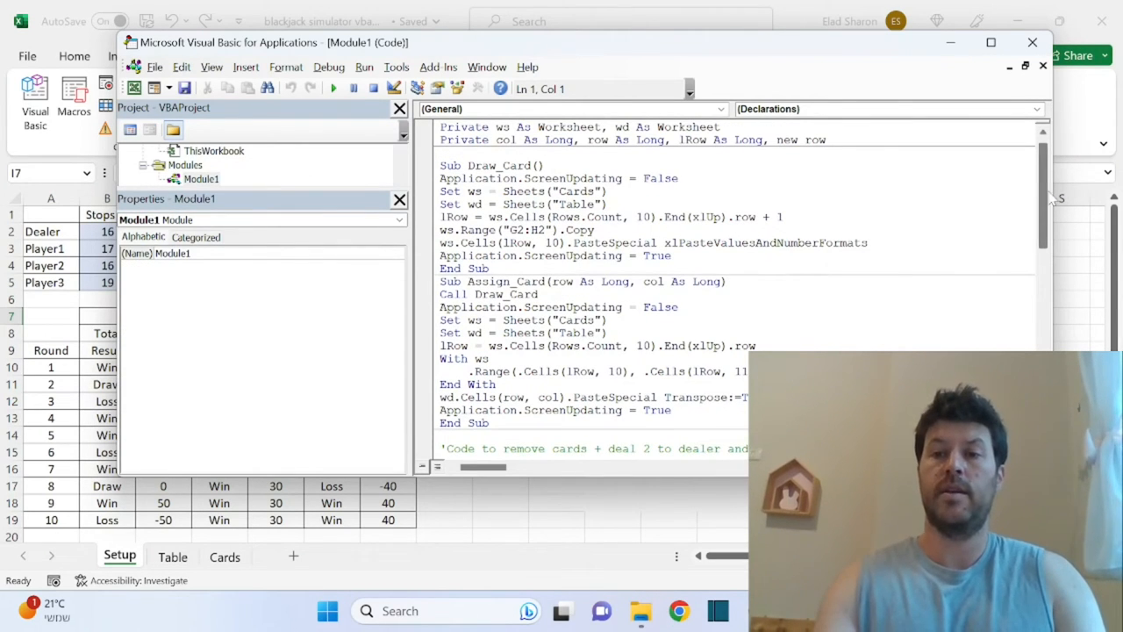
scroll(up, 3)
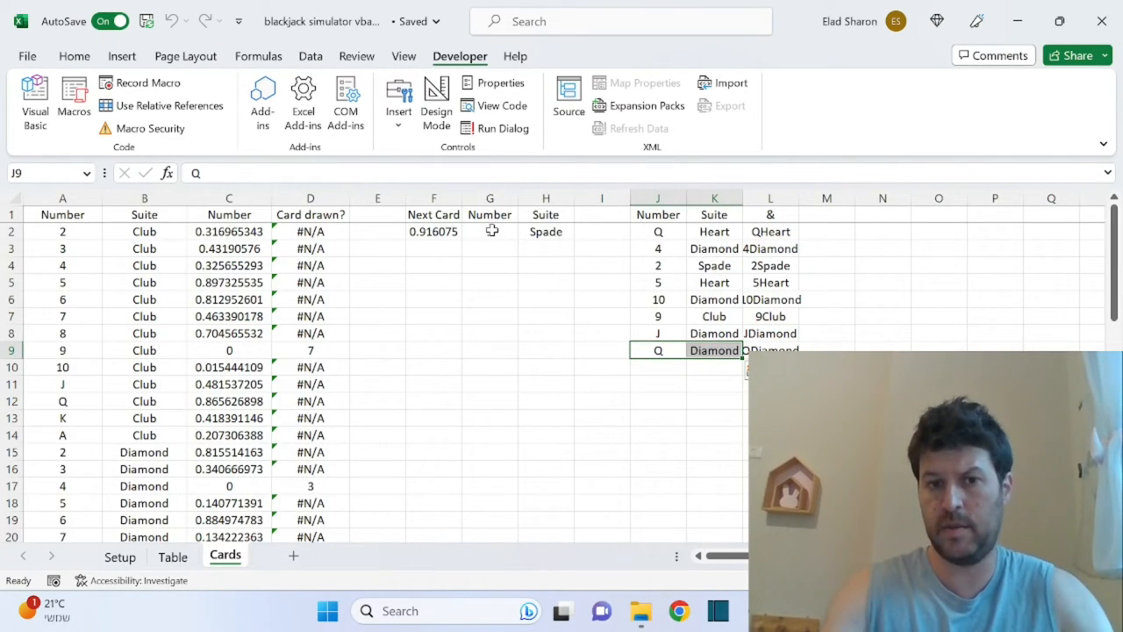
click(490, 231)
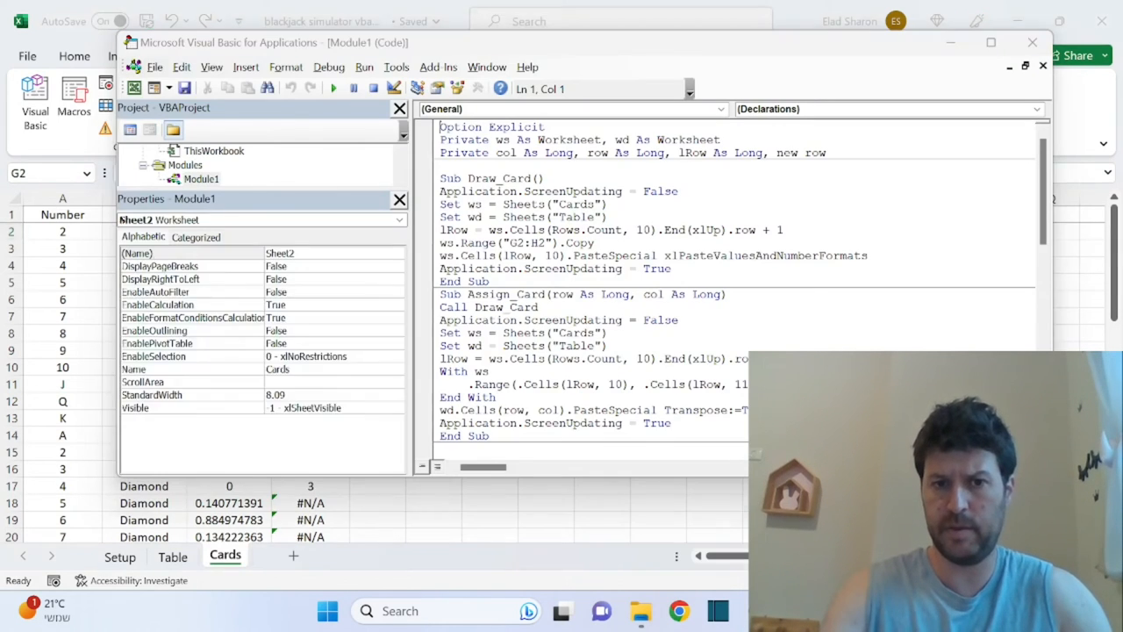
click(201, 178)
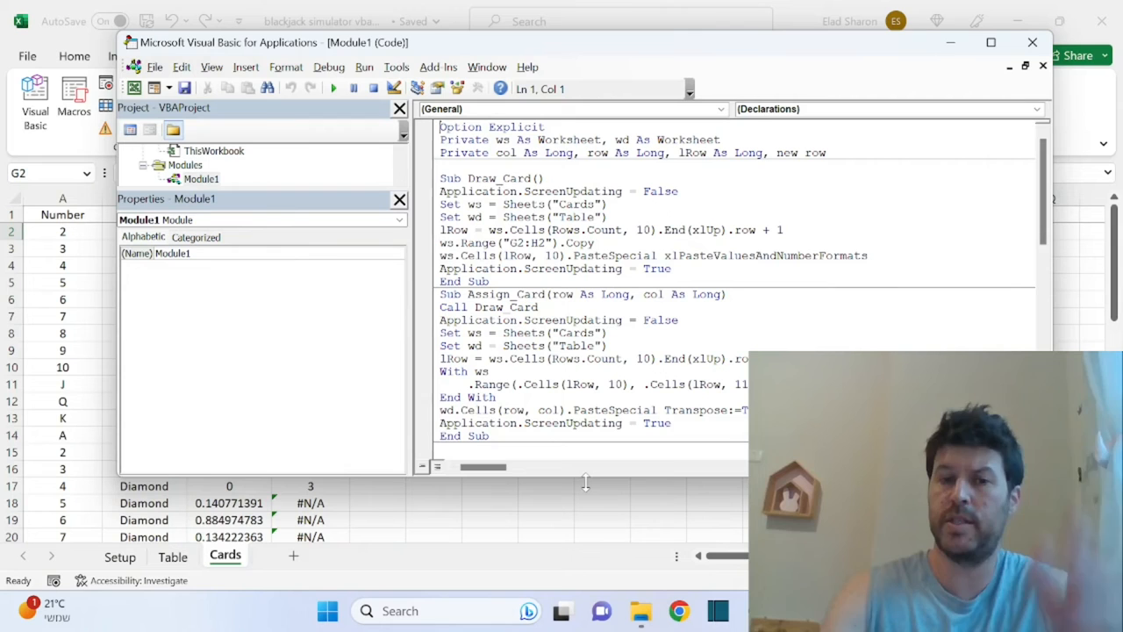
click(1033, 42)
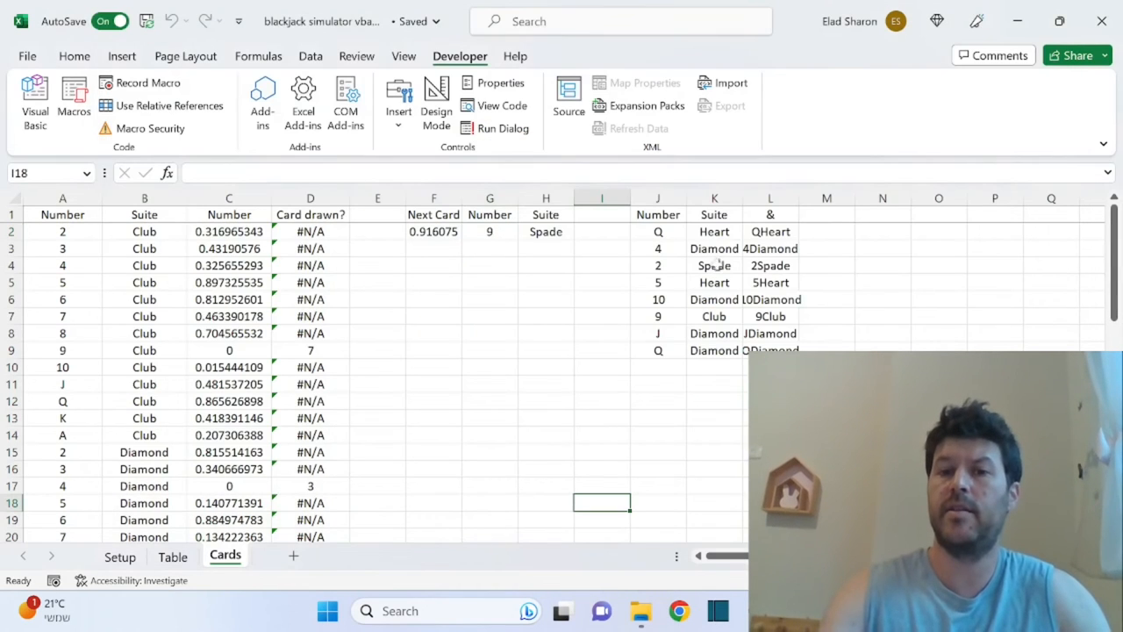
click(490, 230)
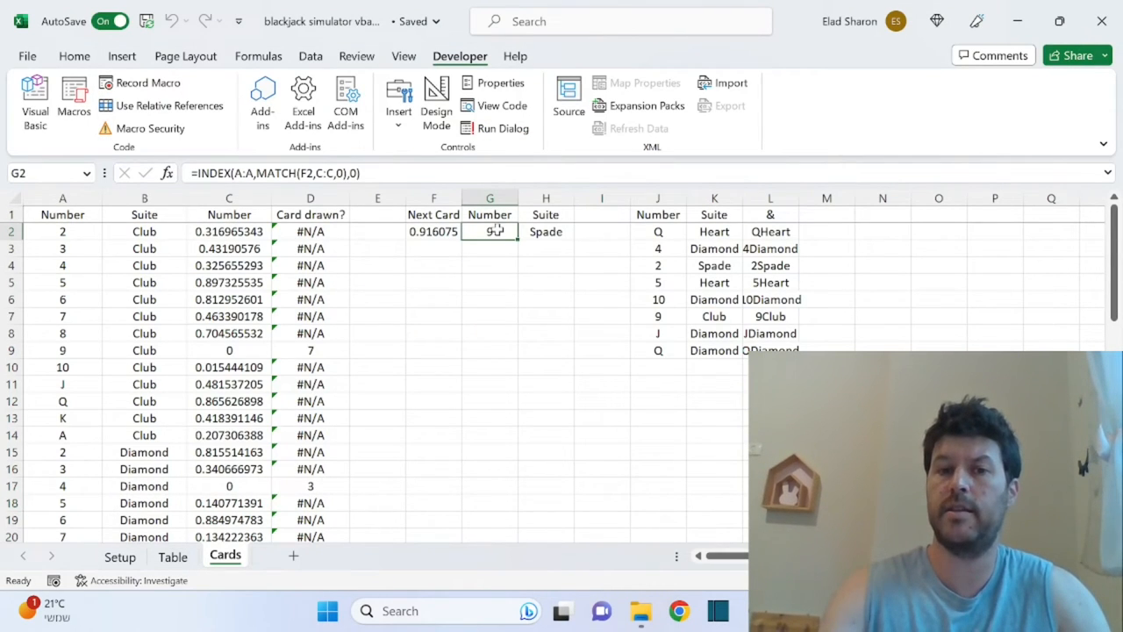
click(377, 383)
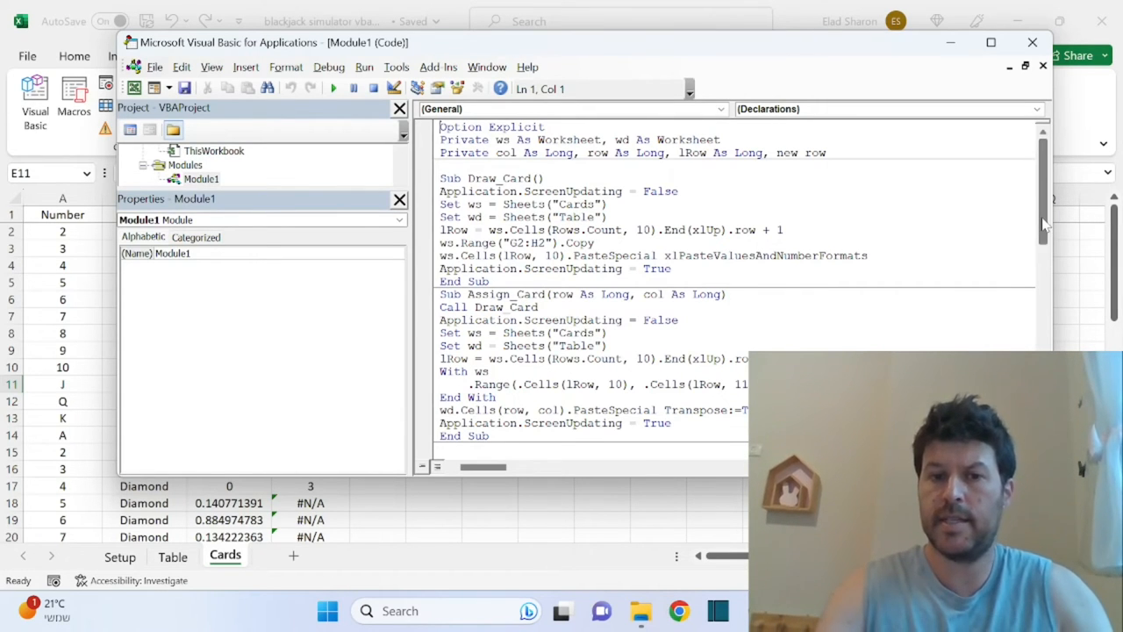
scroll(down, 3)
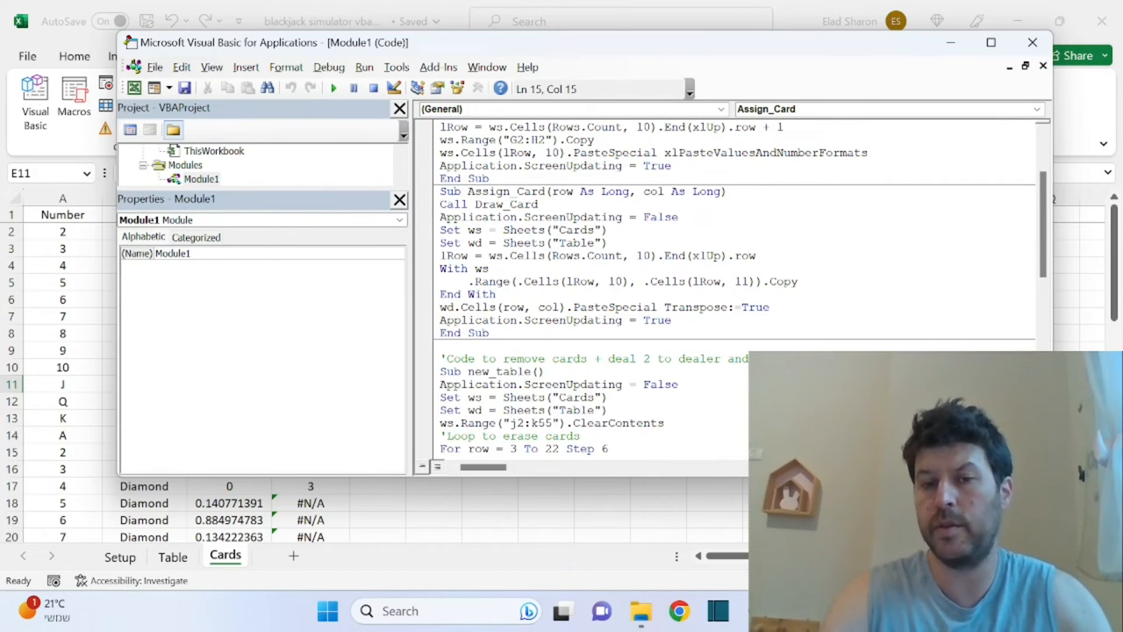
double_click(653, 191)
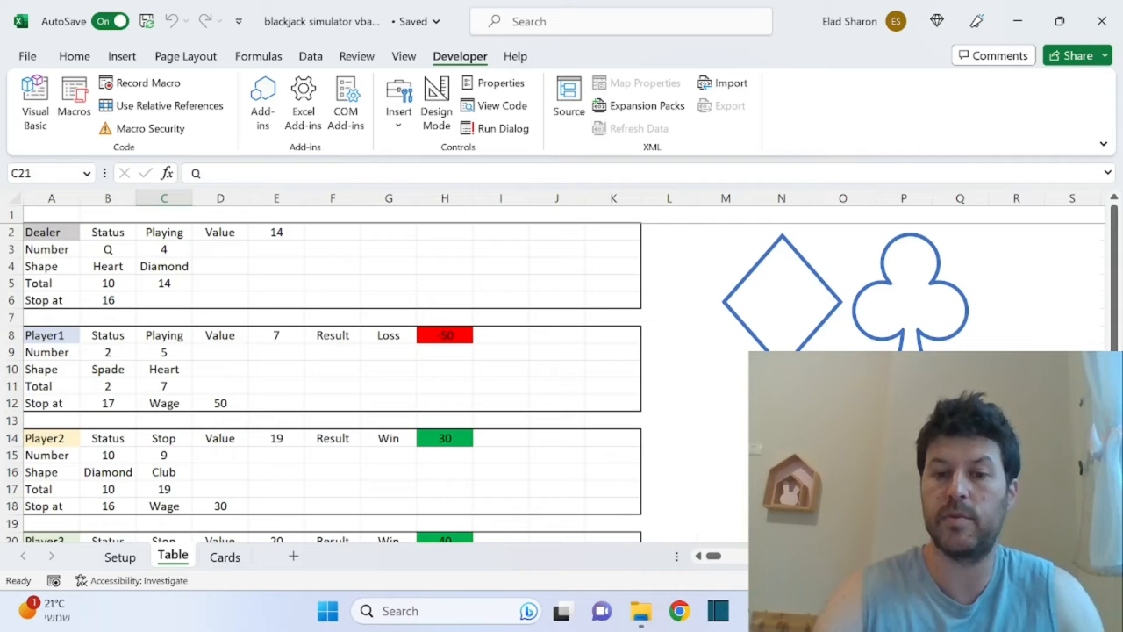
click(35, 99)
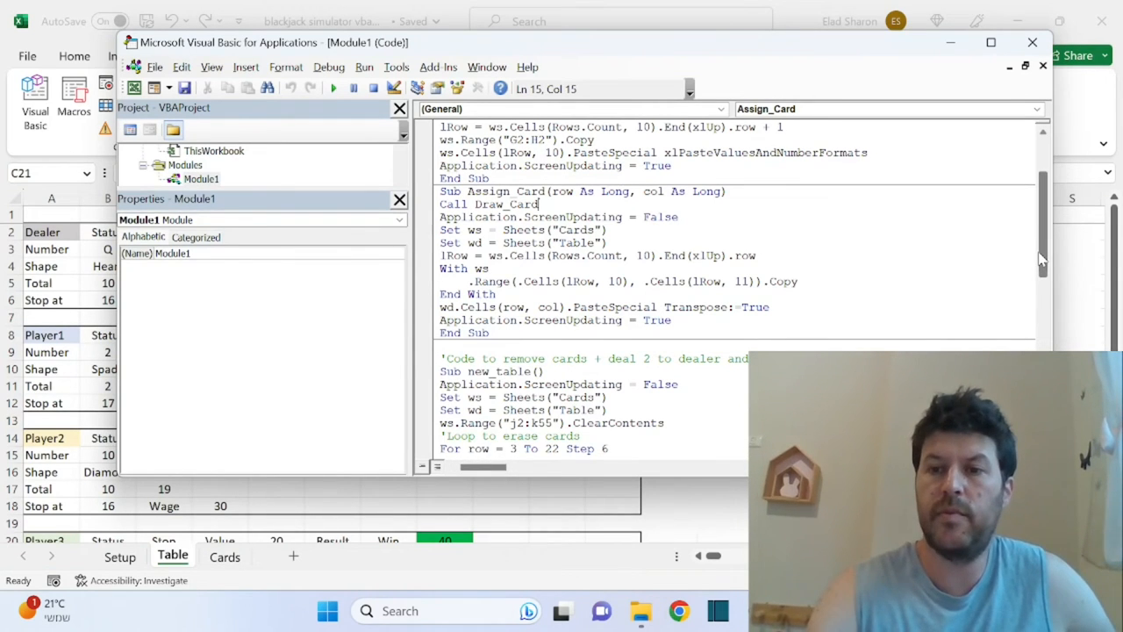
scroll(down, 3)
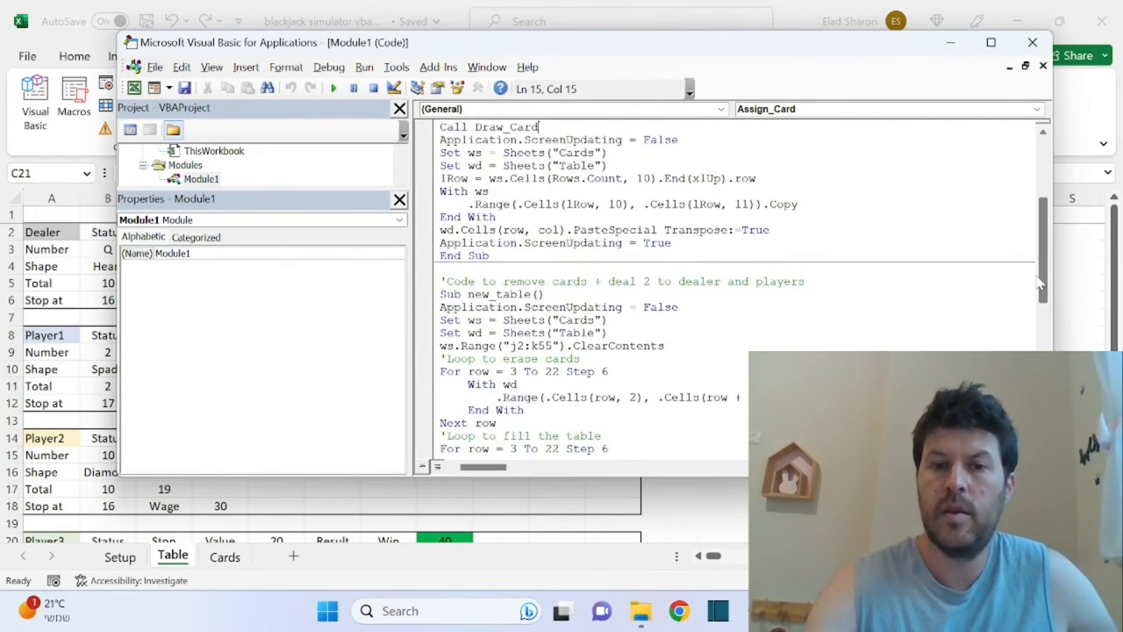
scroll(down, 3)
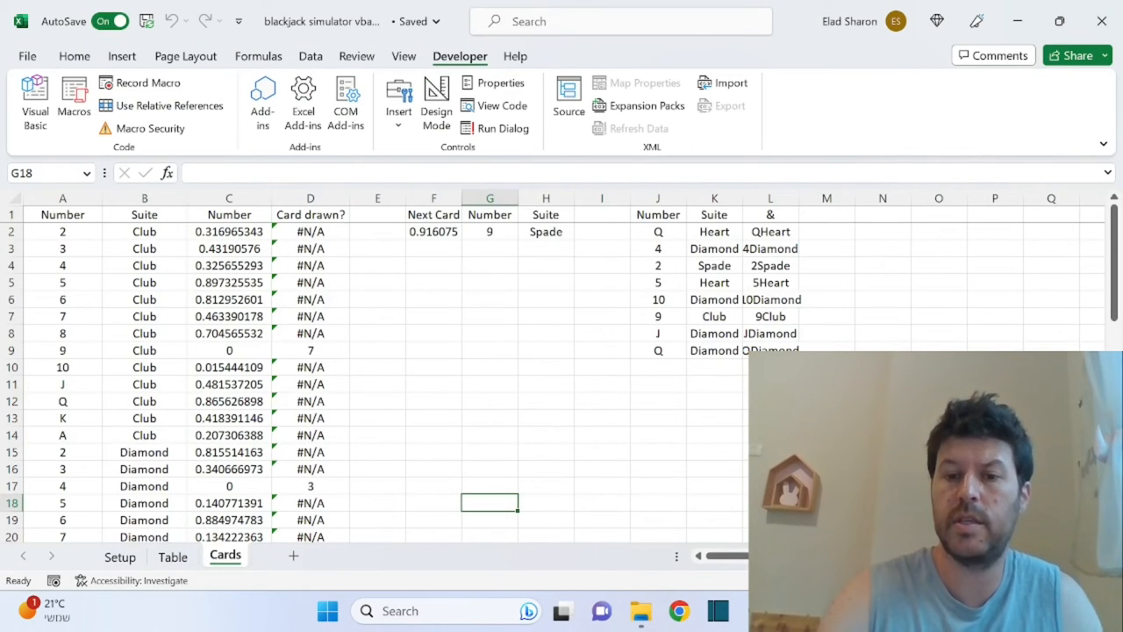
- Check the dealer's Q of Hearts and Player1's first card on Table, then minimise Excel
click(34, 99)
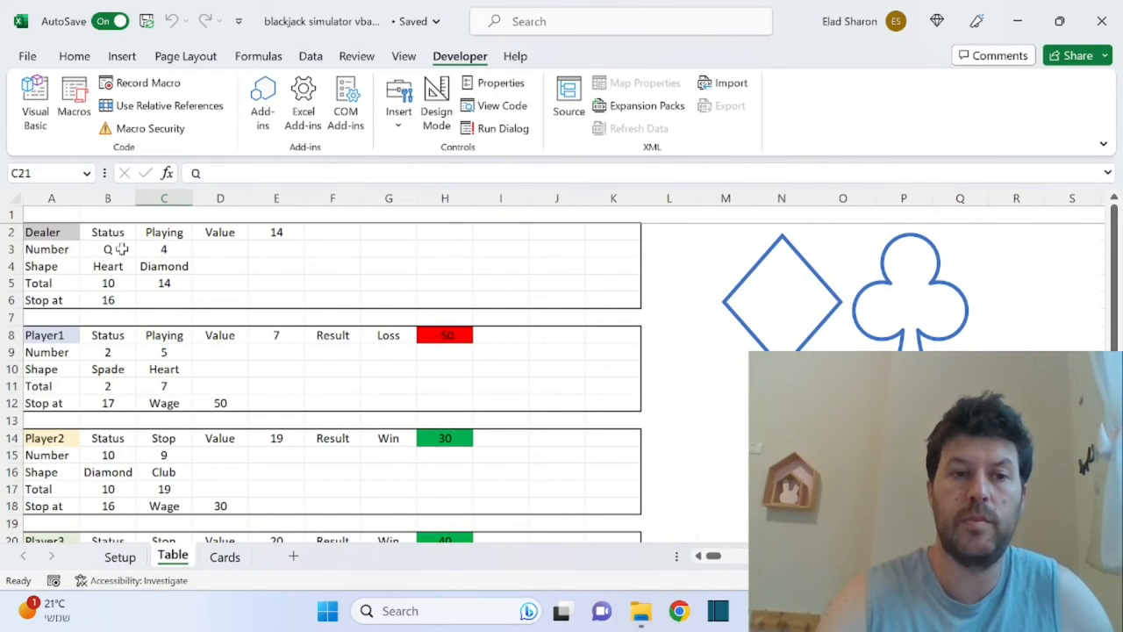
click(108, 249)
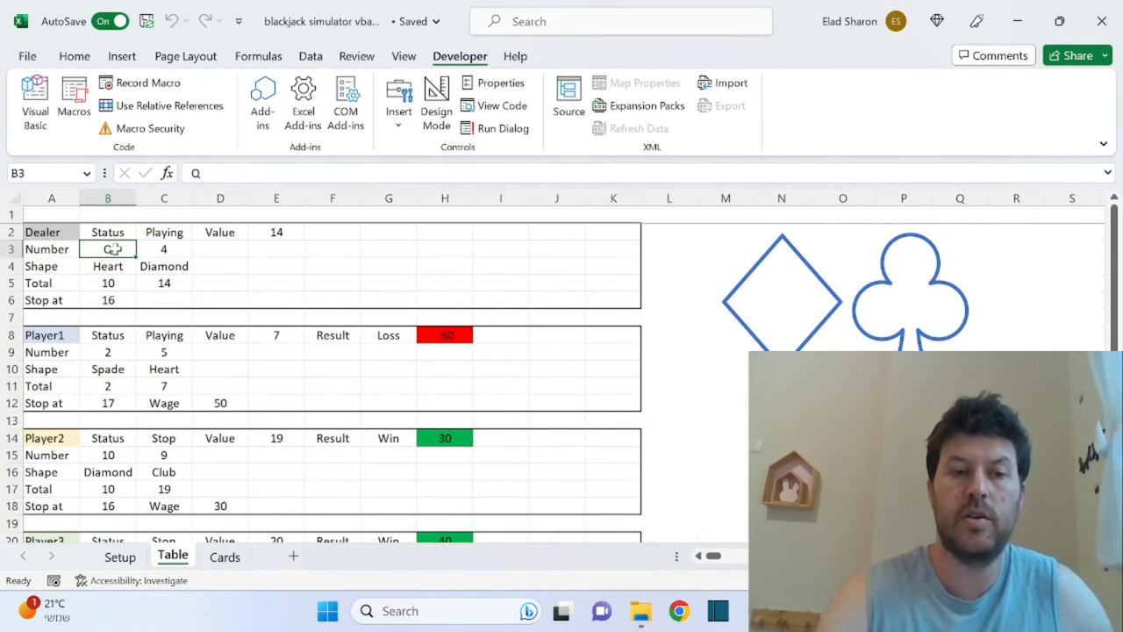
click(108, 266)
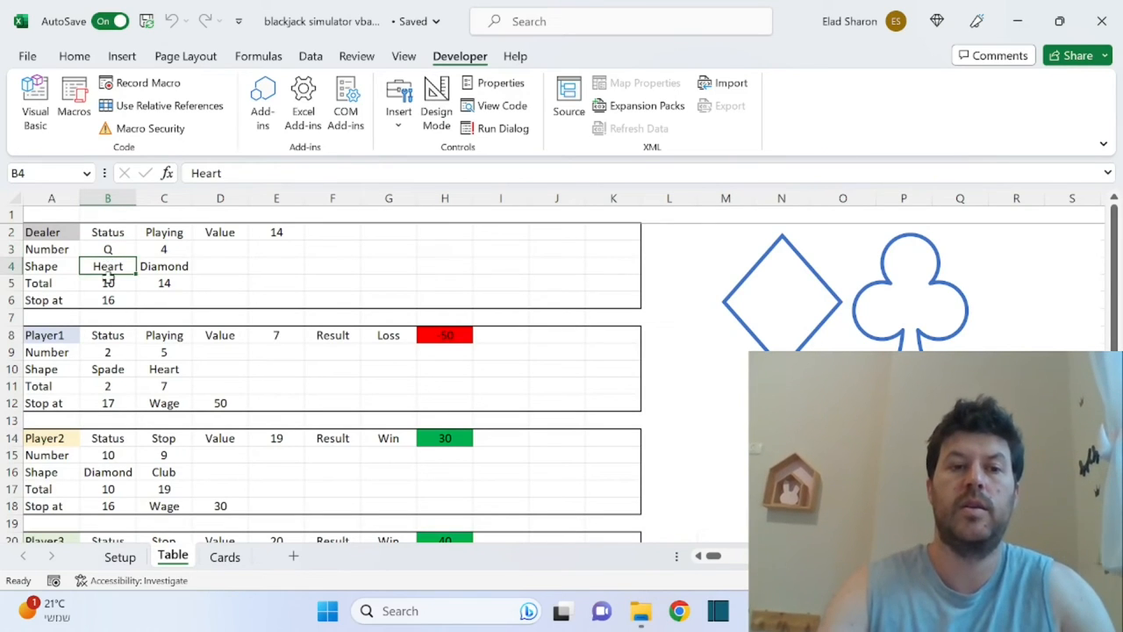
click(108, 317)
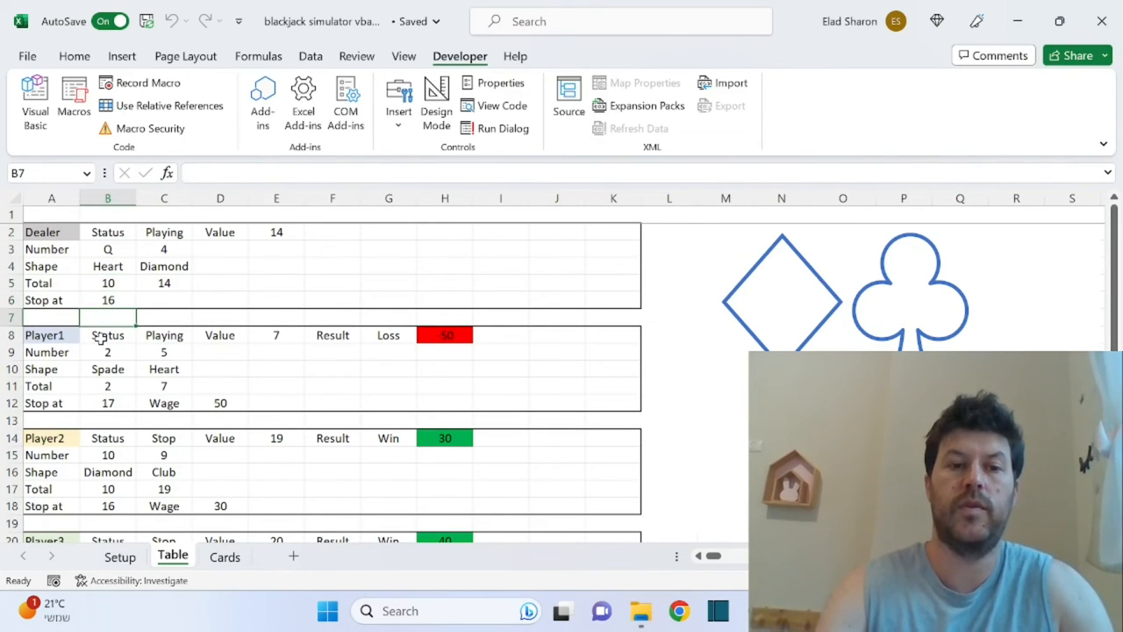
click(107, 352)
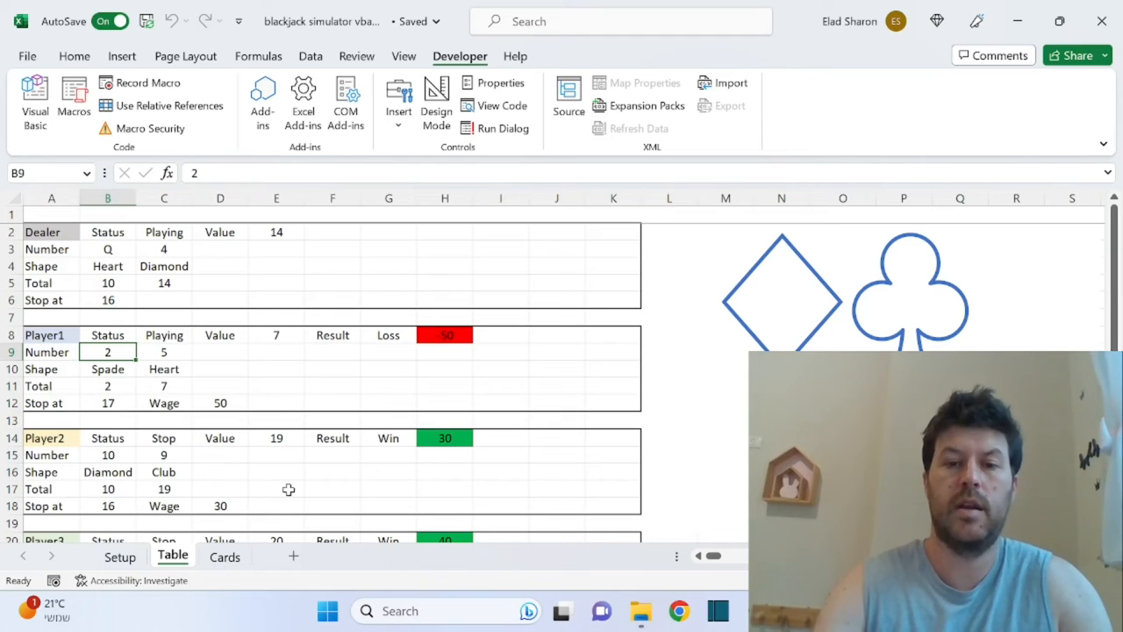
click(1017, 20)
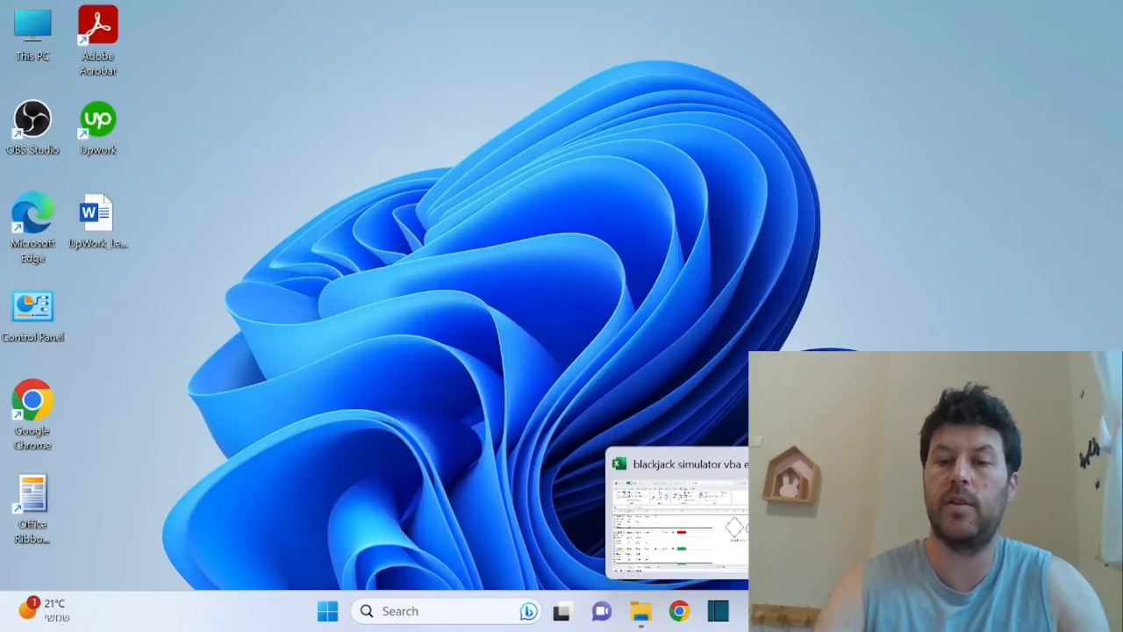
- Restore the Visual Basic editor showing the new_table clear-and-deal code
click(680, 518)
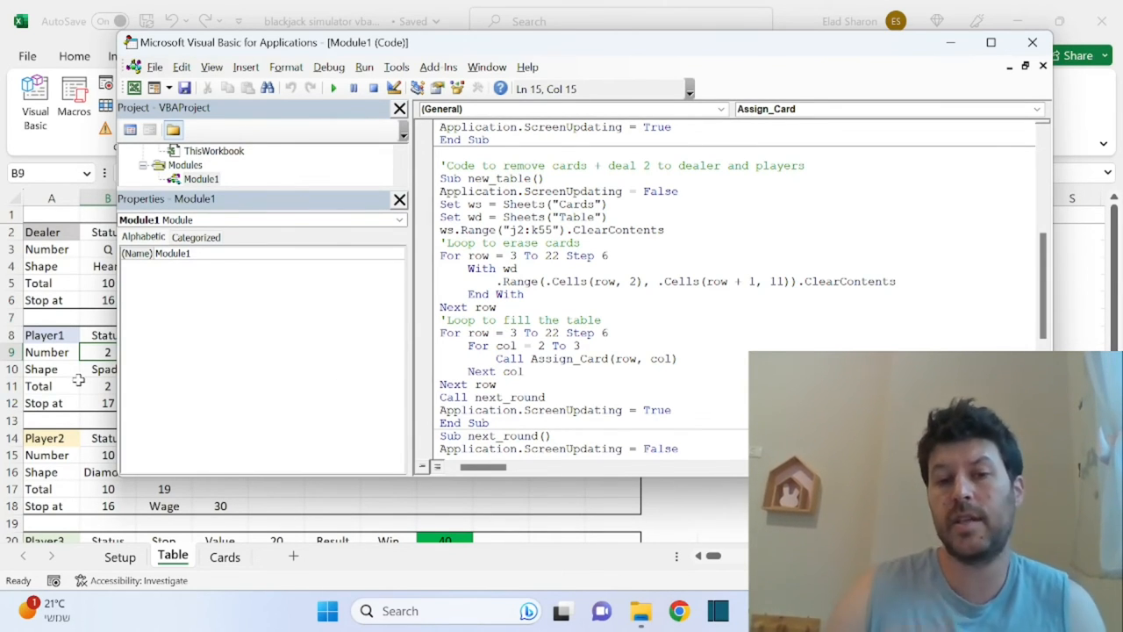
mouse_move(294, 419)
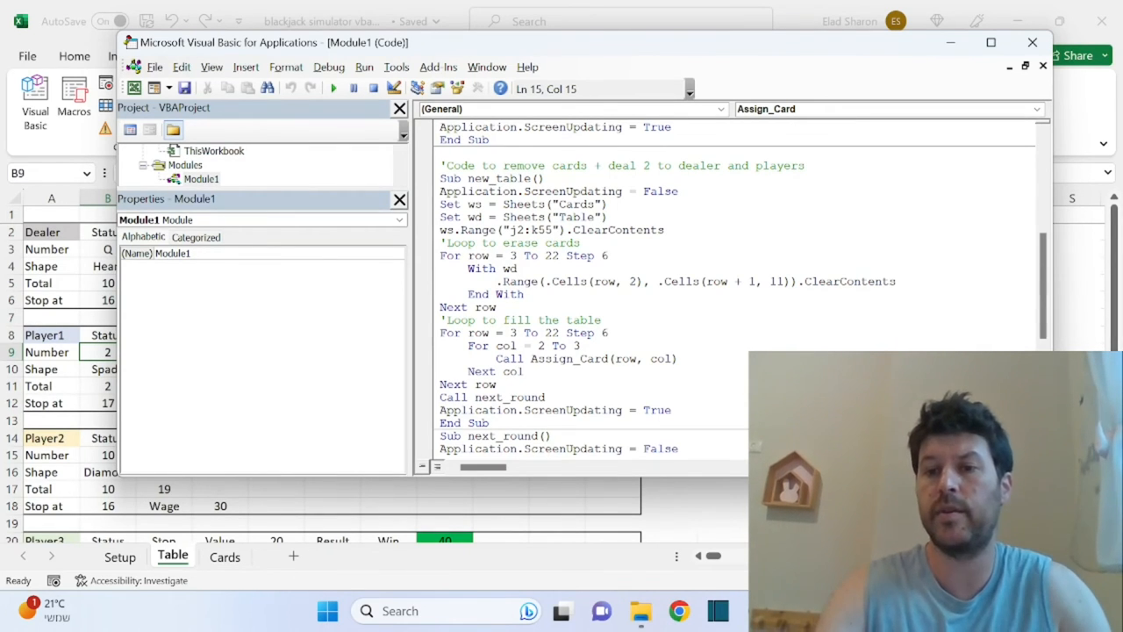
- Scroll to next_round and mark its screen-updating line
scroll(down, 3)
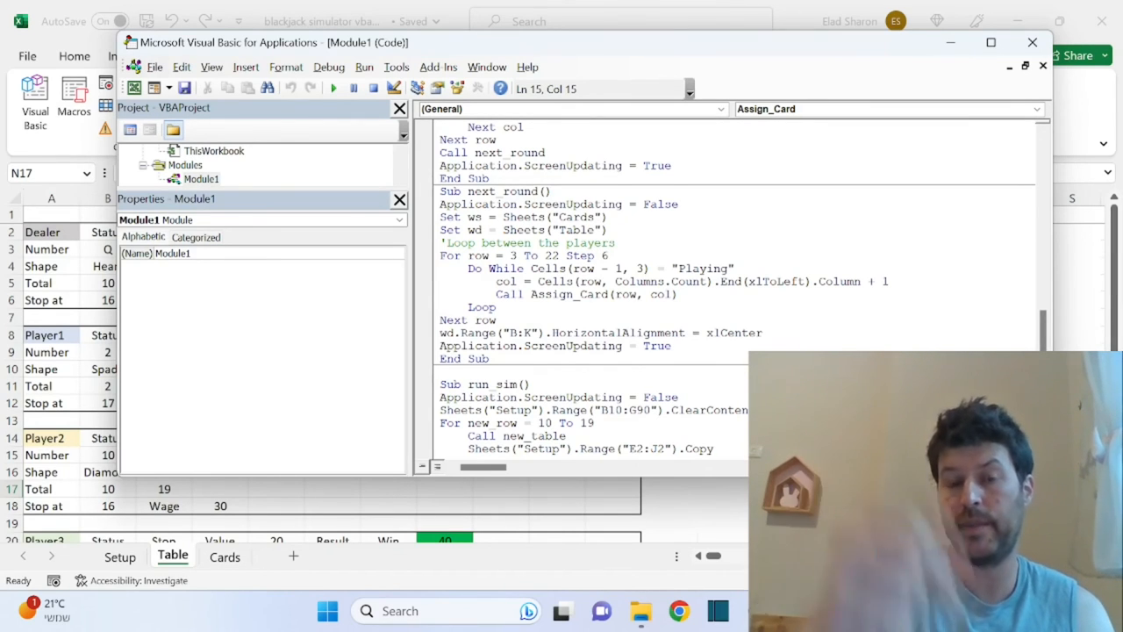
click(540, 281)
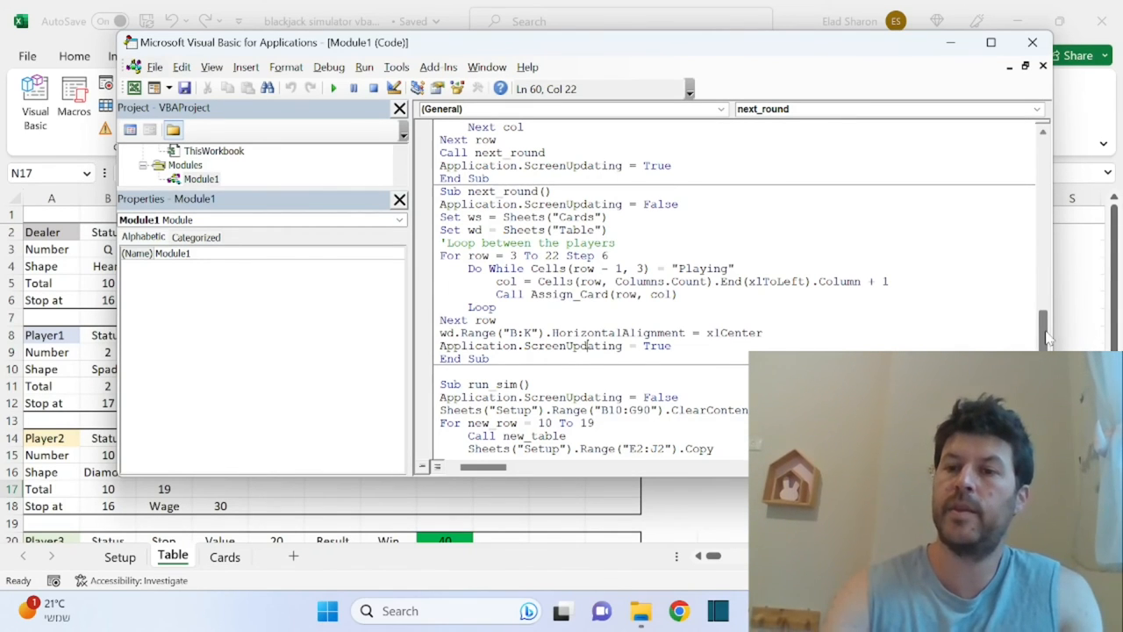
- Review run_sim's line clearing the Setup results range, then bring the Setup sheet forward
scroll(down, 3)
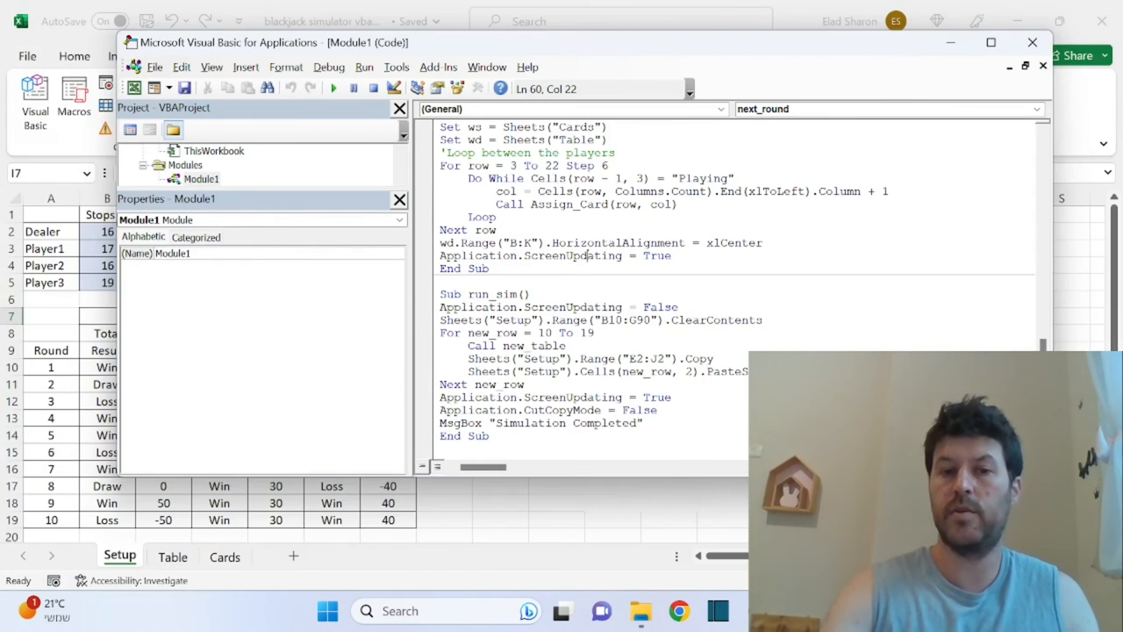
click(763, 320)
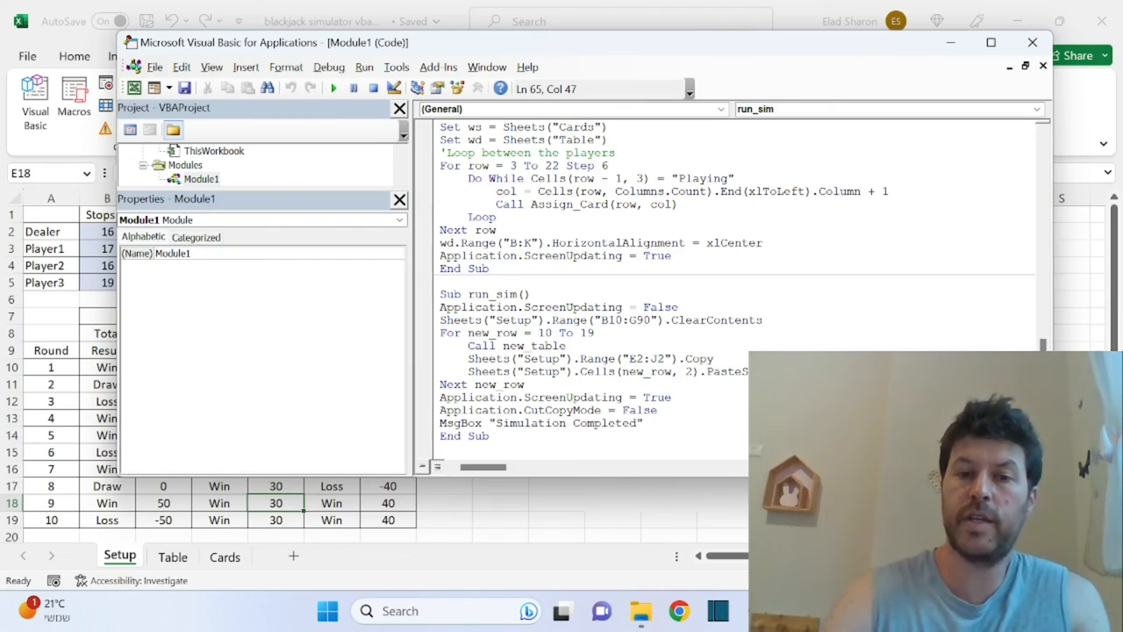
click(764, 319)
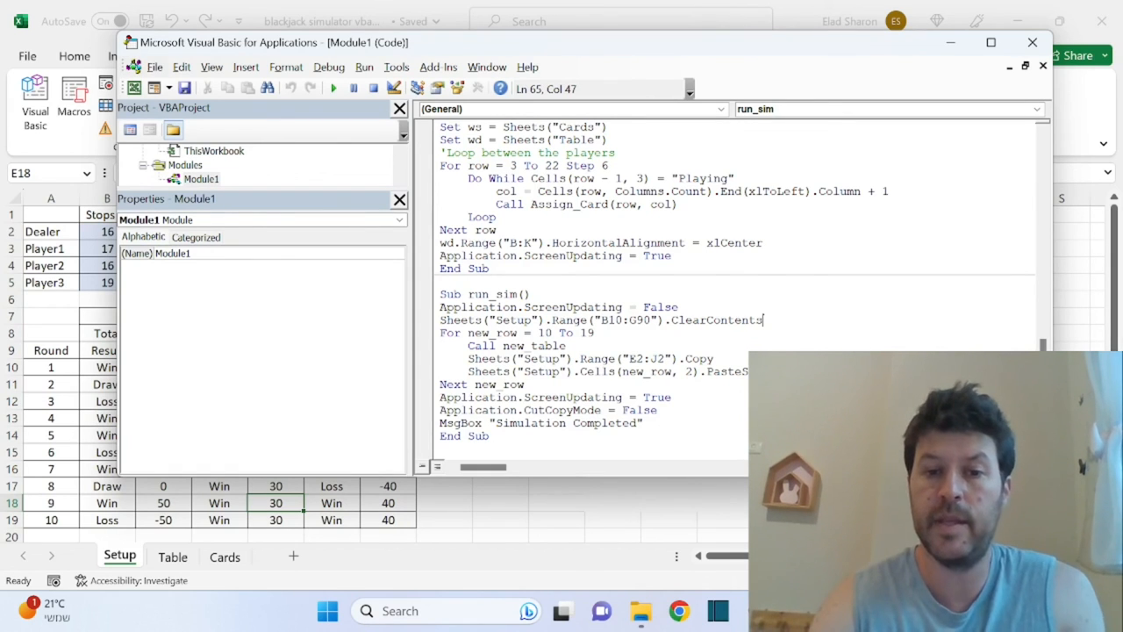
click(558, 423)
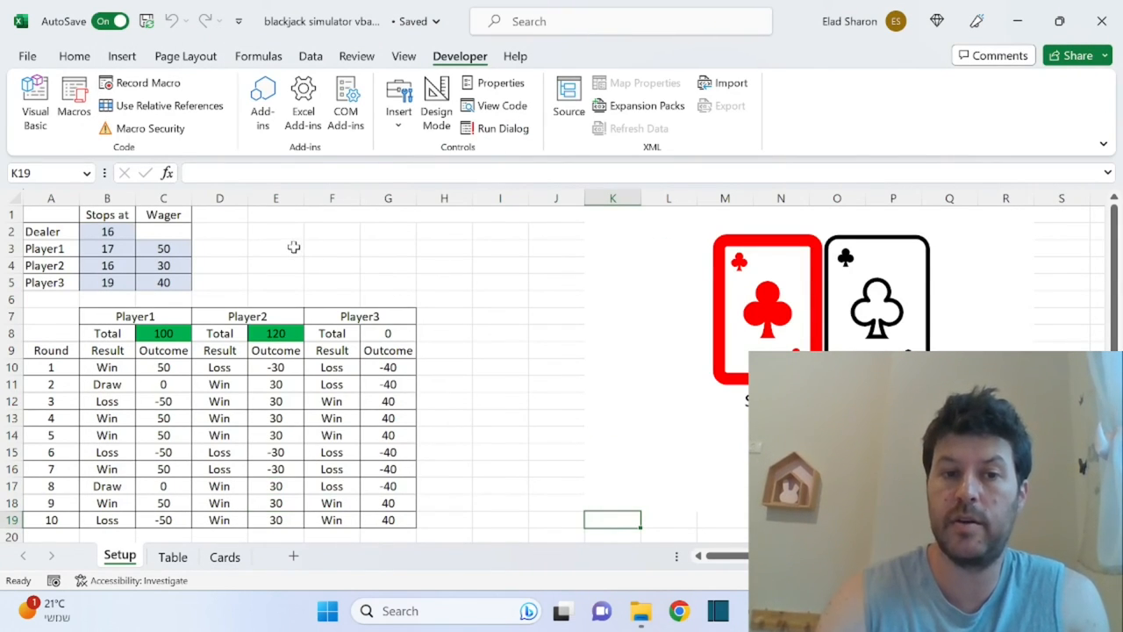
- Check Setup cells E2, G2 and I2 linking each player's Table result
click(276, 231)
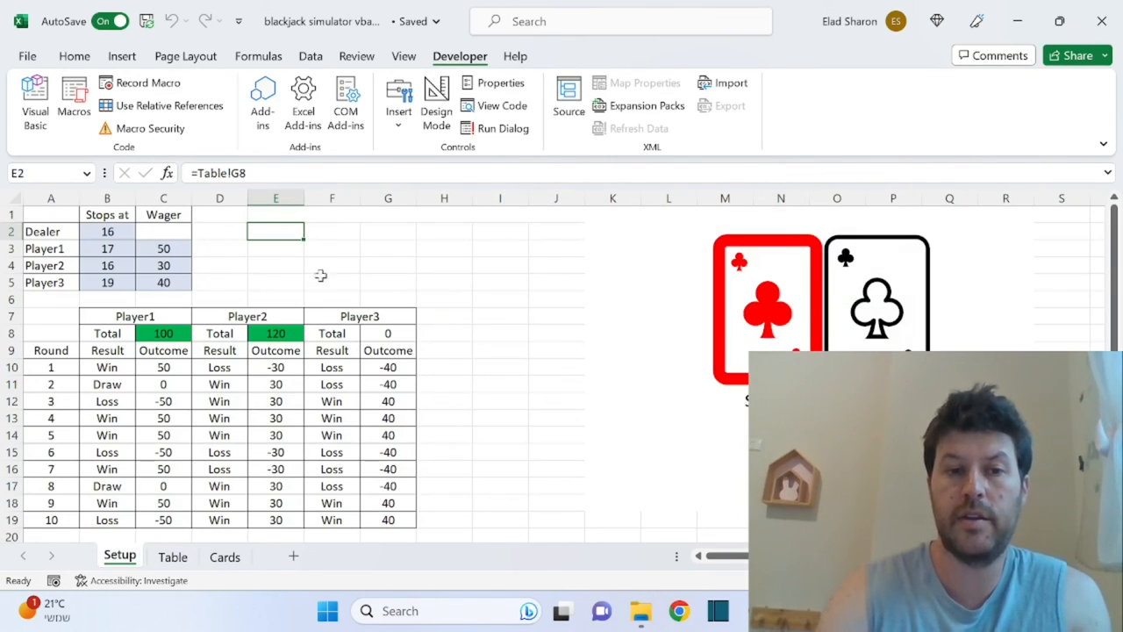
click(387, 231)
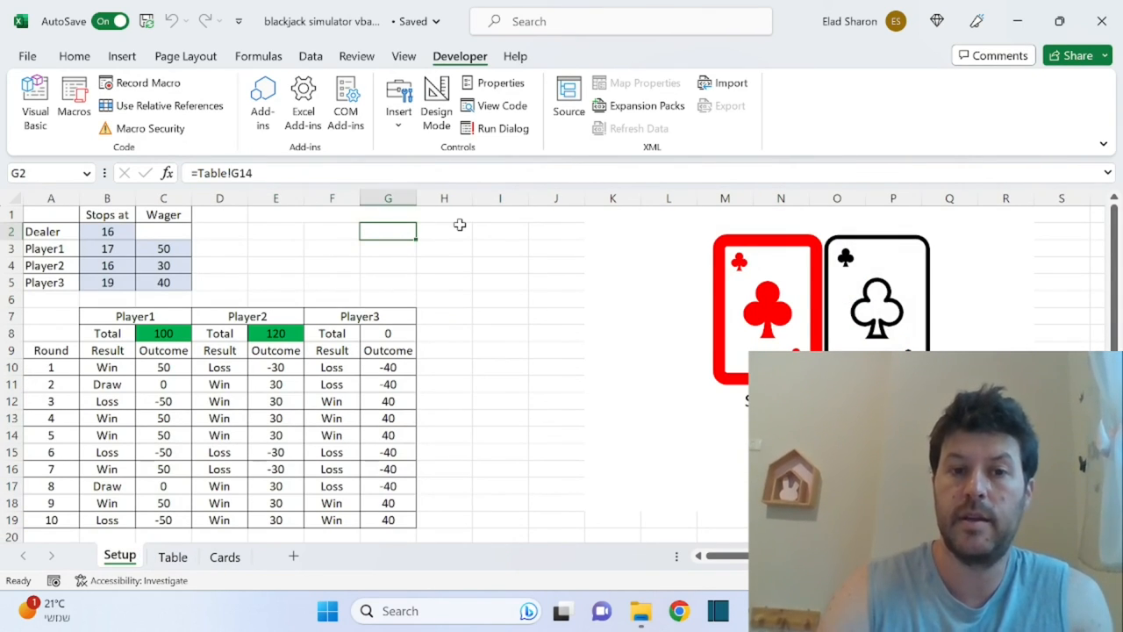
click(500, 231)
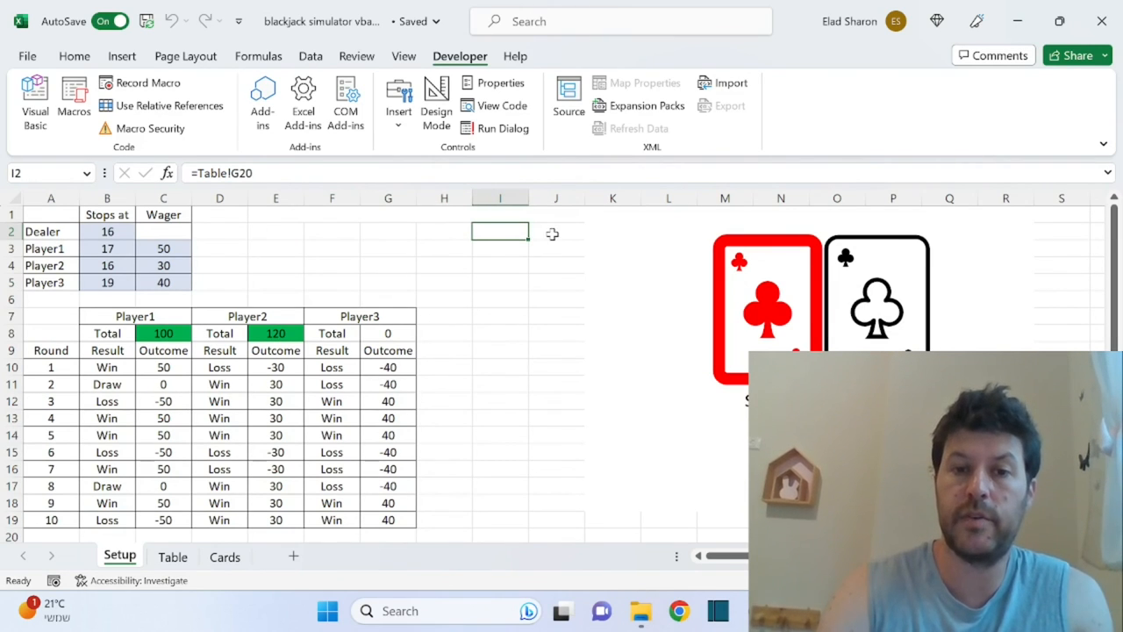
click(556, 230)
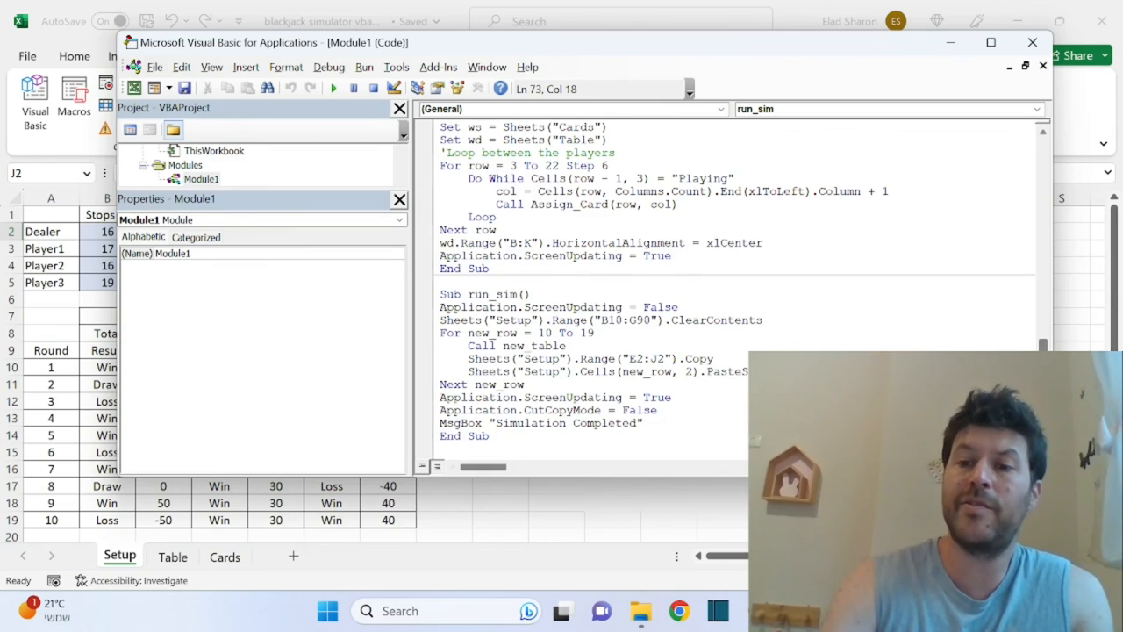
- Scroll back up in the view
scroll(up, 3)
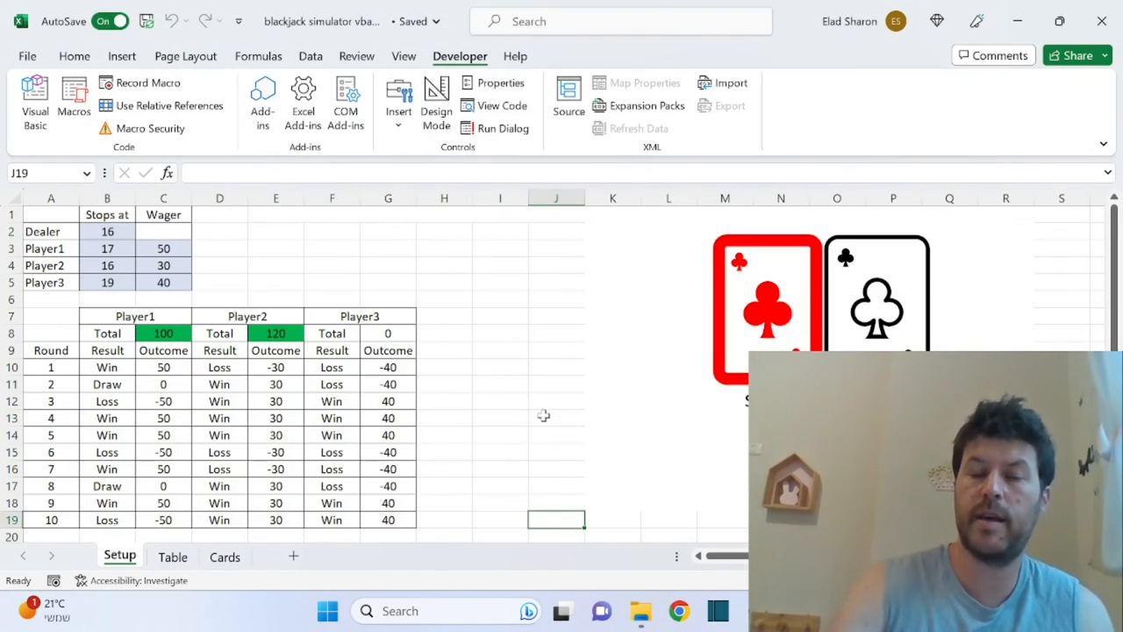
mouse_move(535, 378)
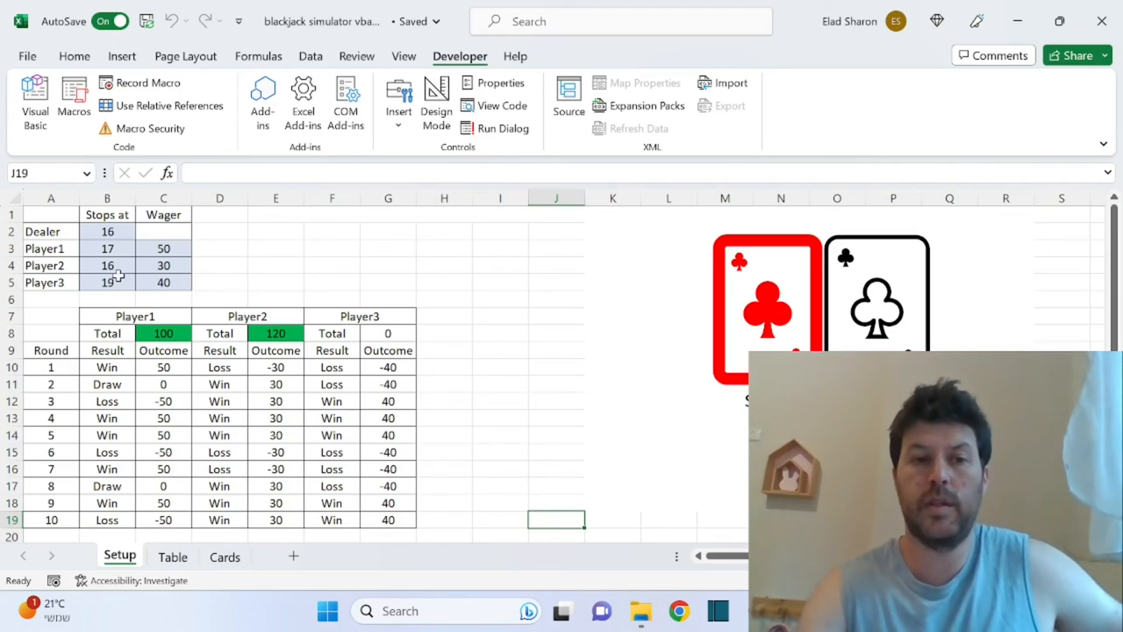
mouse_move(701, 312)
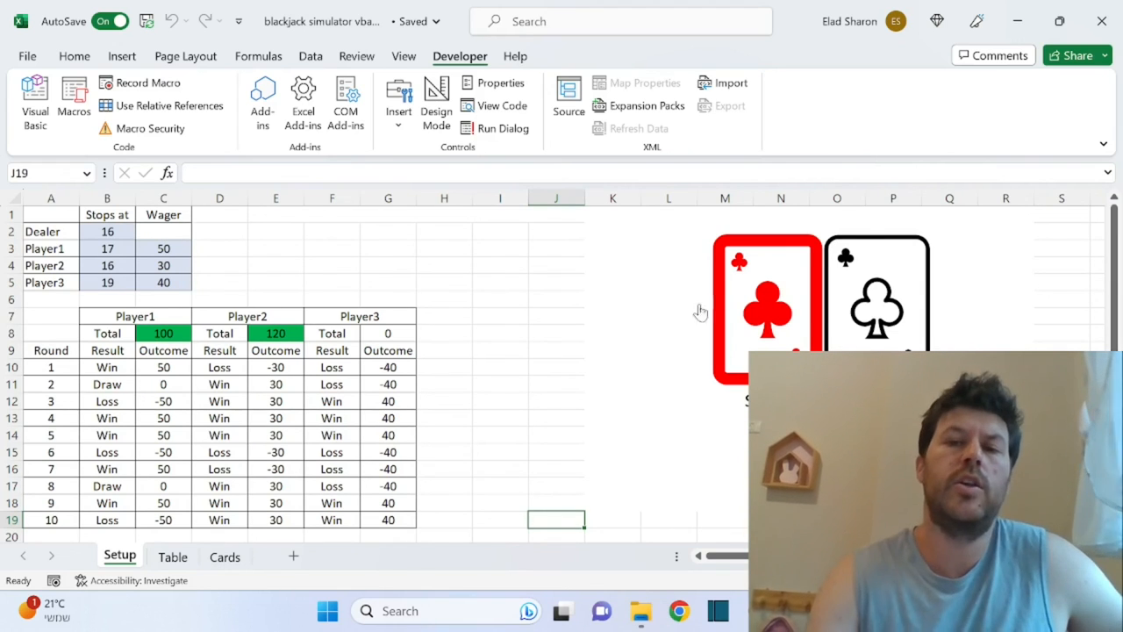